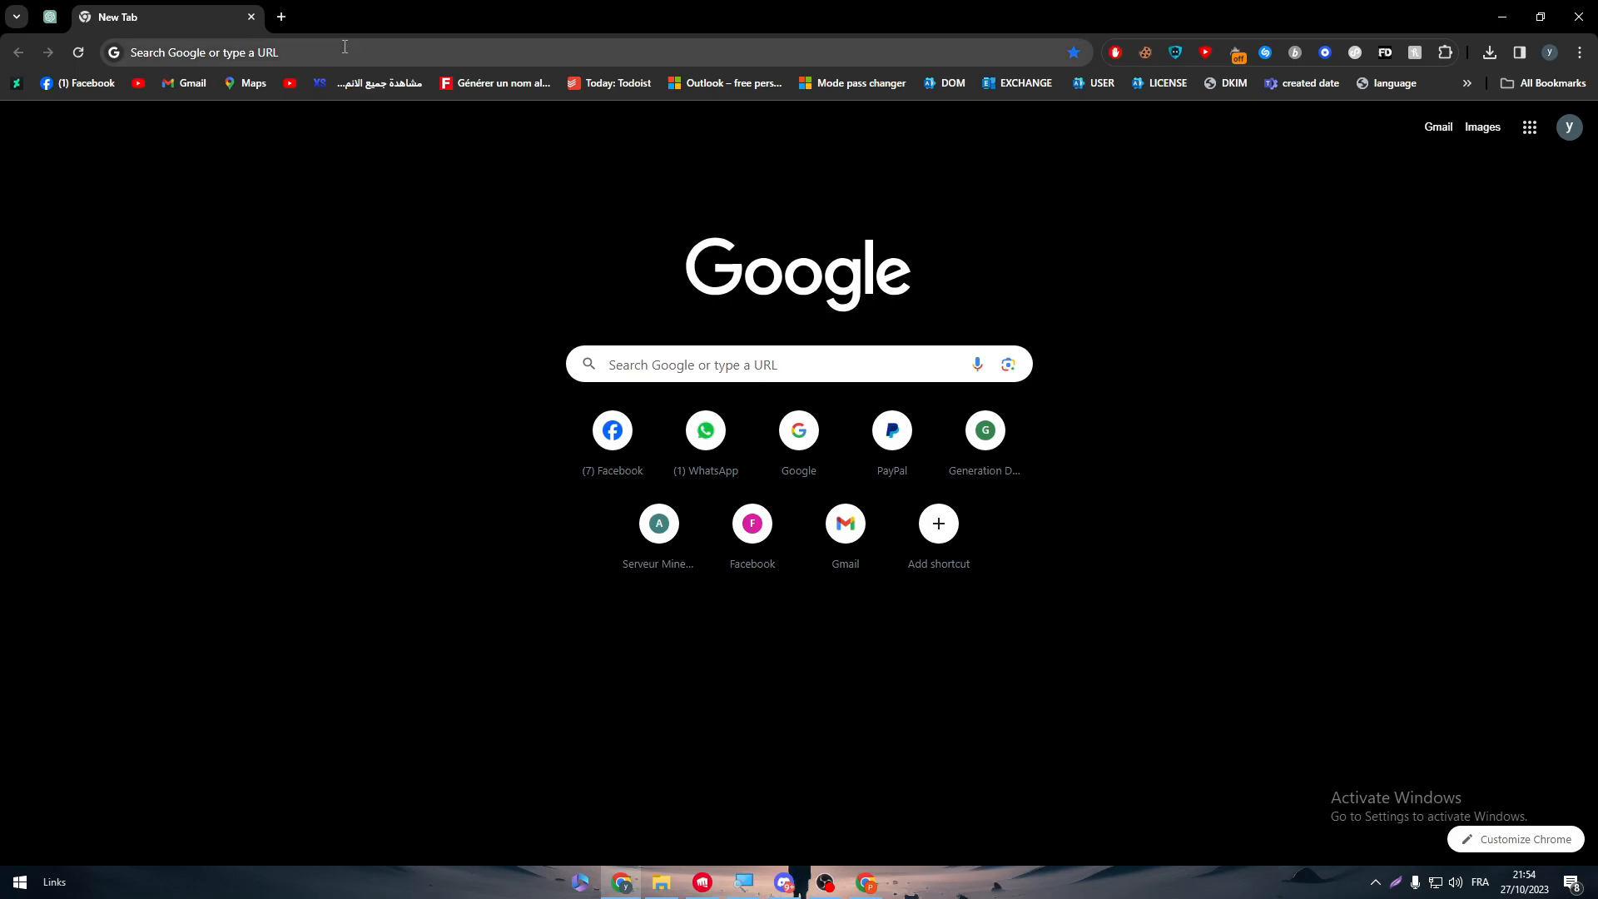
Step: Search Google for 'meta apps' and expand the full Applications list
{"action": "type", "text": "meta apps"}
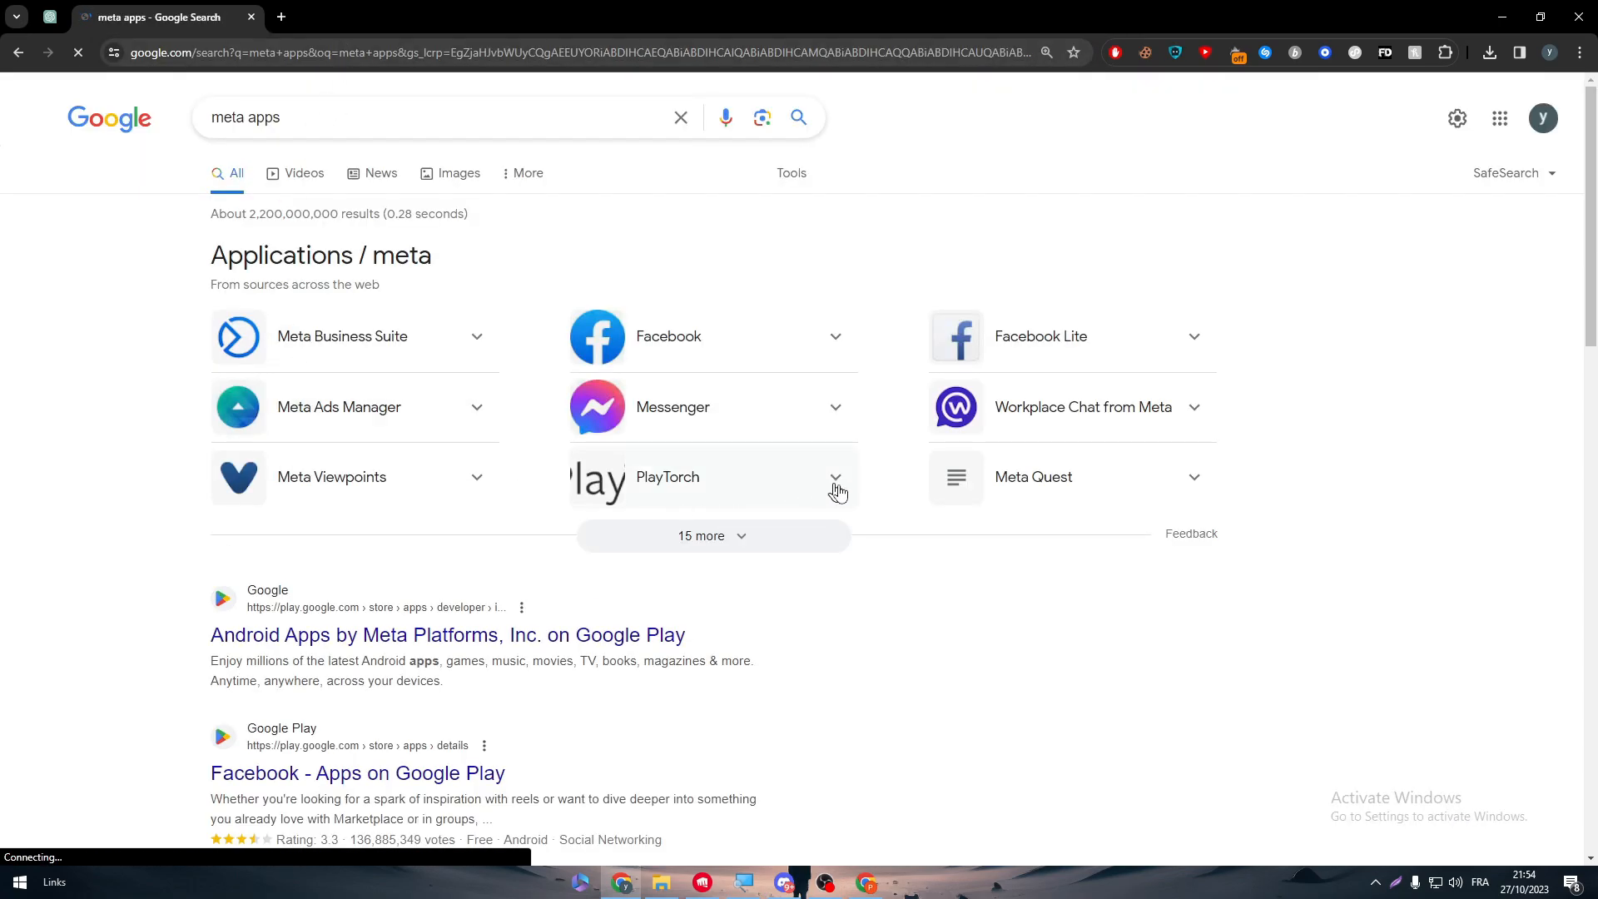
{"action": "left_click", "coordinate": [703, 536]}
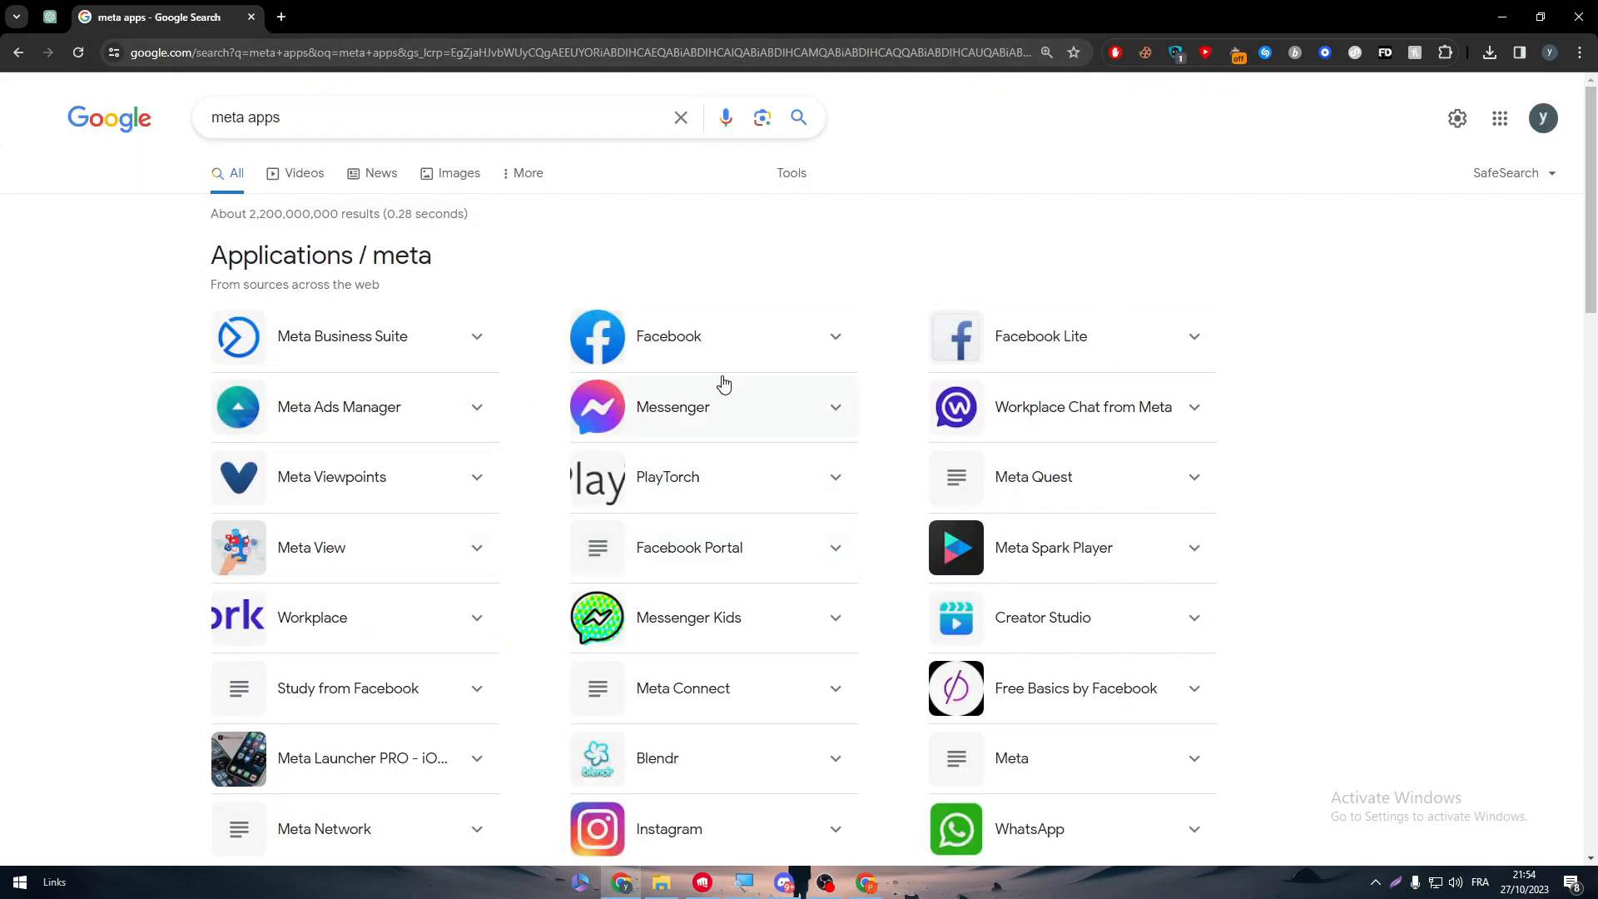
{"action": "scroll", "scroll_direction": "down", "scroll_amount": 3}
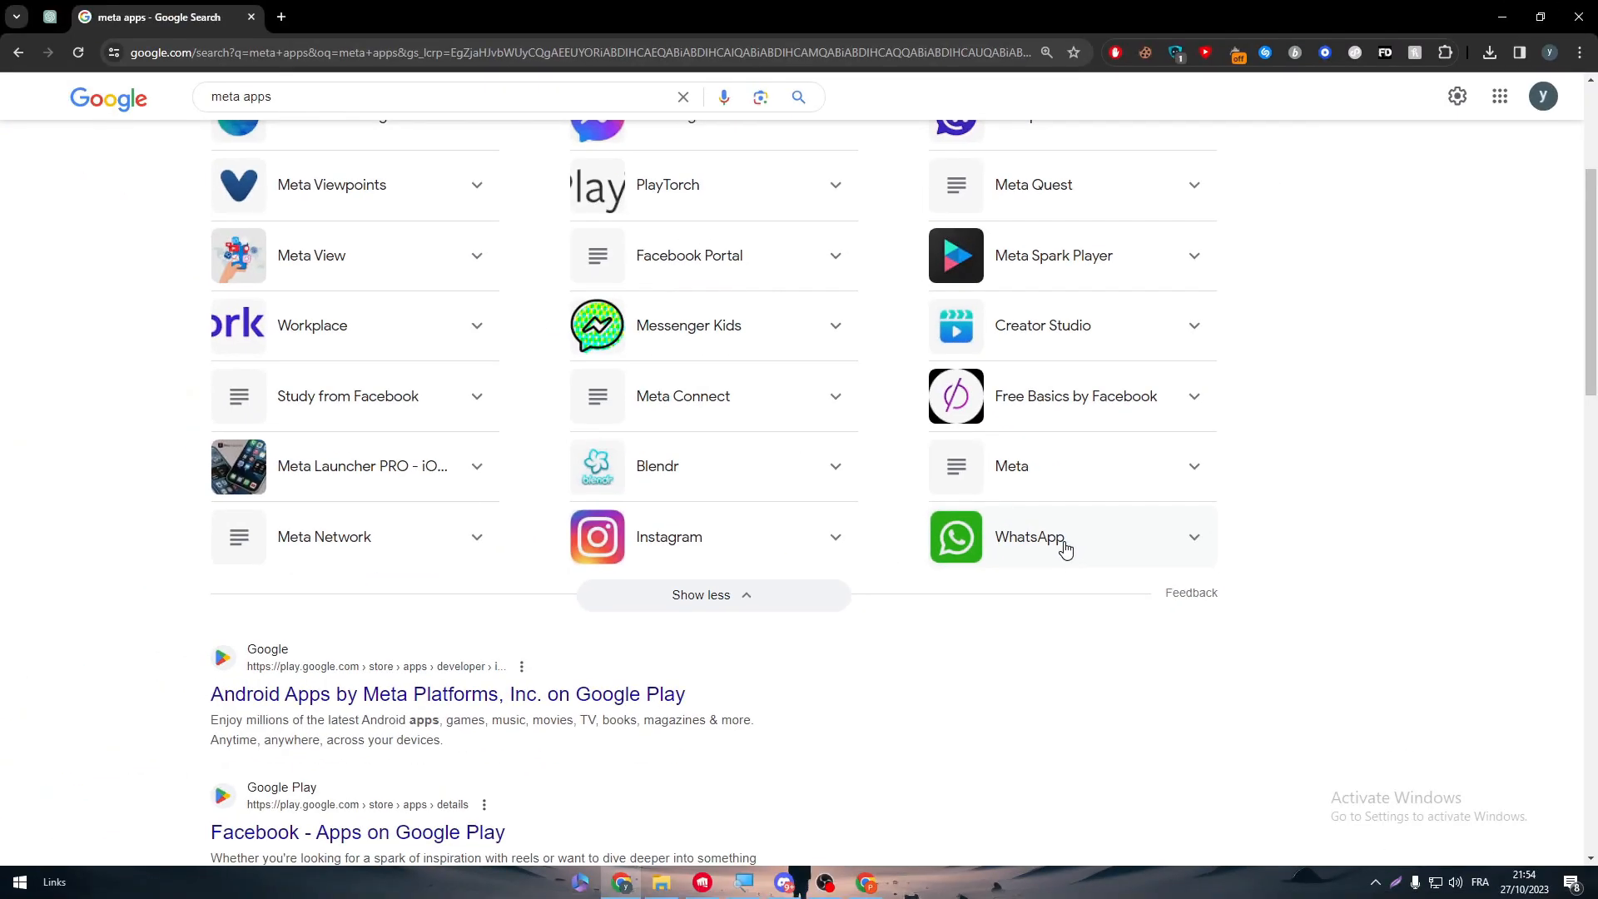
{"action": "scroll", "scroll_direction": "up", "scroll_amount": 3}
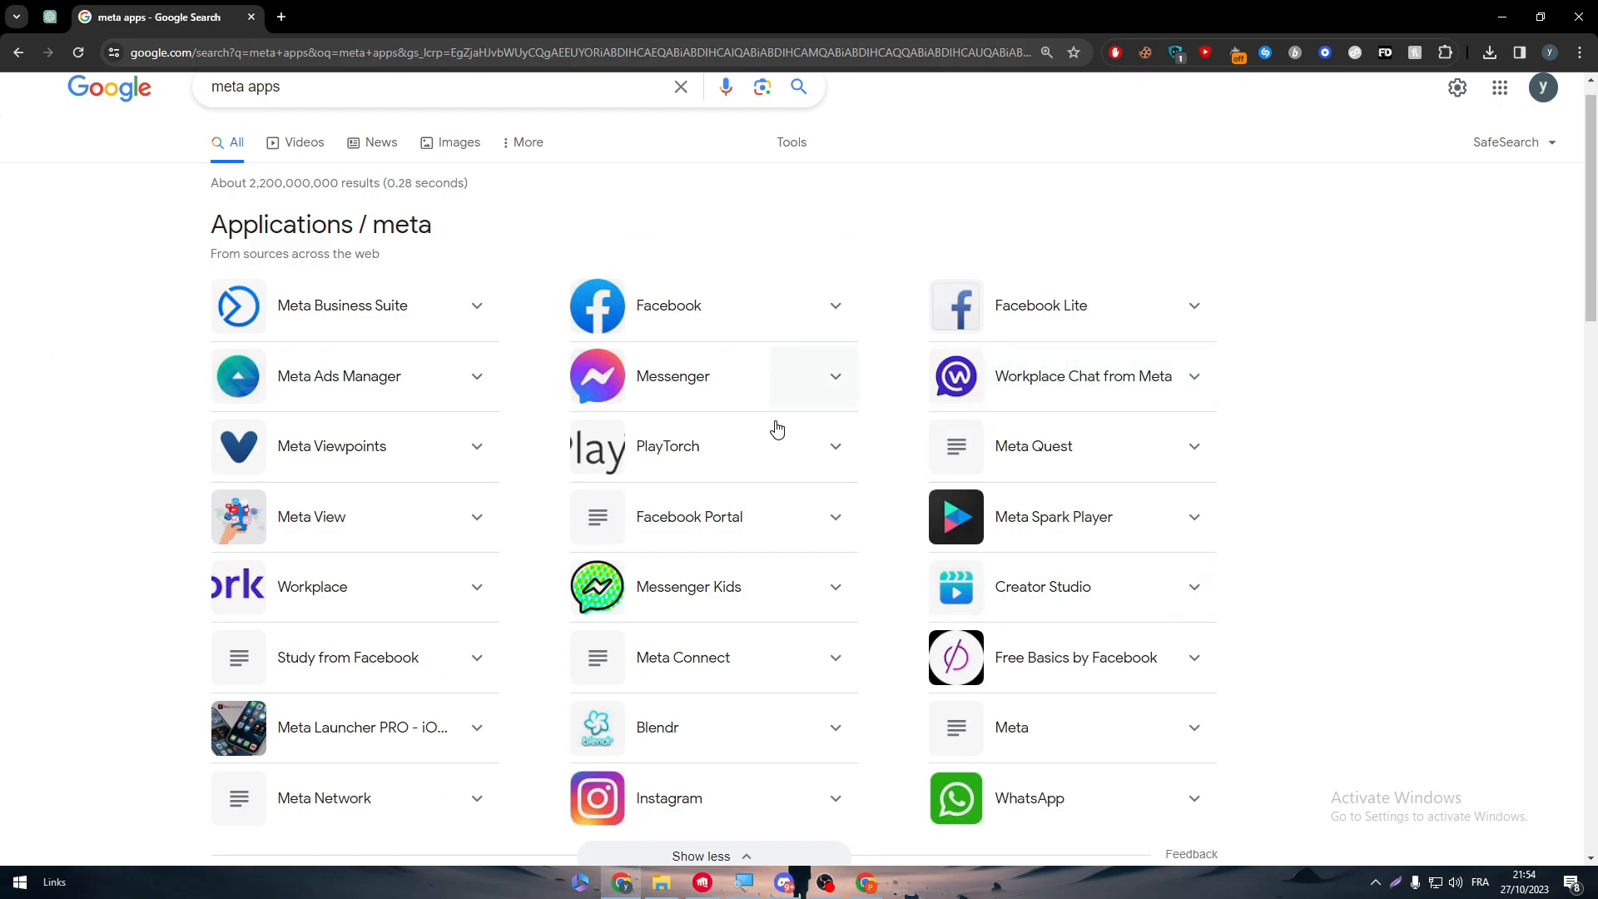
{"action": "mouse_move", "coordinate": [140, 364]}
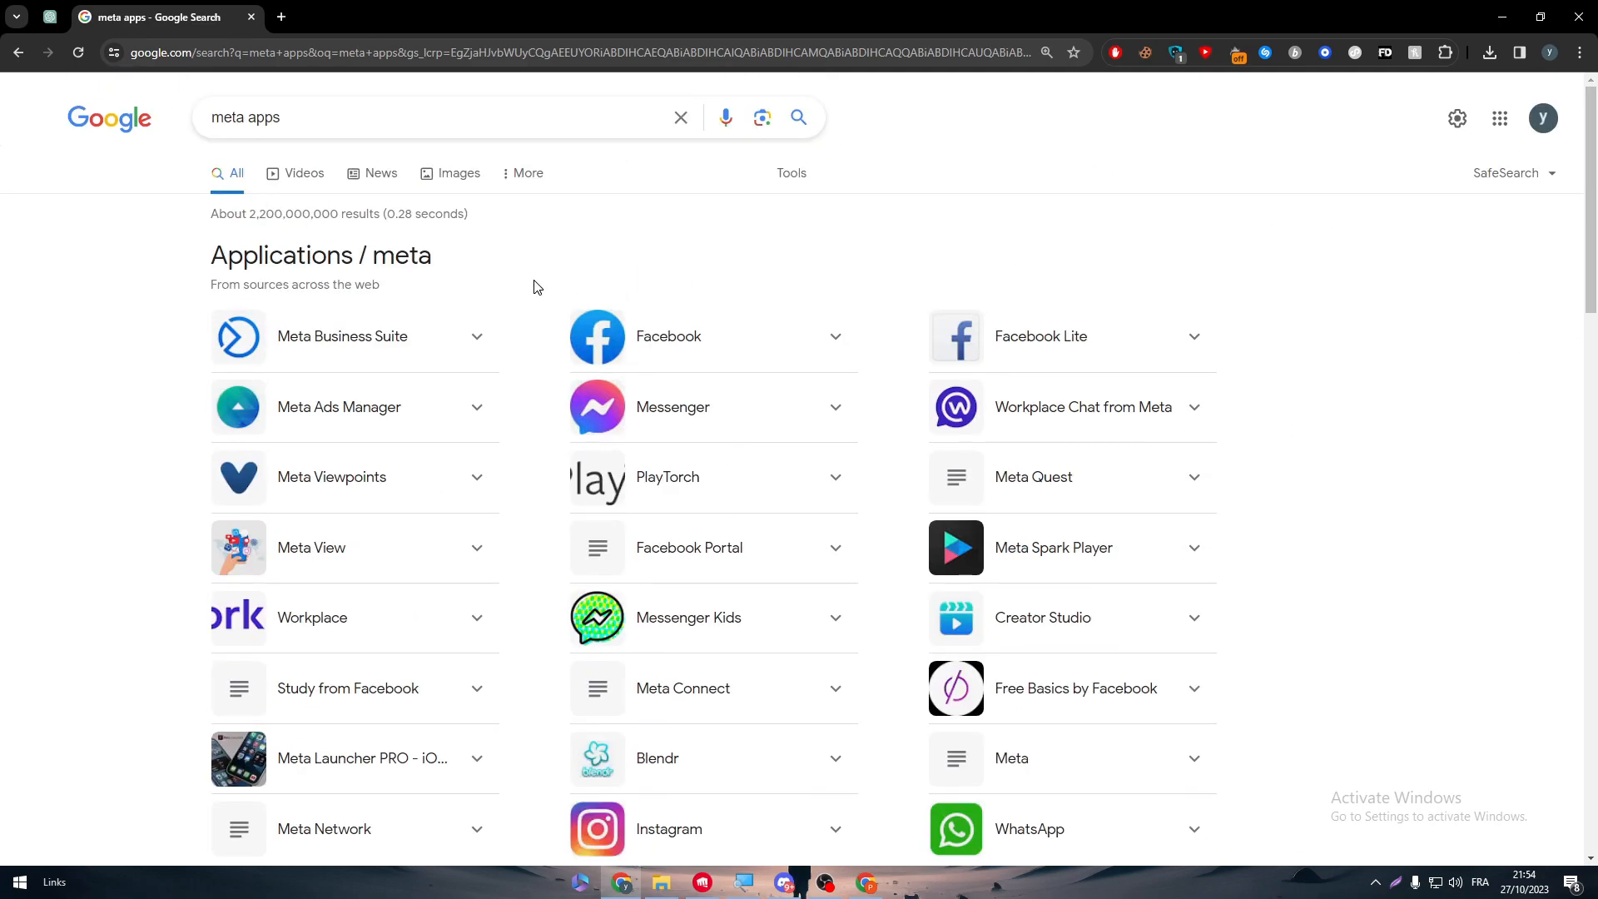
{"action": "scroll", "scroll_direction": "down", "scroll_amount": 3}
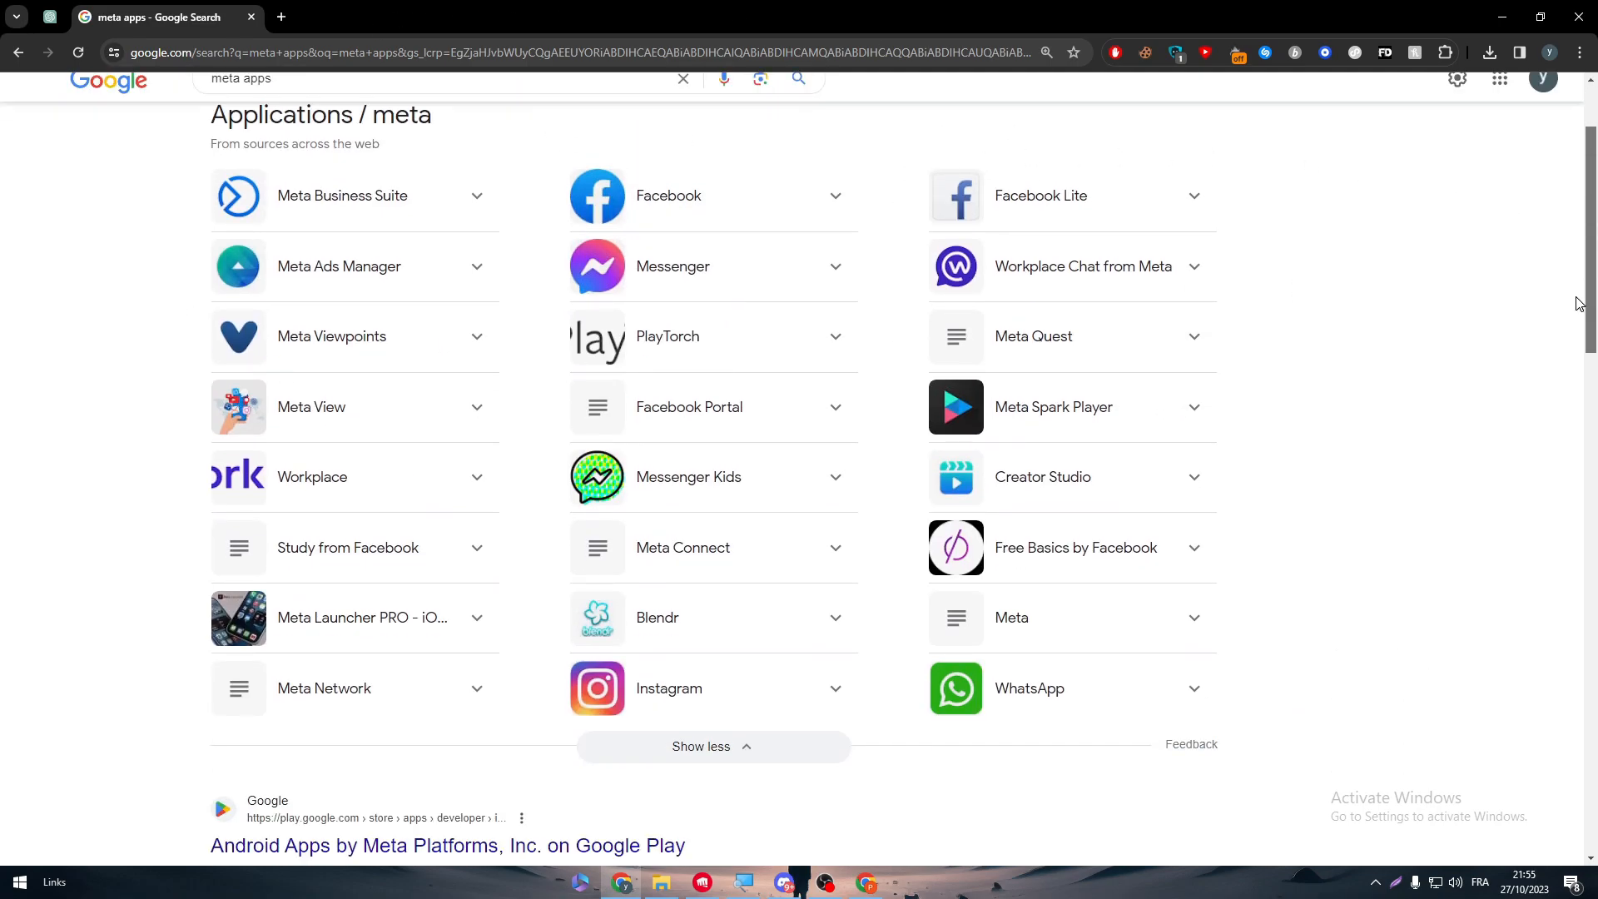
{"action": "mouse_move", "coordinate": [909, 570]}
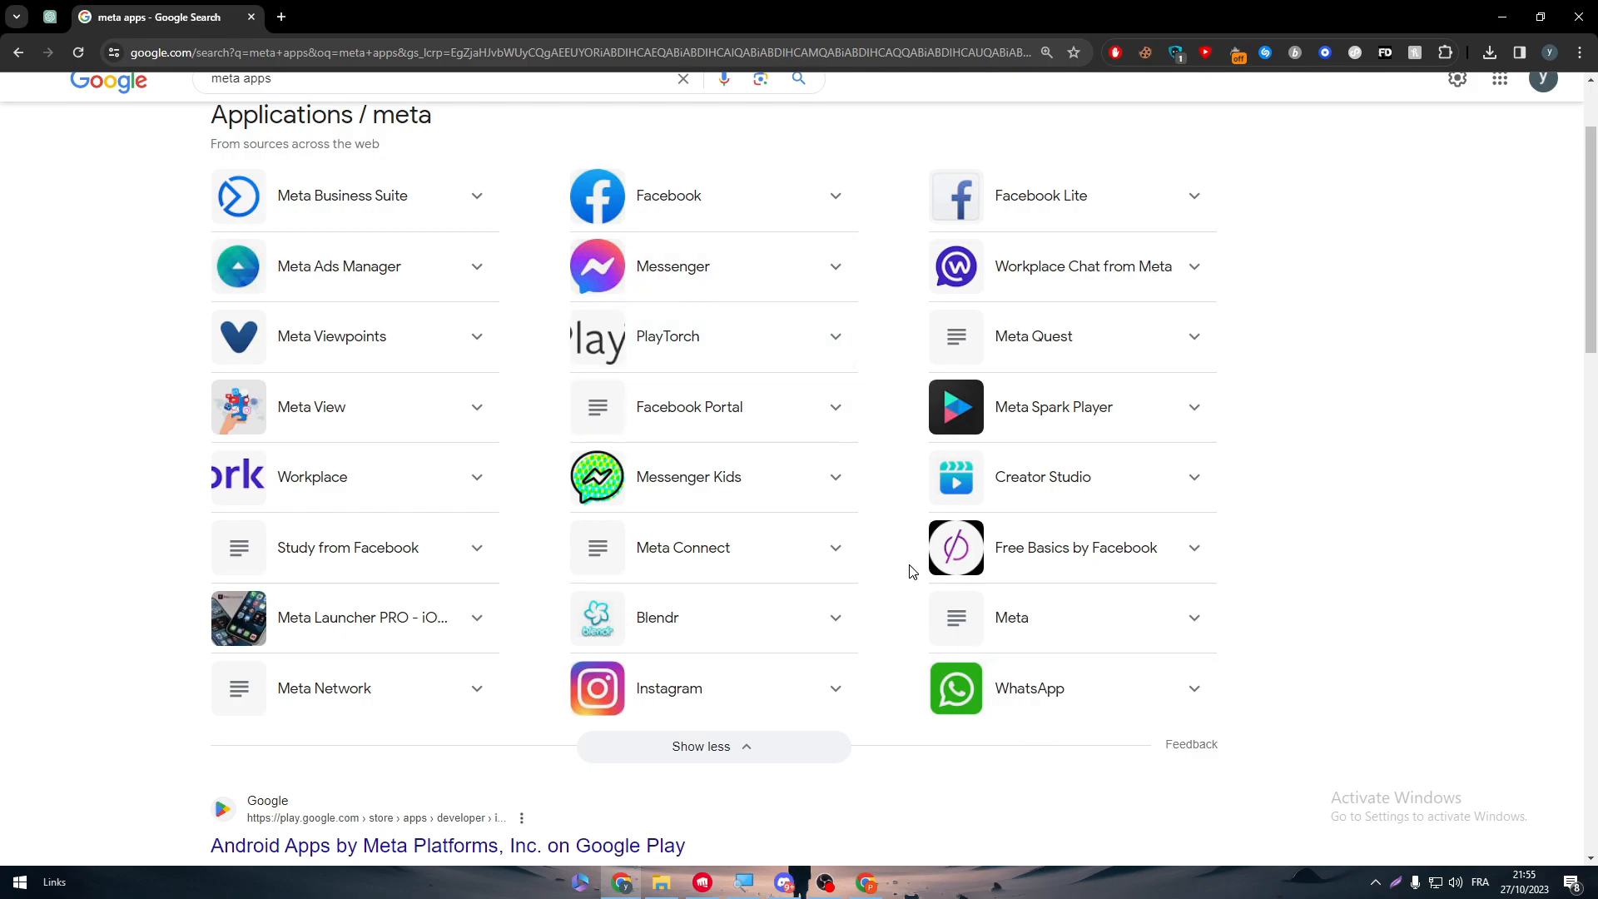
{"action": "mouse_move", "coordinate": [862, 594]}
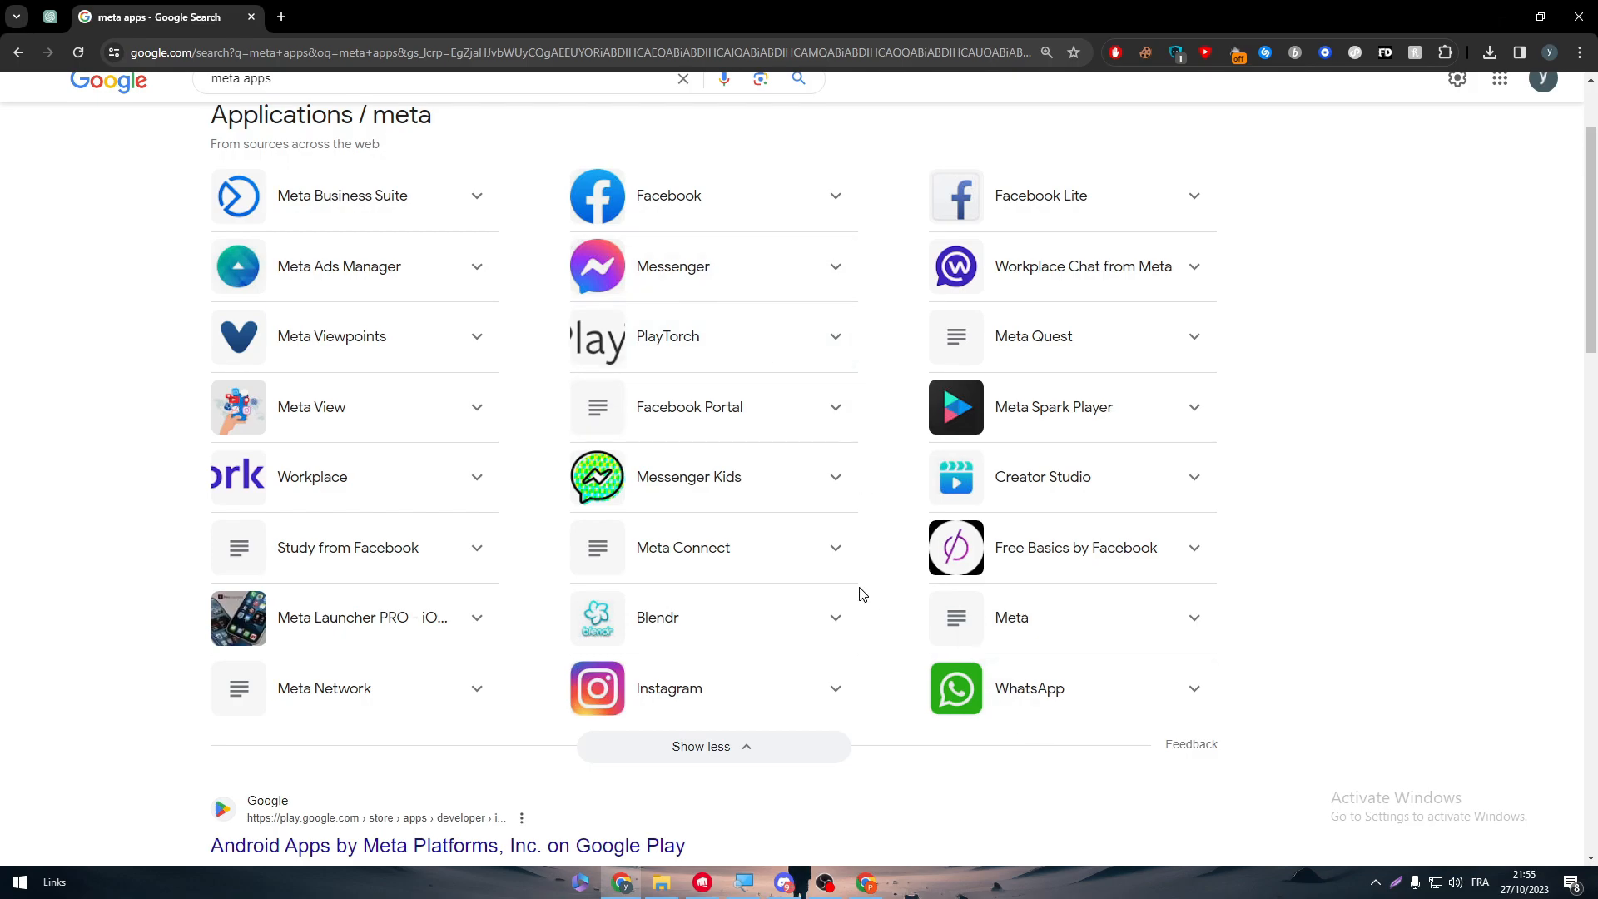
{"action": "mouse_move", "coordinate": [657, 341]}
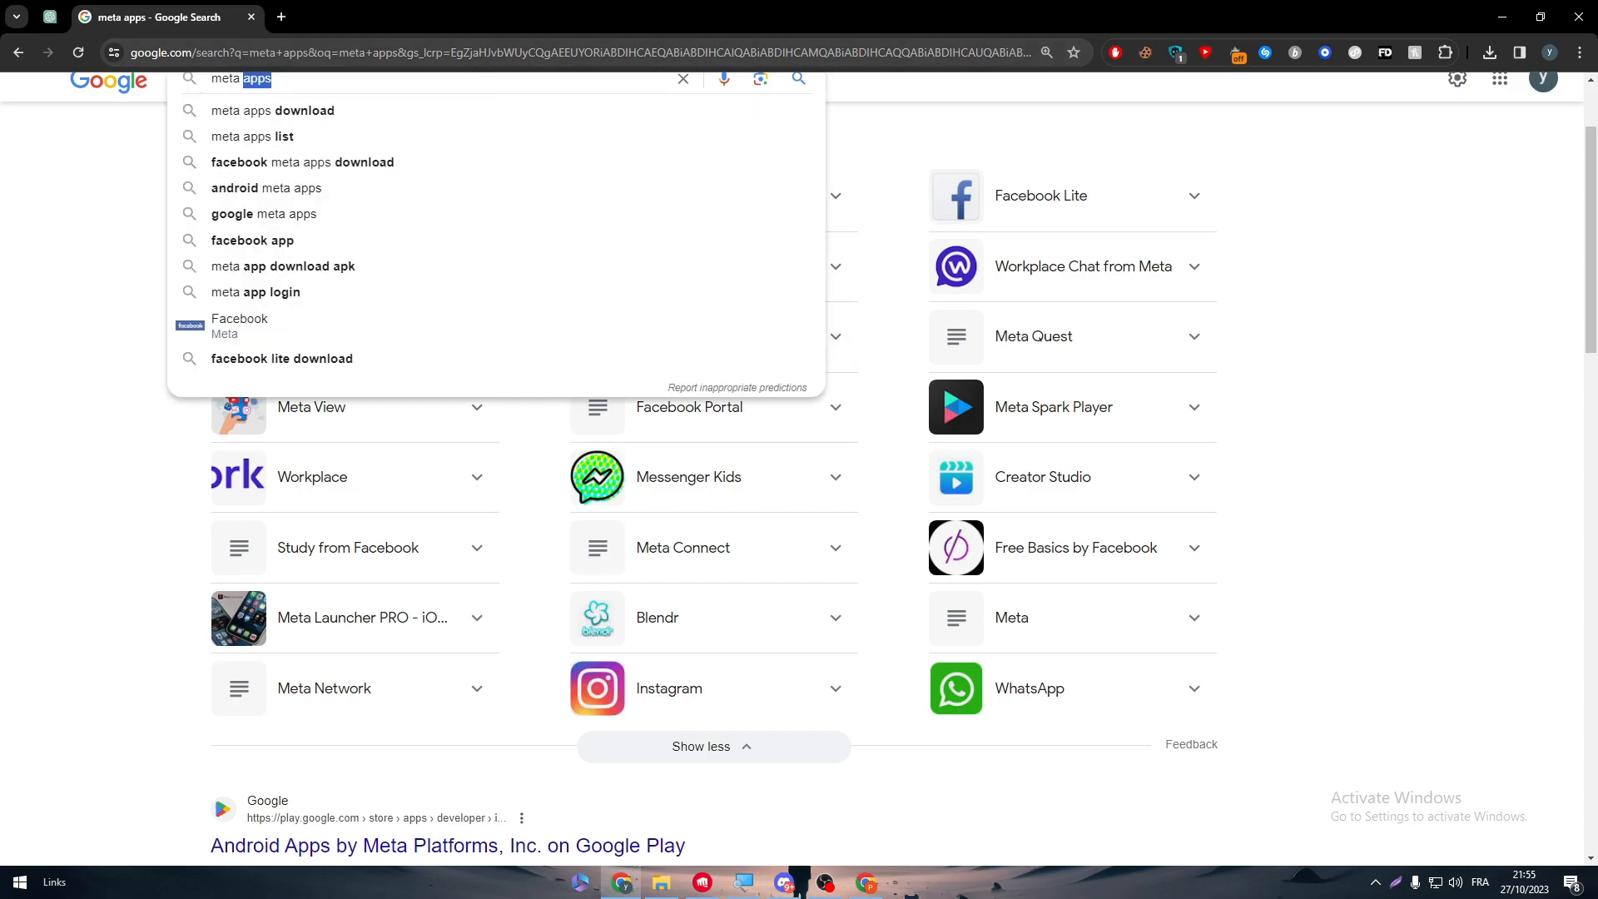
Step: Start a new Google search for 'zapier'
{"action": "type", "text": "zapier"}
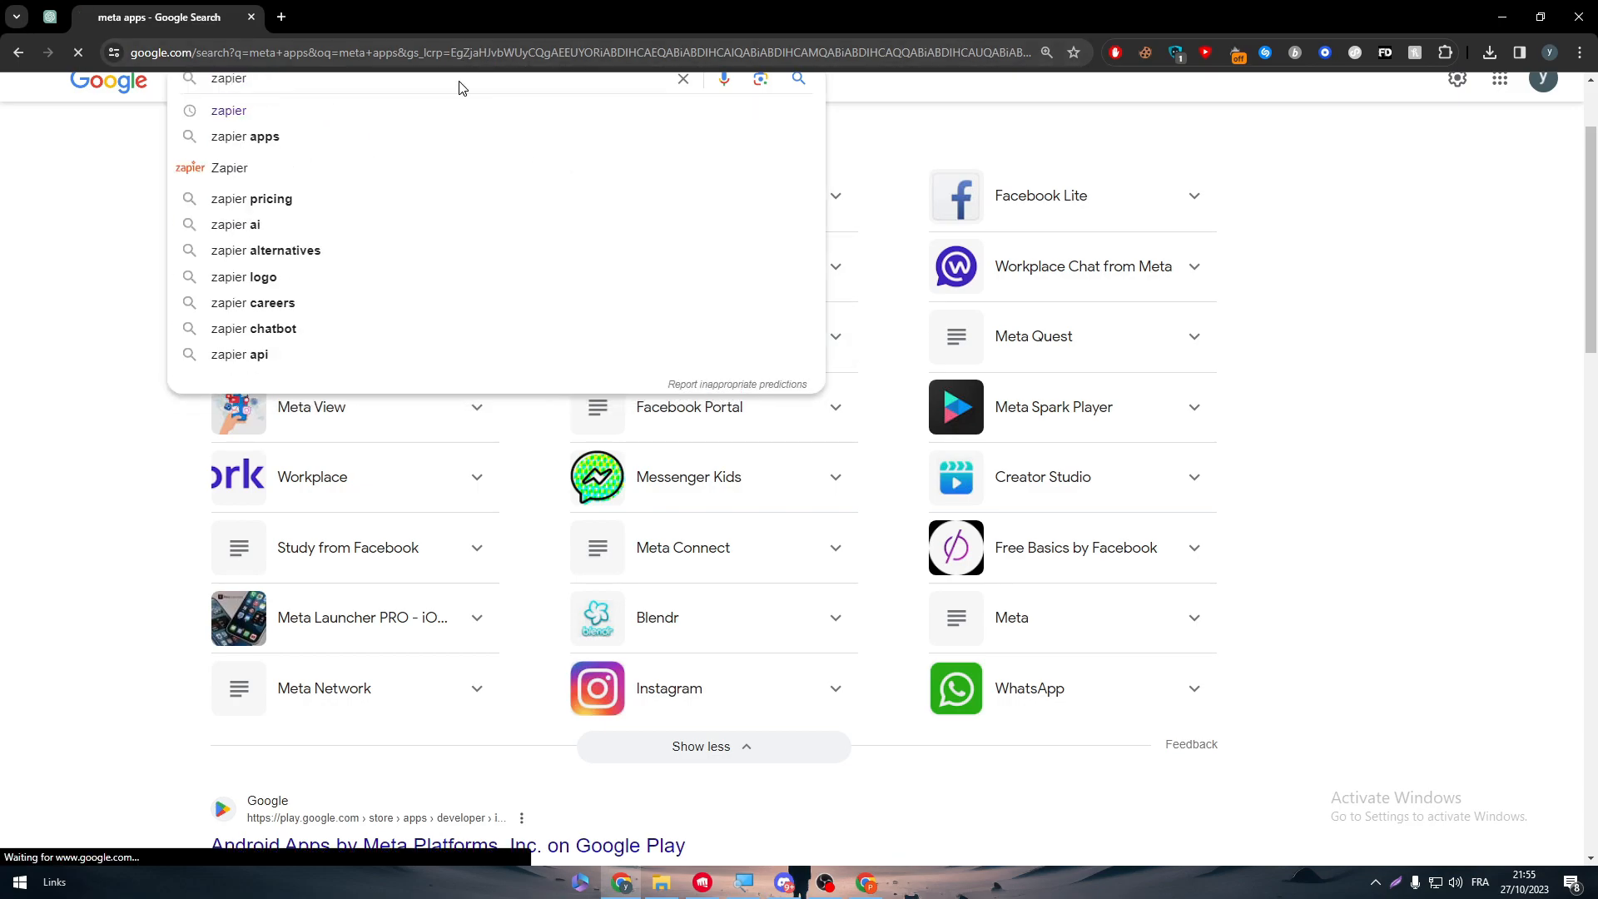
Step: Open zapier.com and switch Create a Zap to the classic view
{"action": "left_click", "coordinate": [228, 110]}
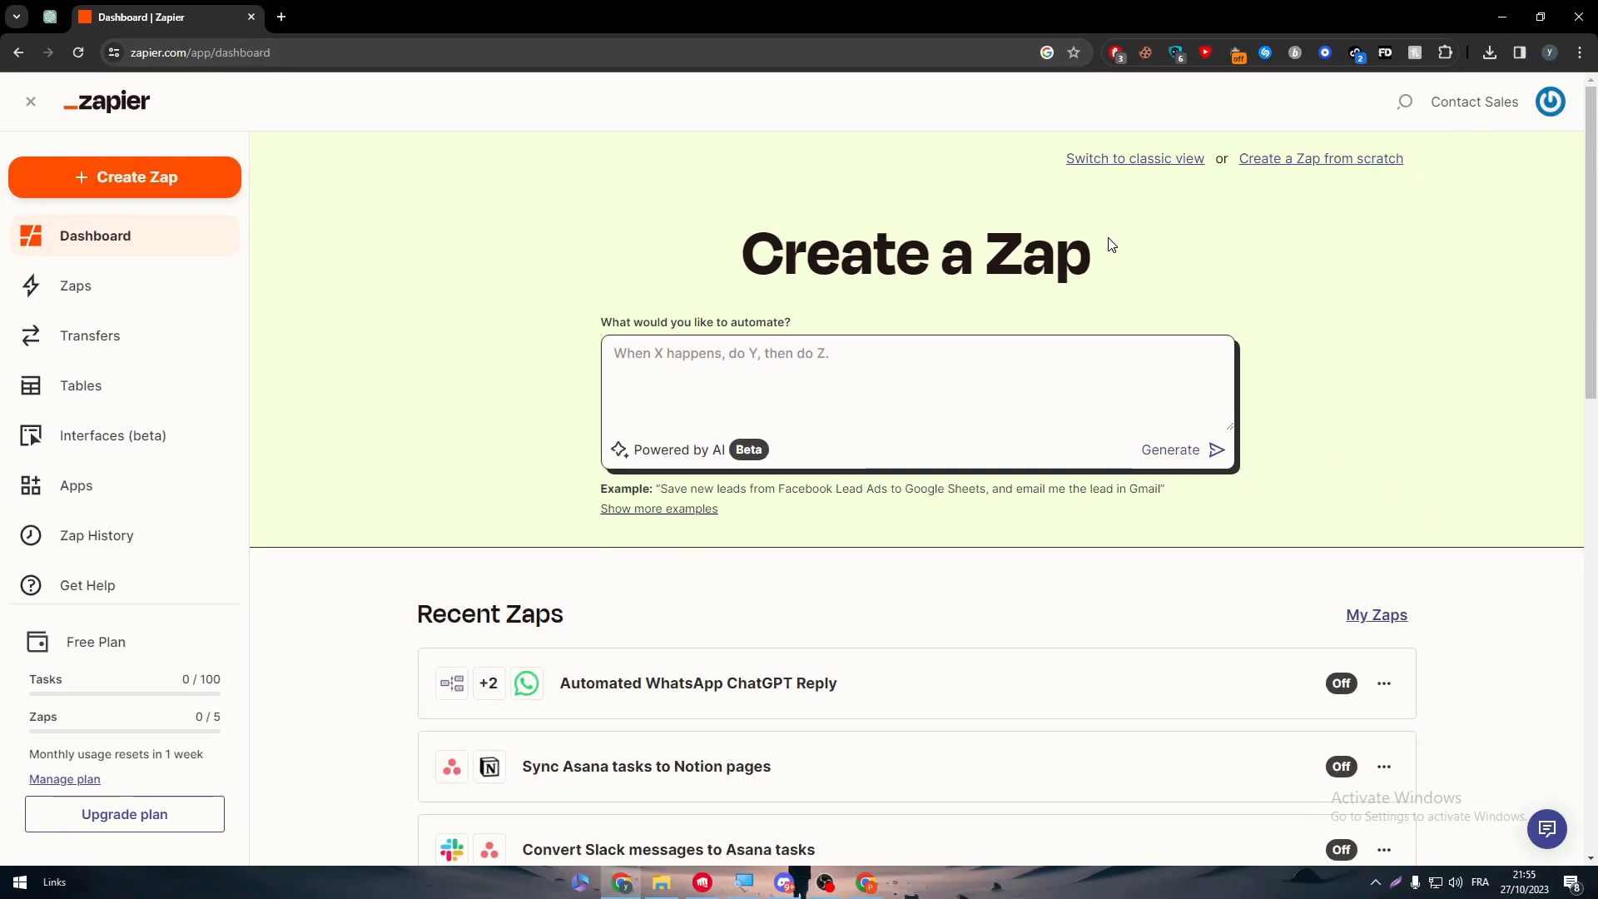
{"action": "mouse_move", "coordinate": [500, 477]}
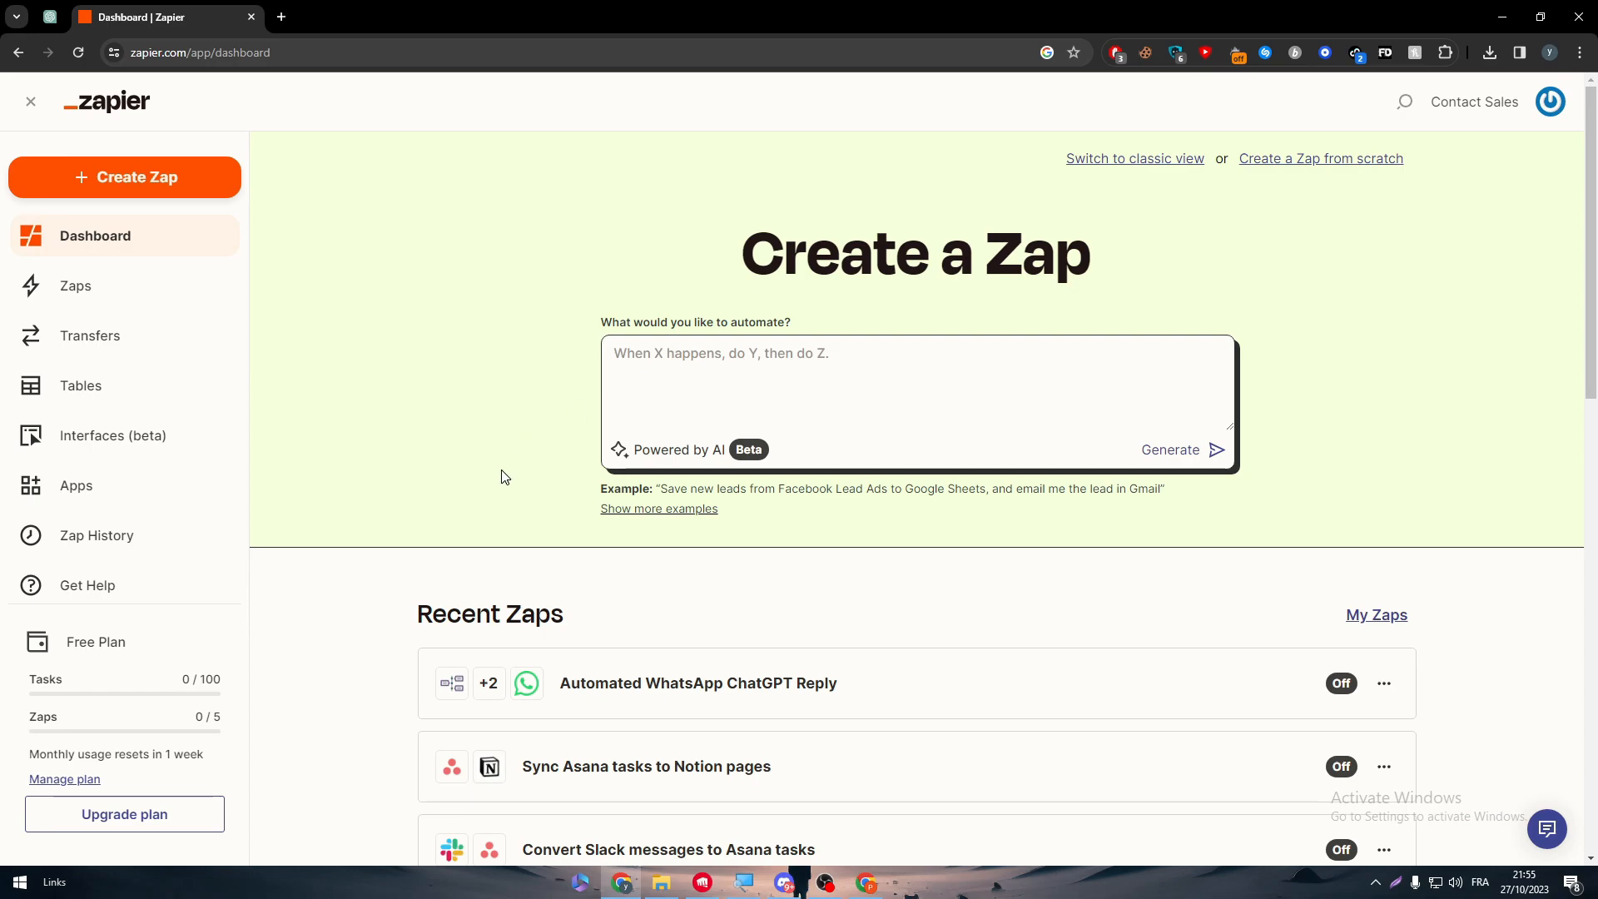
{"action": "left_click", "coordinate": [1133, 158]}
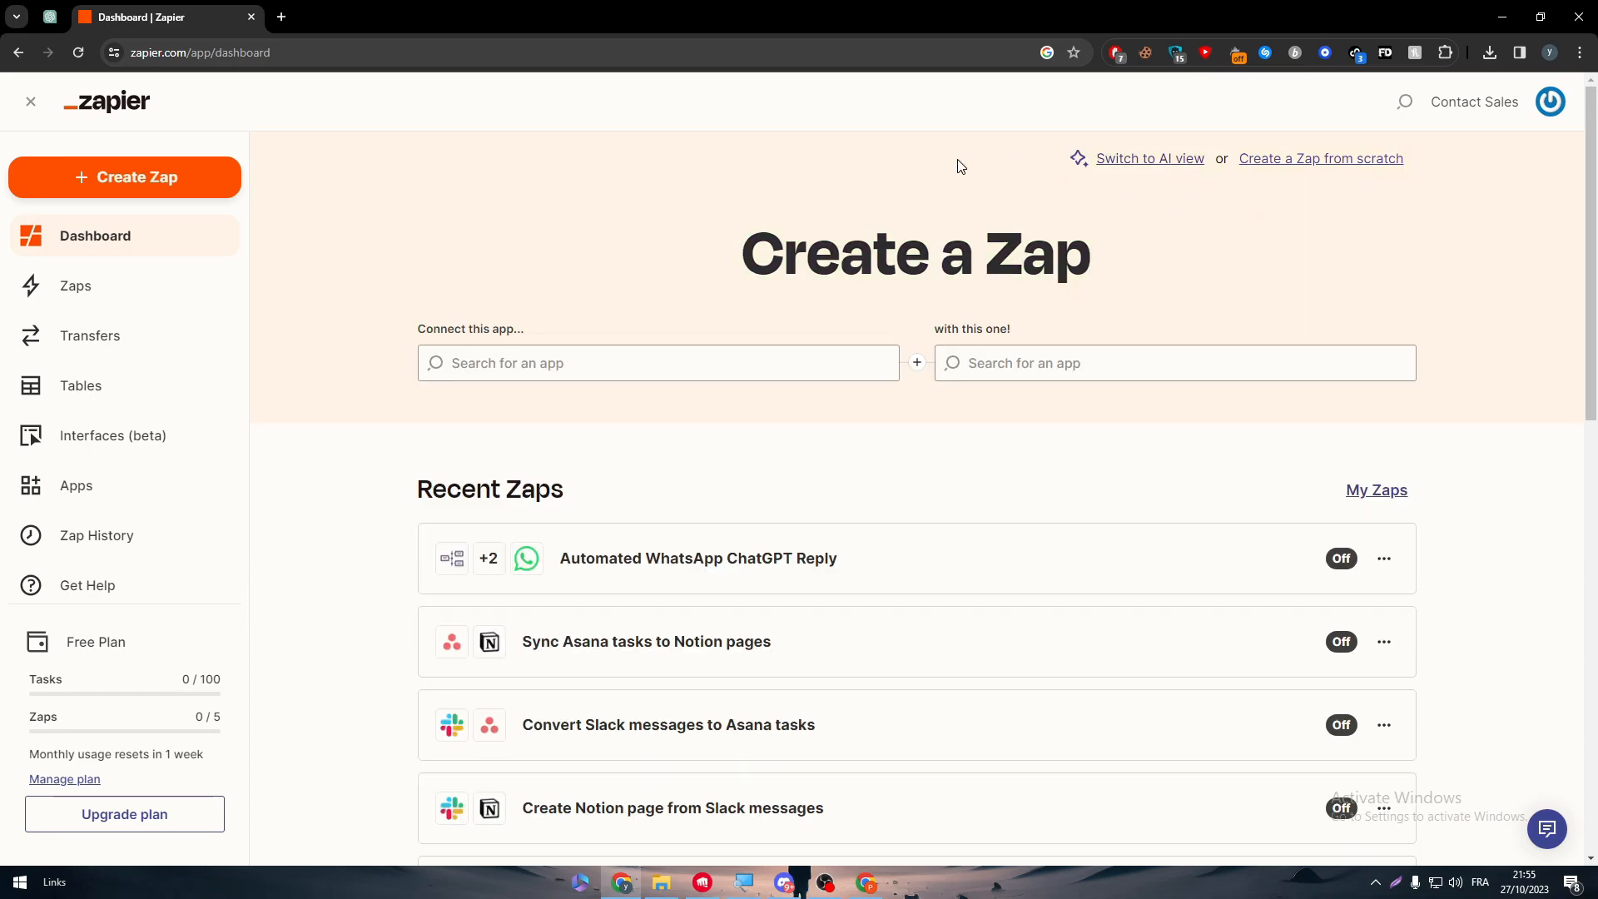
{"action": "mouse_move", "coordinate": [1252, 127]}
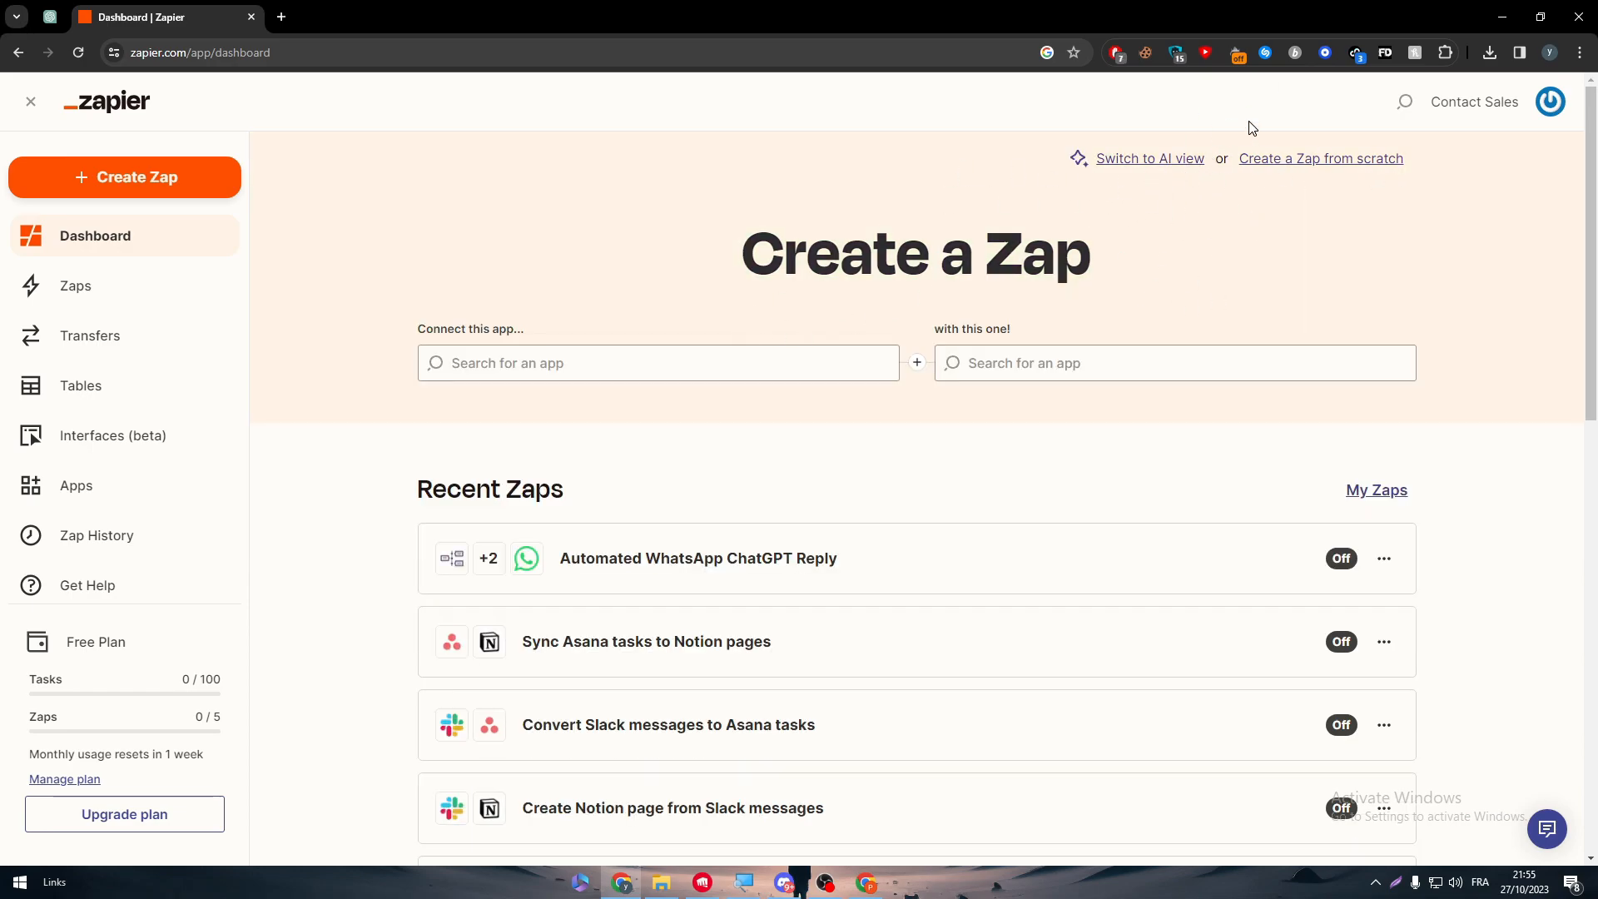
{"action": "mouse_move", "coordinate": [163, 486]}
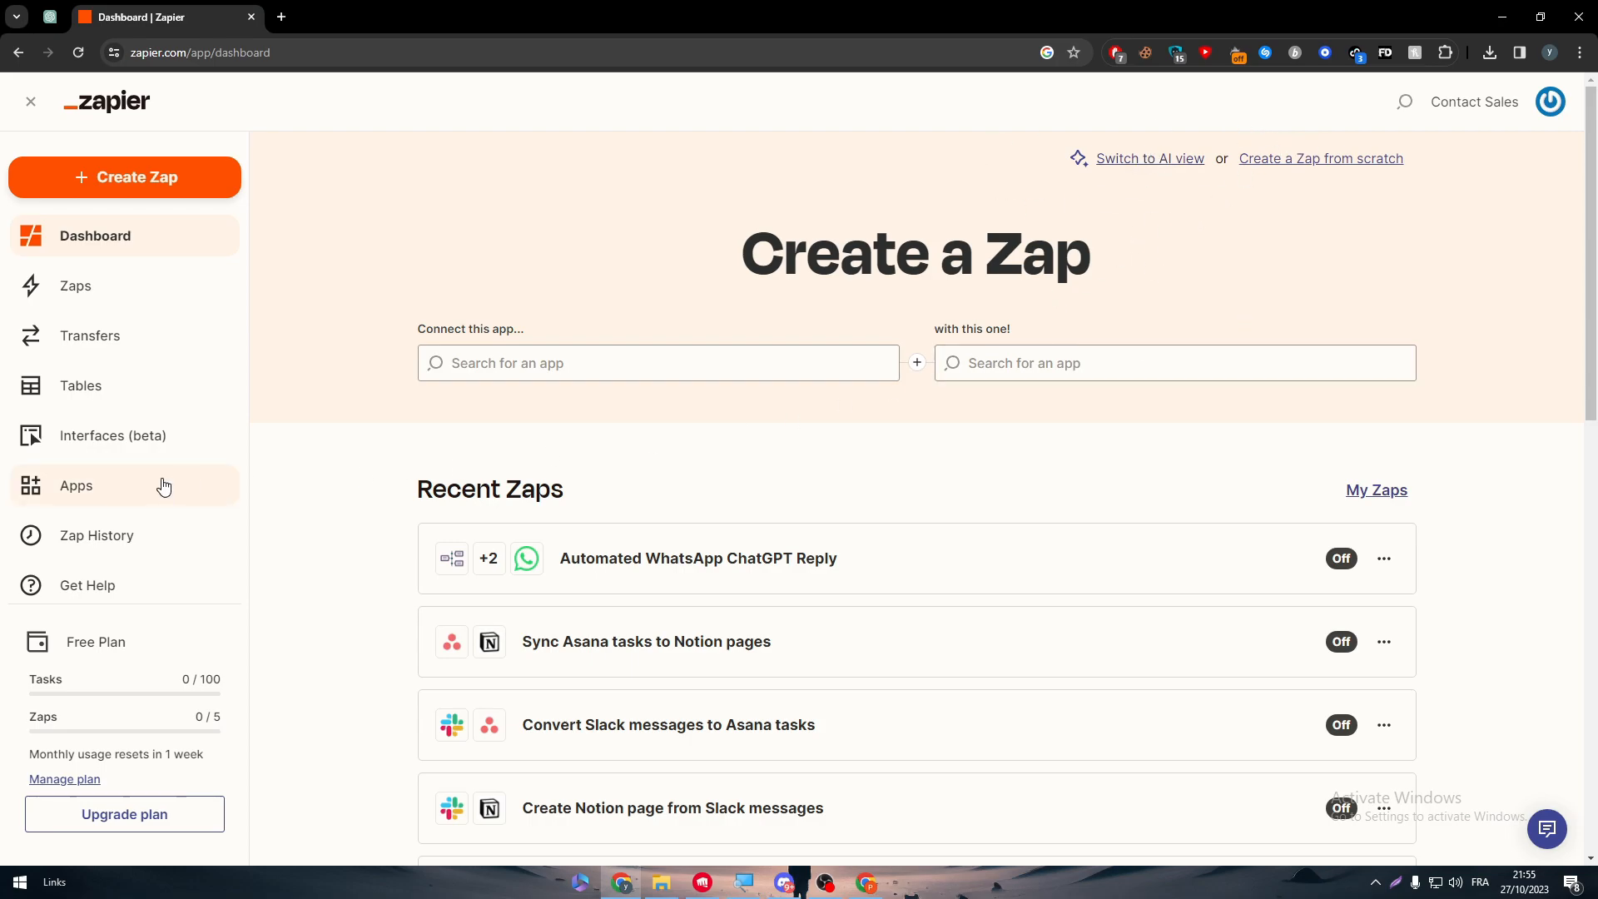
{"action": "mouse_move", "coordinate": [4, 528]}
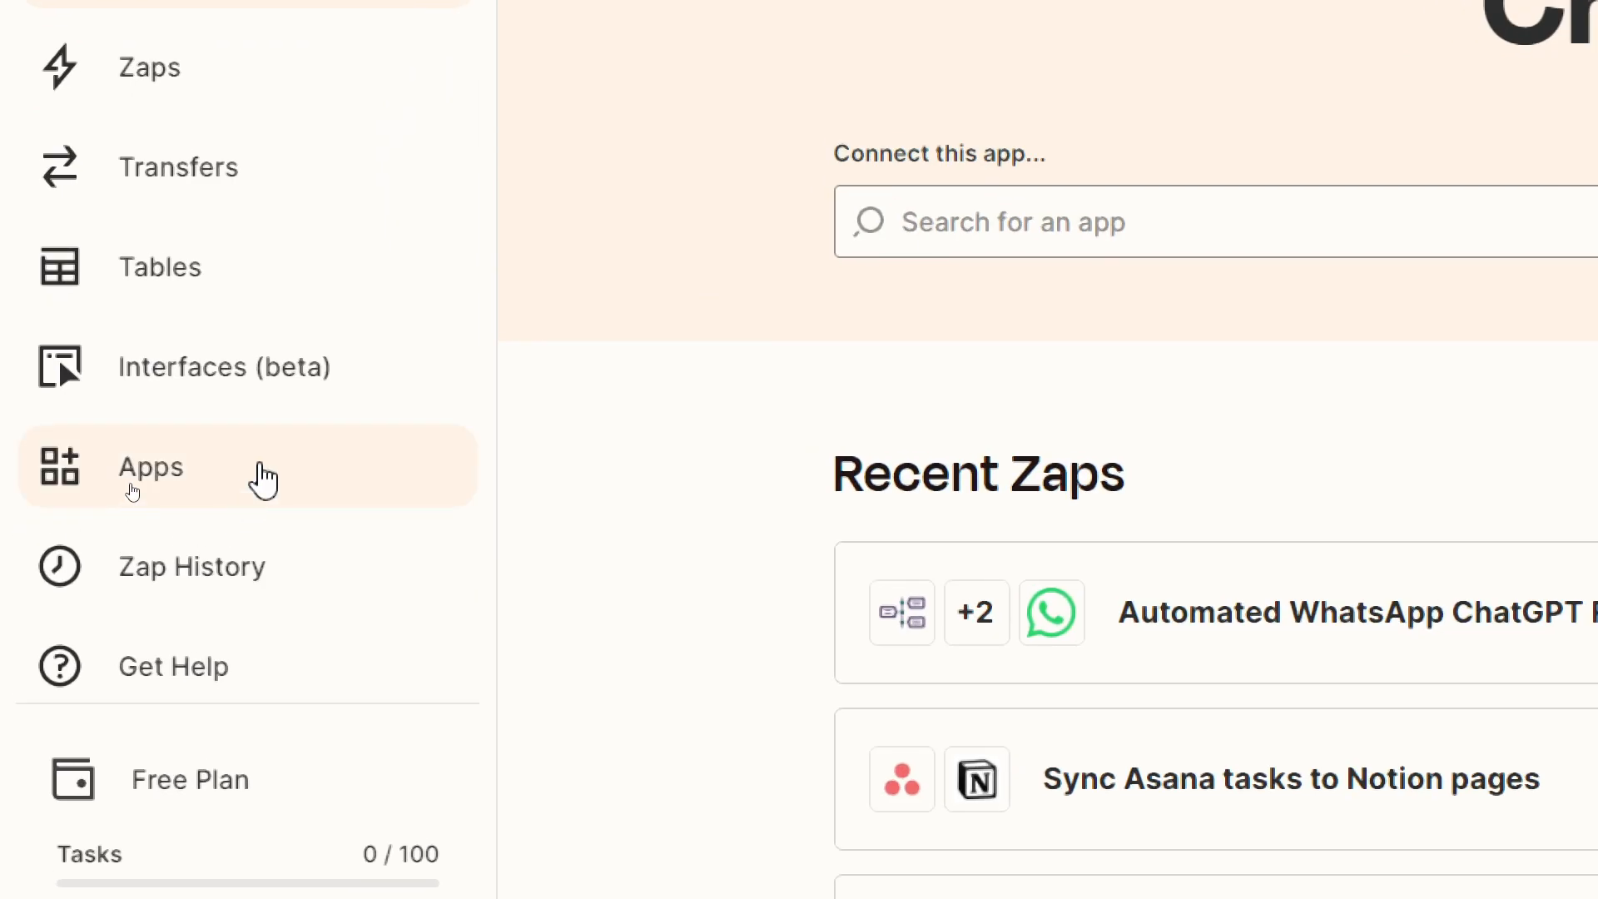
{"action": "mouse_move", "coordinate": [137, 513]}
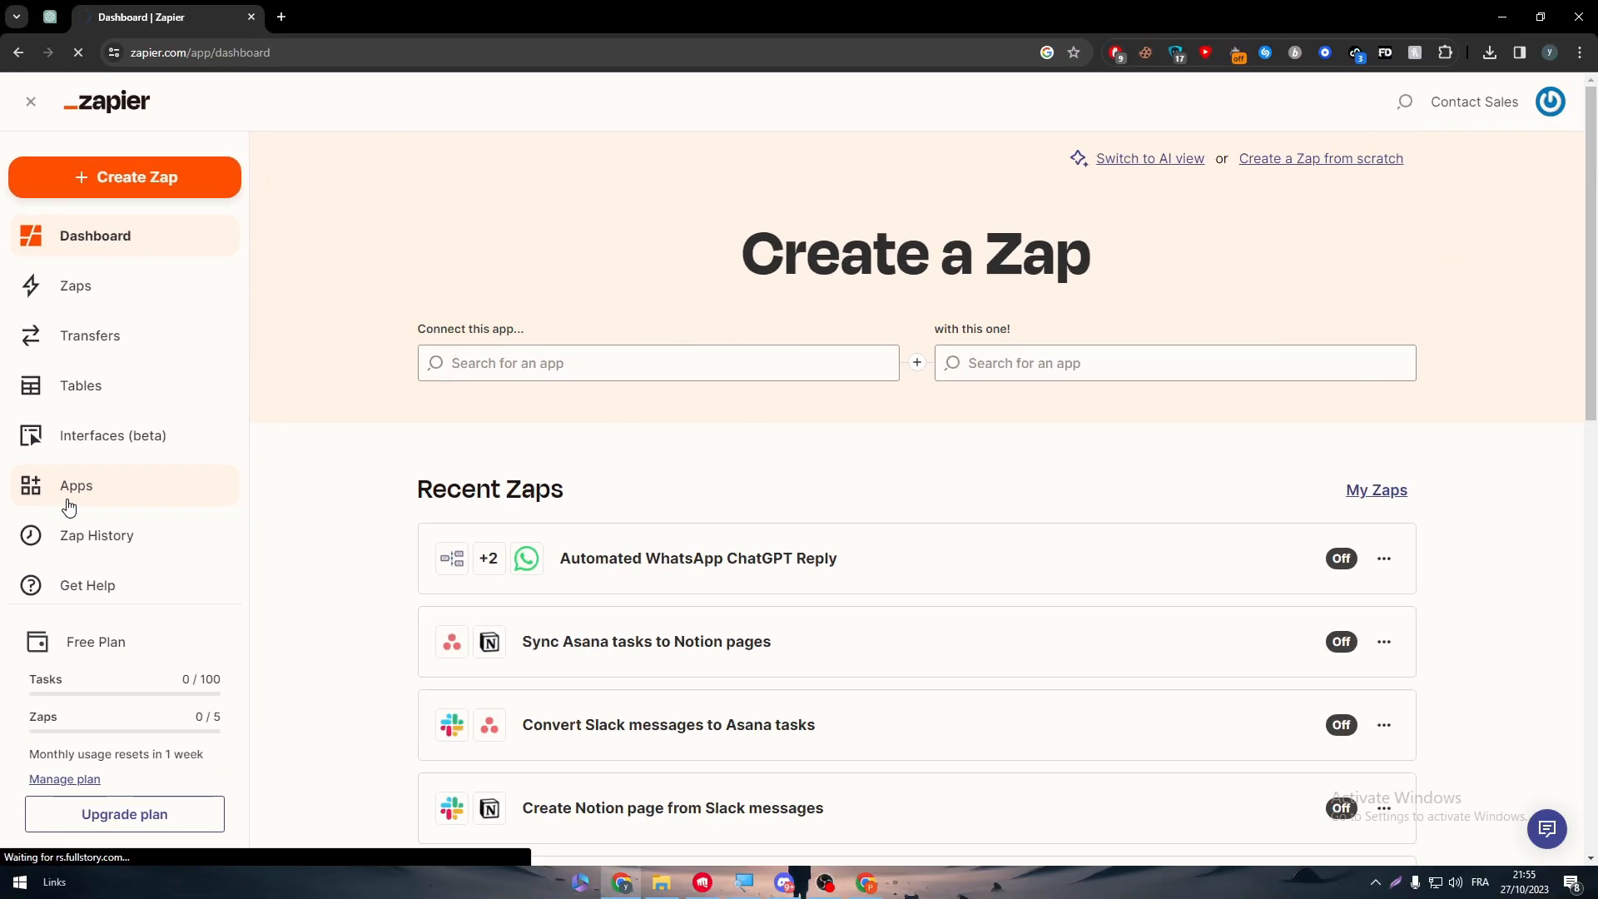
{"action": "mouse_move", "coordinate": [172, 199]}
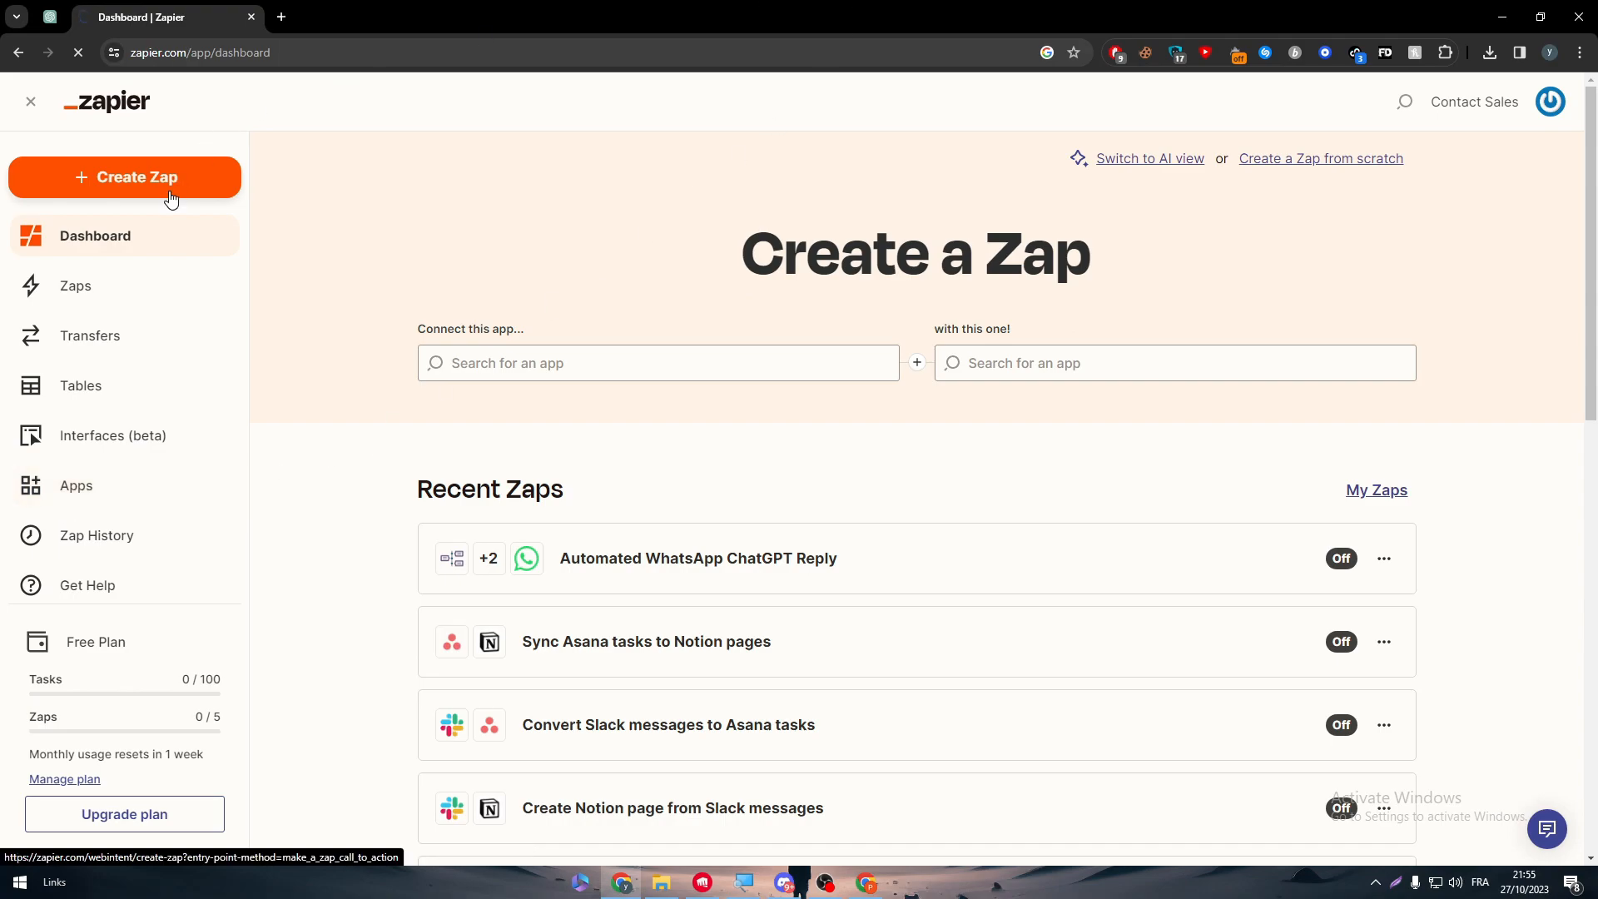
{"action": "mouse_move", "coordinate": [267, 391]}
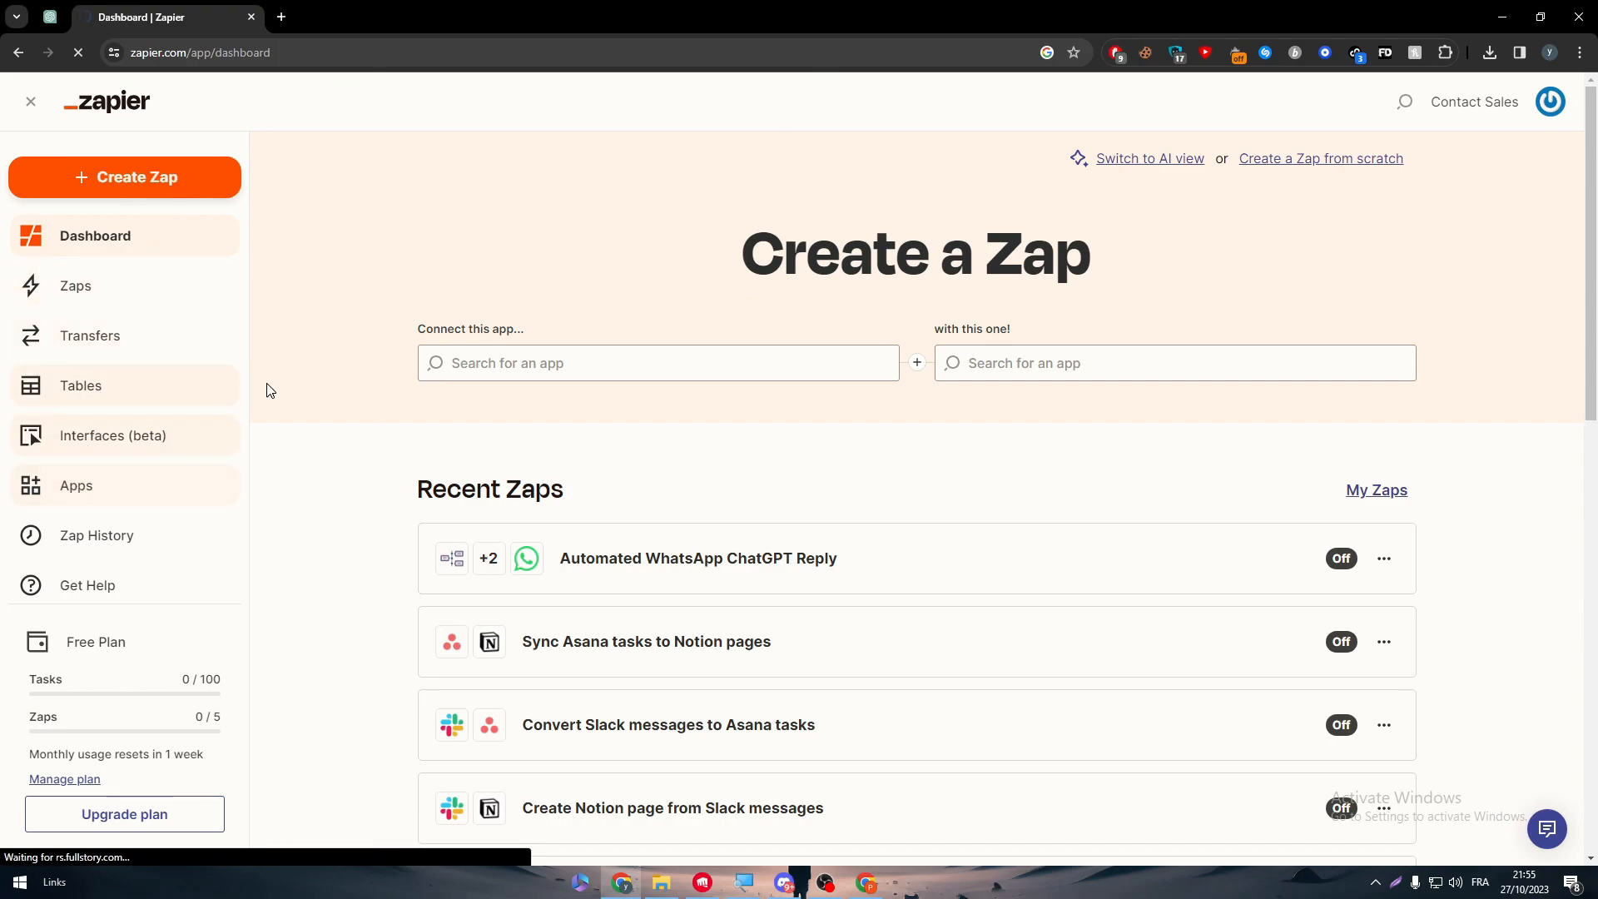
Step: Search the Apps page for 'whatsapp' to find WhatsApp Notifications
{"action": "left_click", "coordinate": [77, 486]}
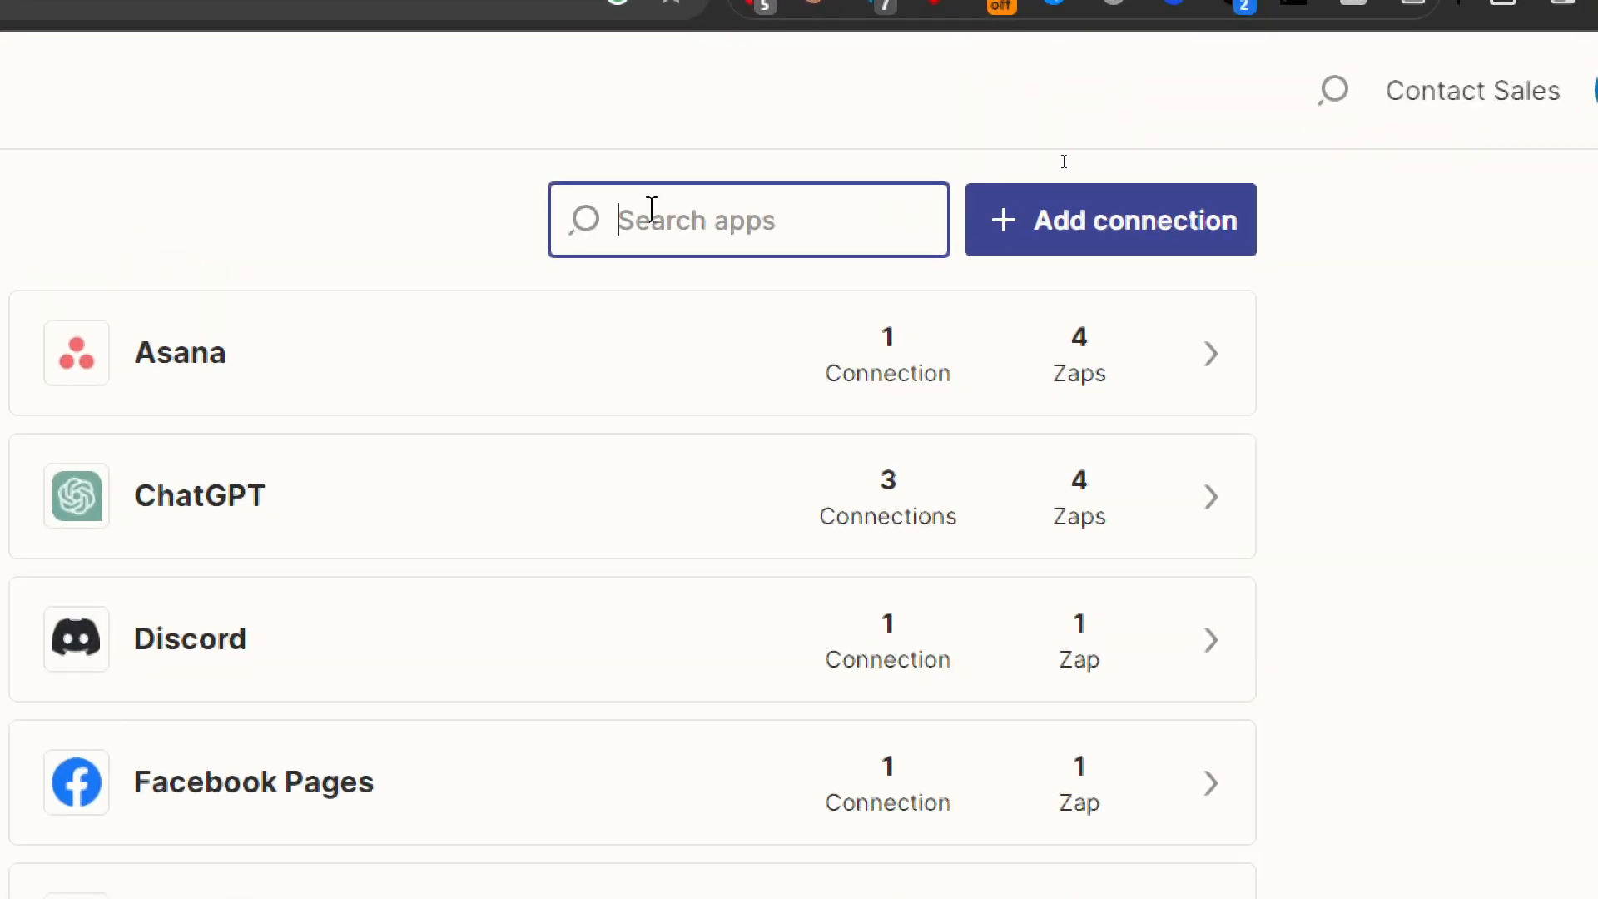
{"action": "mouse_move", "coordinate": [682, 194]}
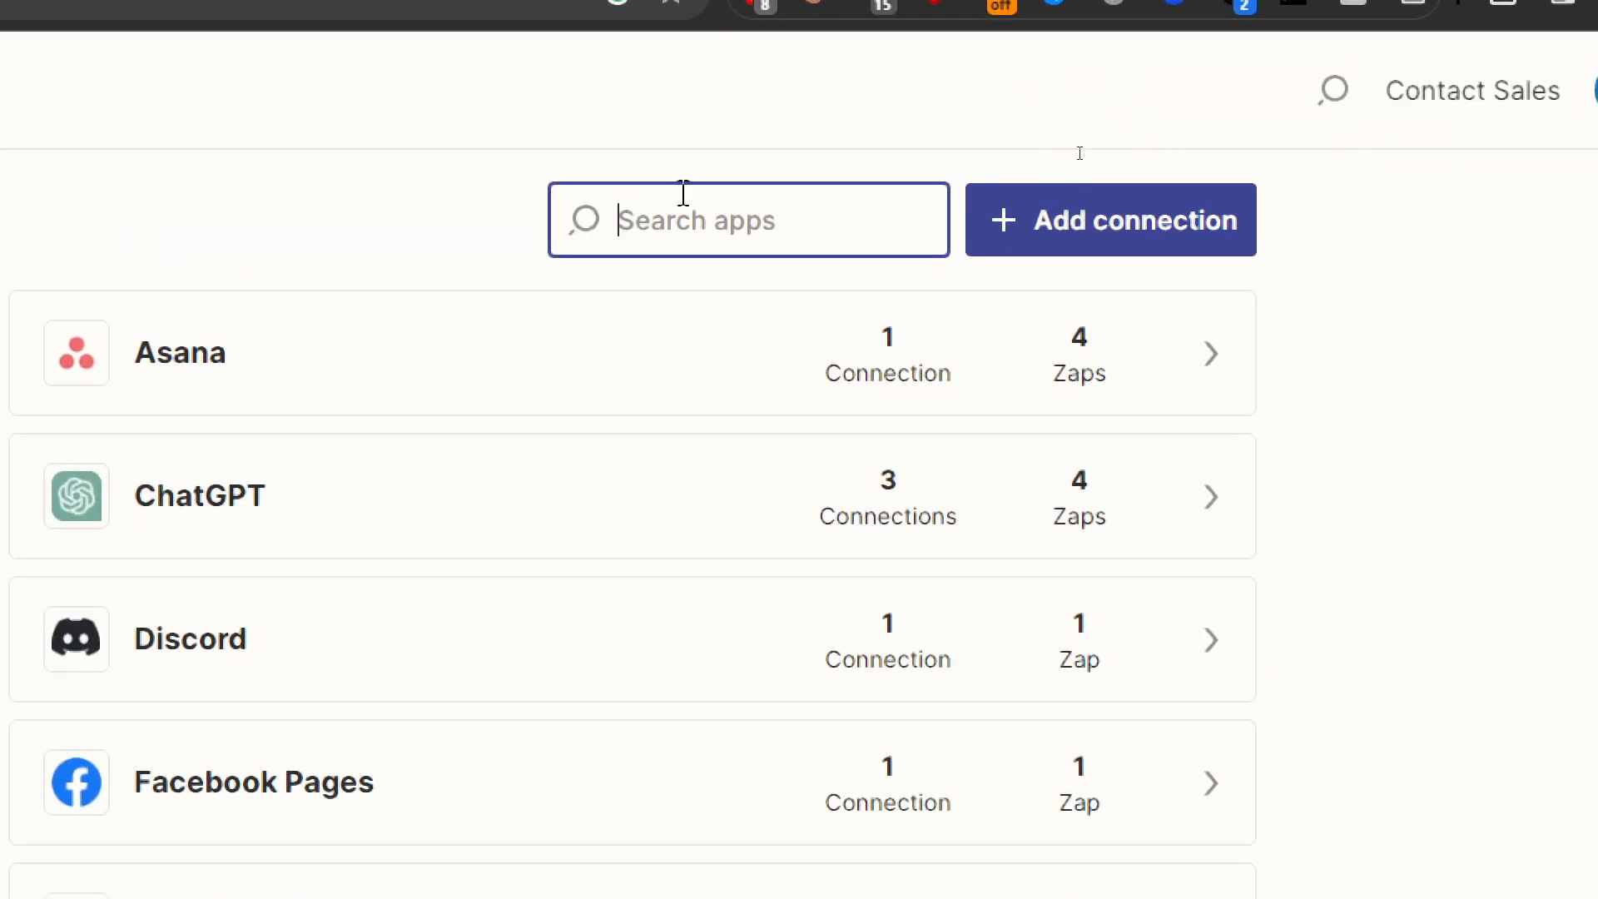
{"action": "type", "text": "whatsa"}
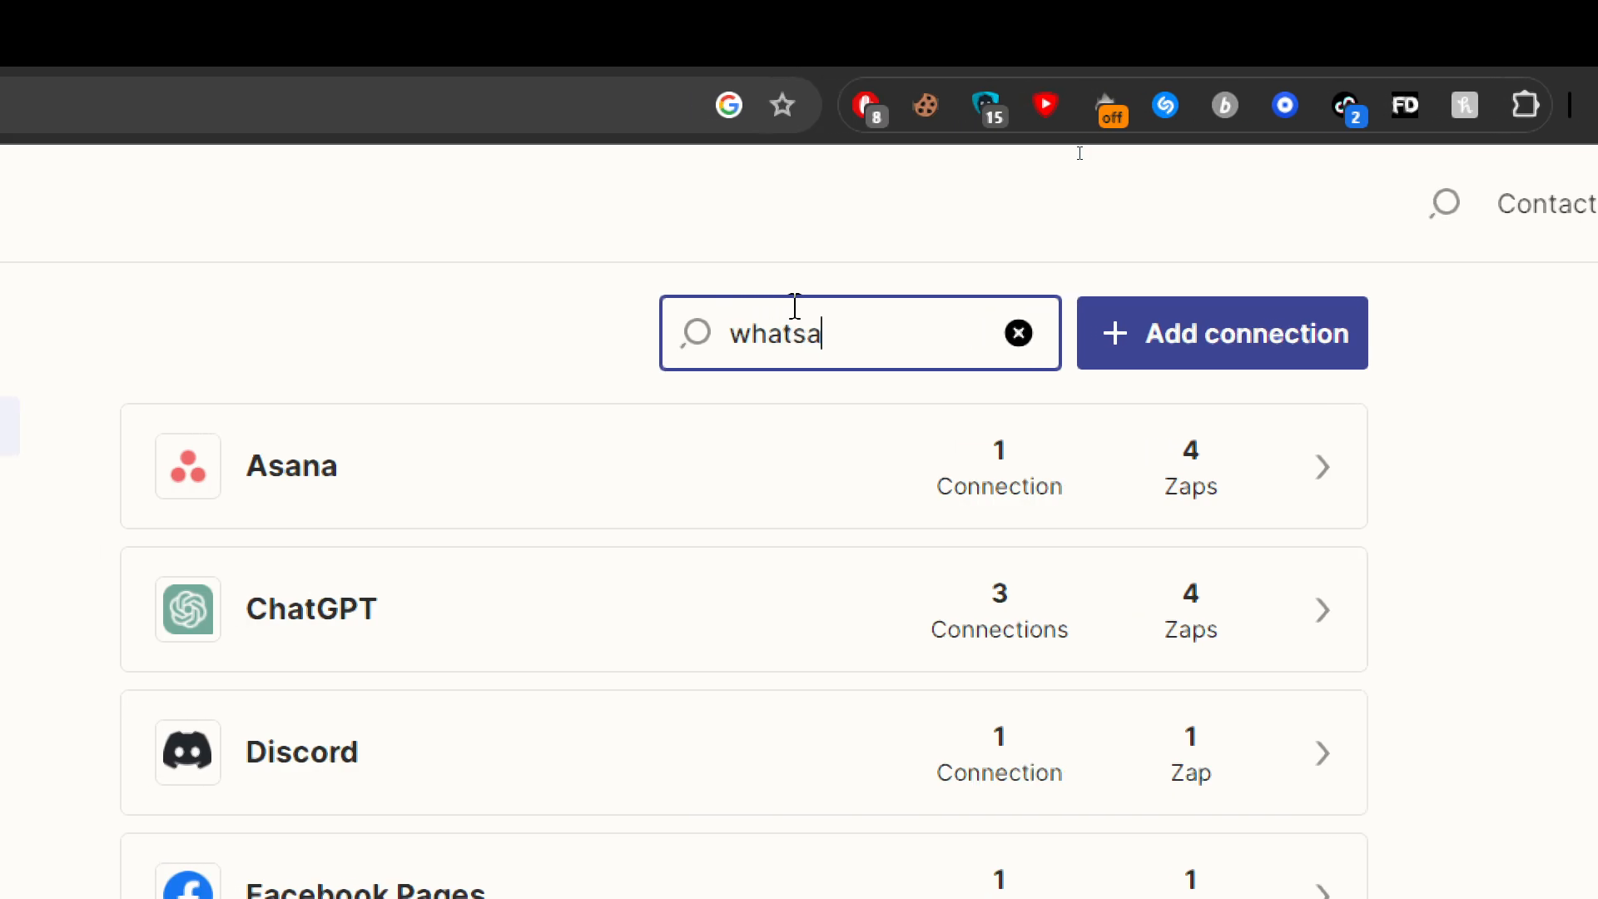
{"action": "type", "text": "pp"}
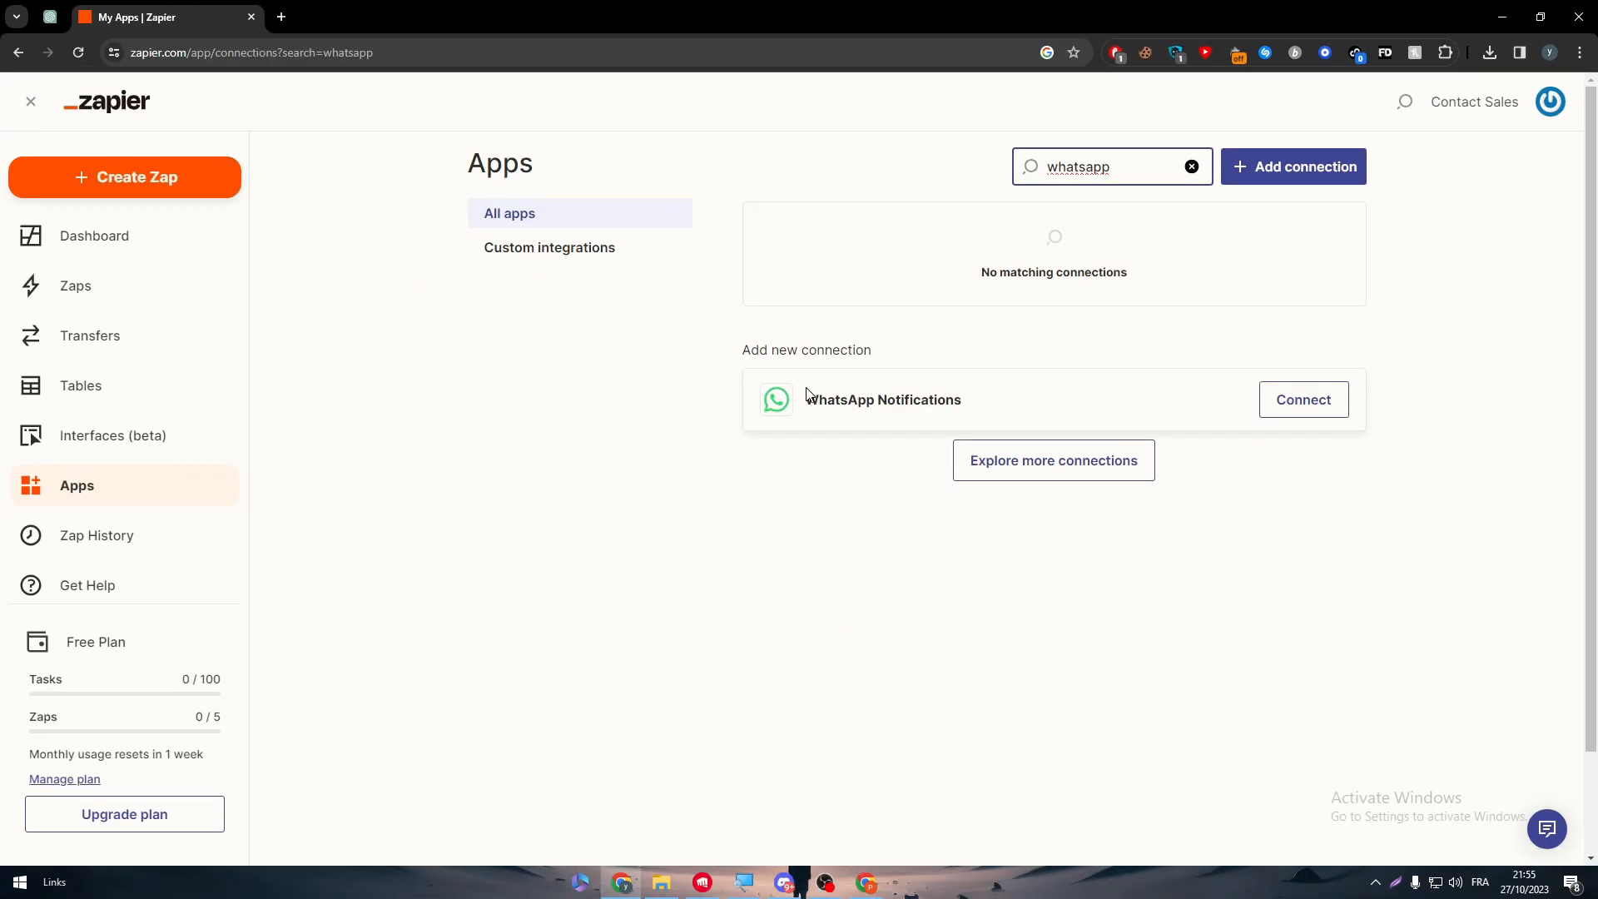
{"action": "mouse_move", "coordinate": [1512, 374]}
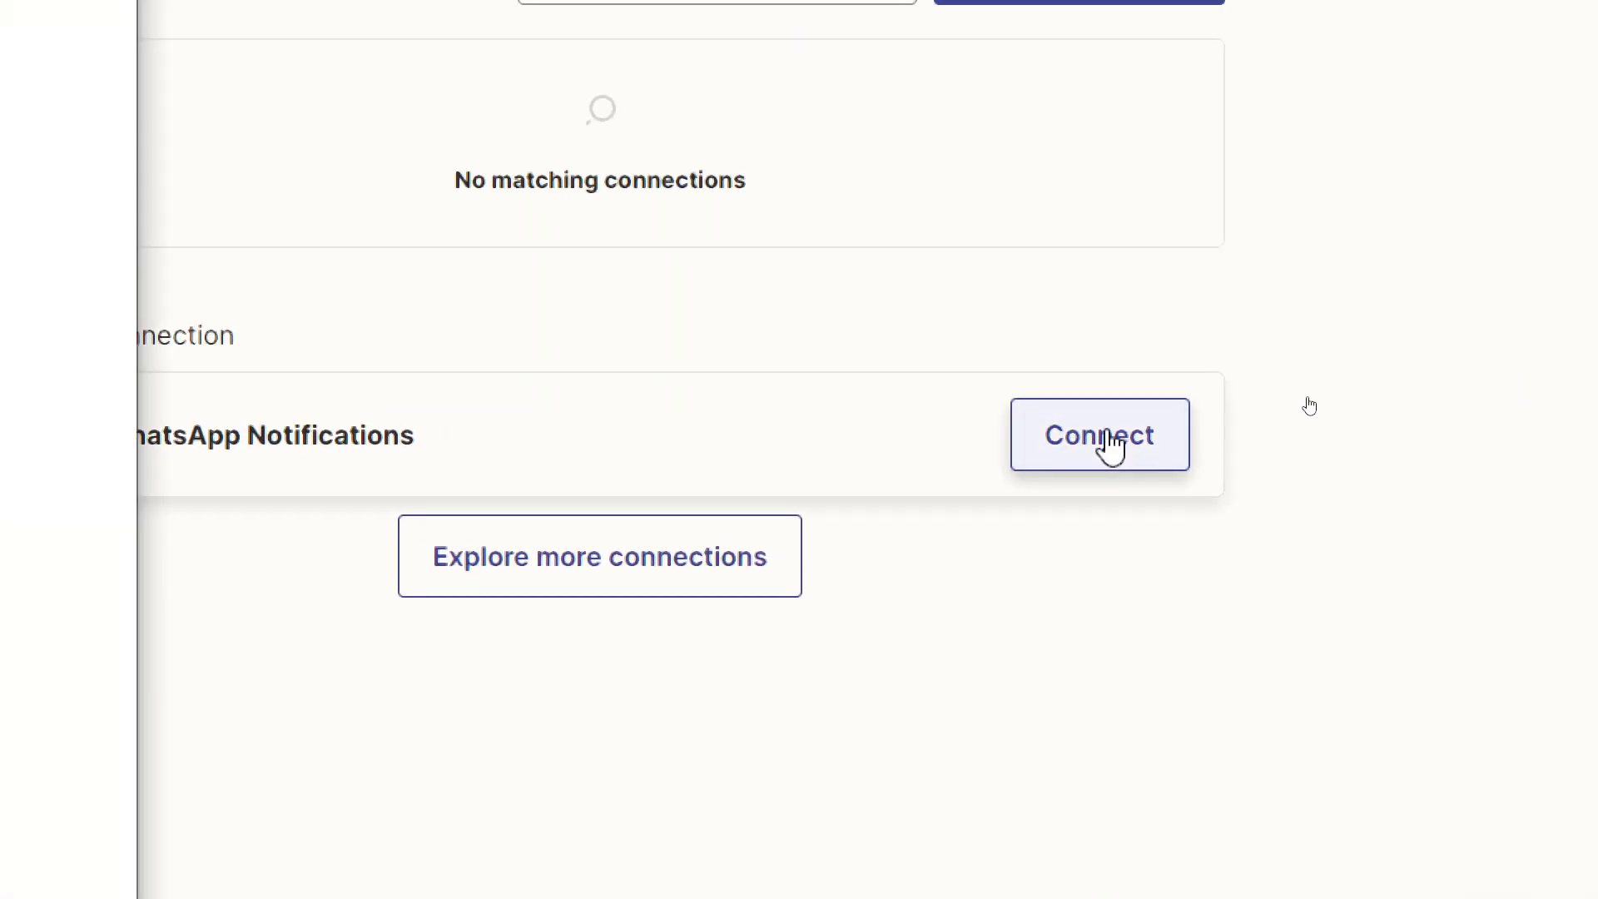
{"action": "left_click", "coordinate": [1099, 434]}
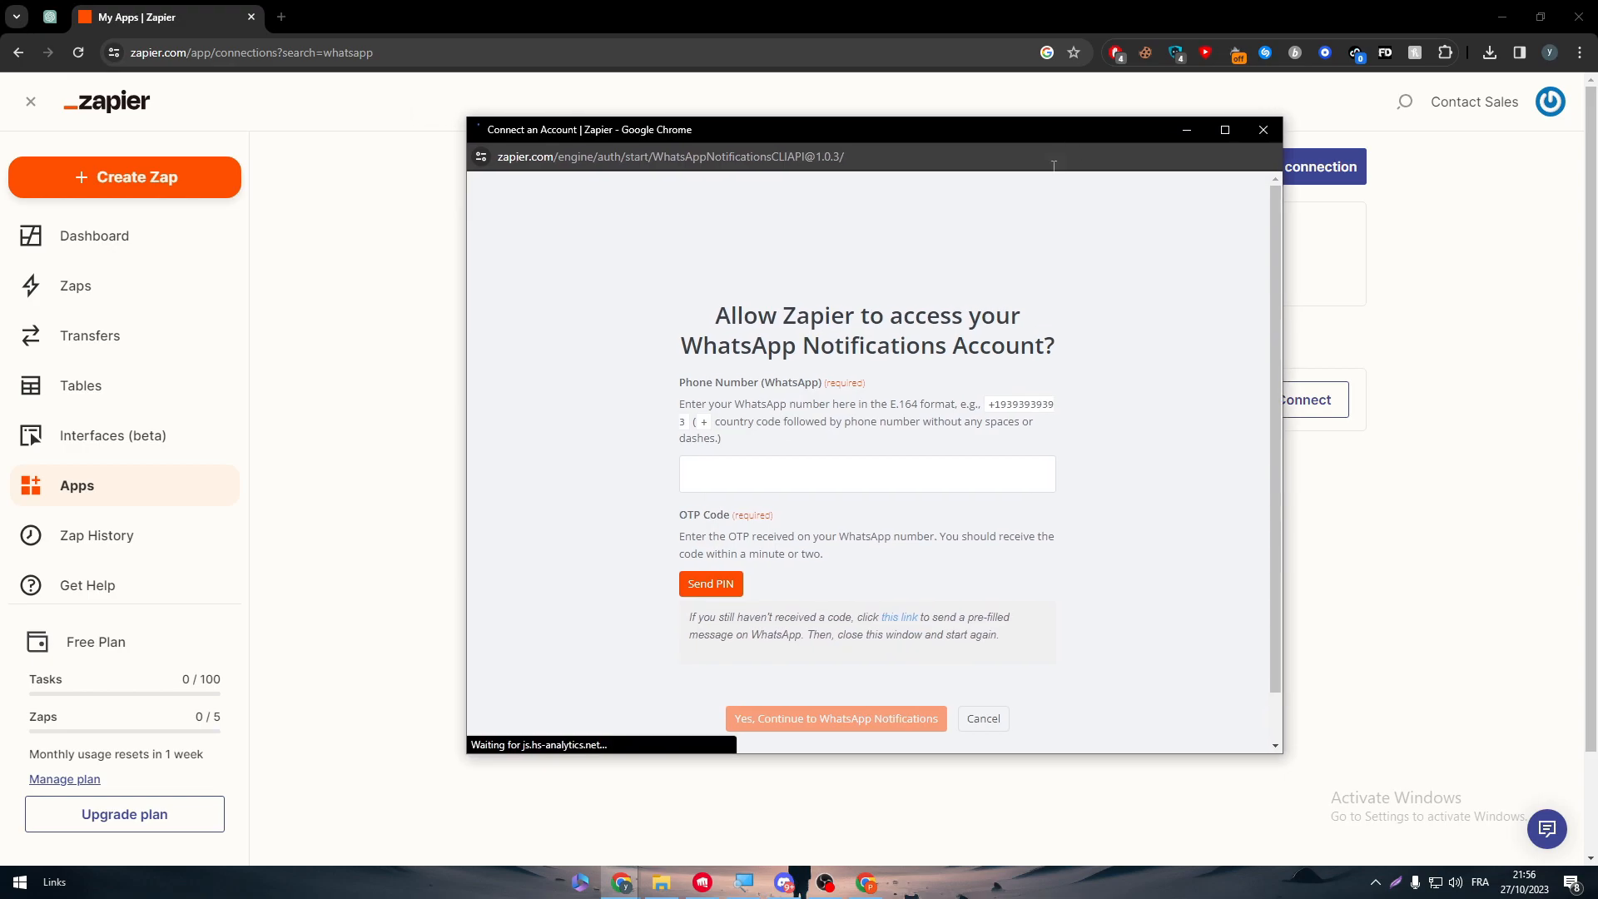
{"action": "mouse_move", "coordinate": [920, 421]}
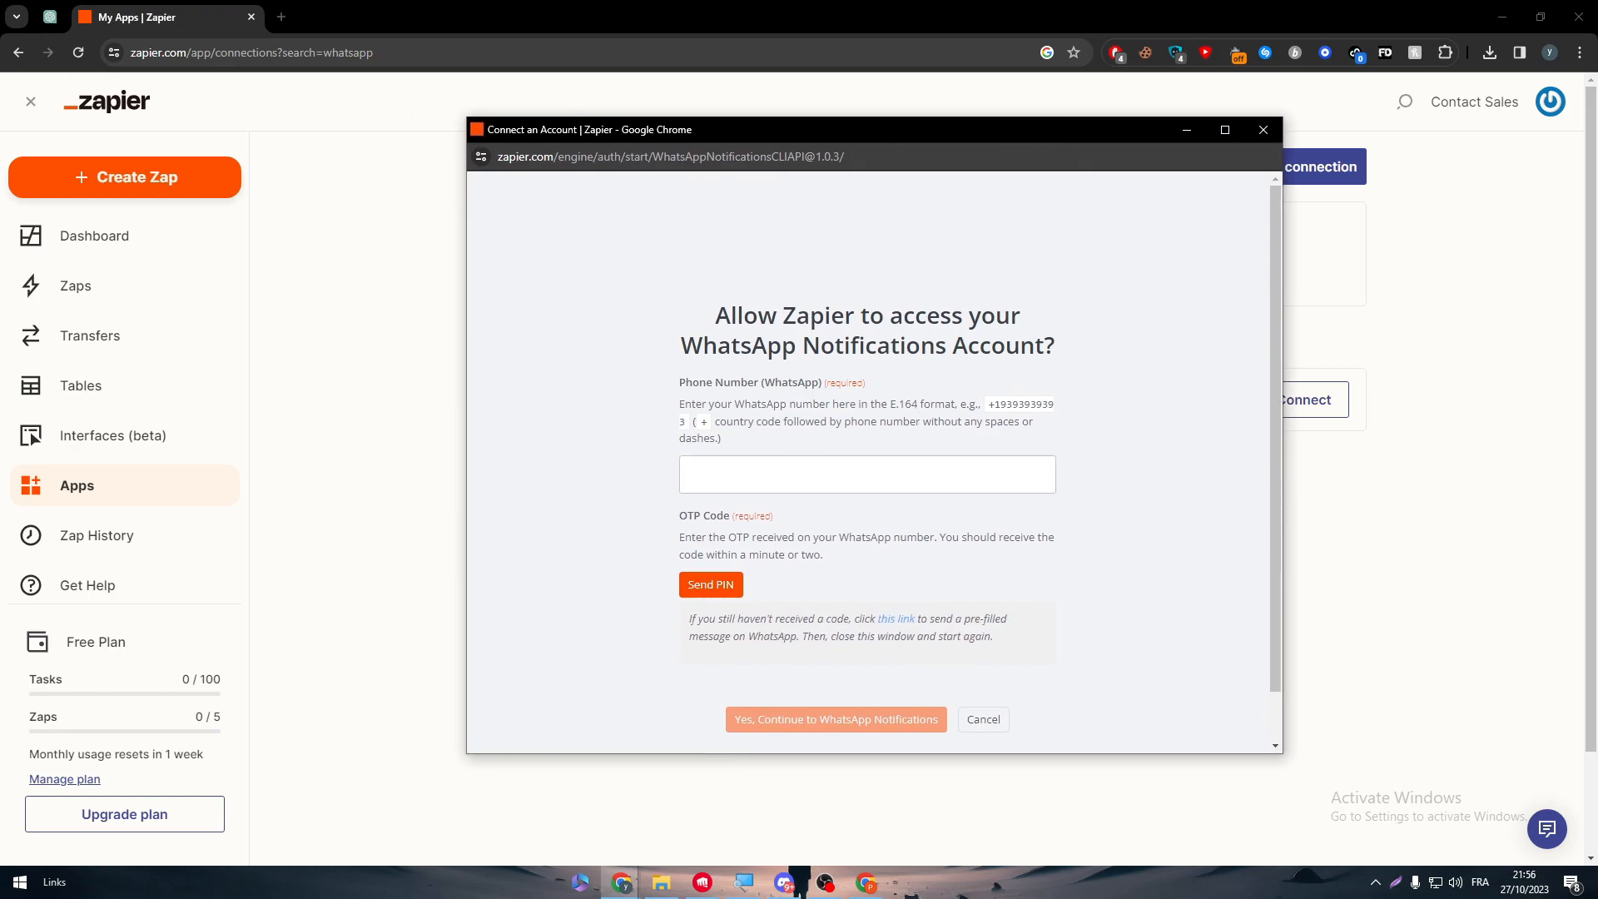
{"action": "mouse_move", "coordinate": [799, 441]}
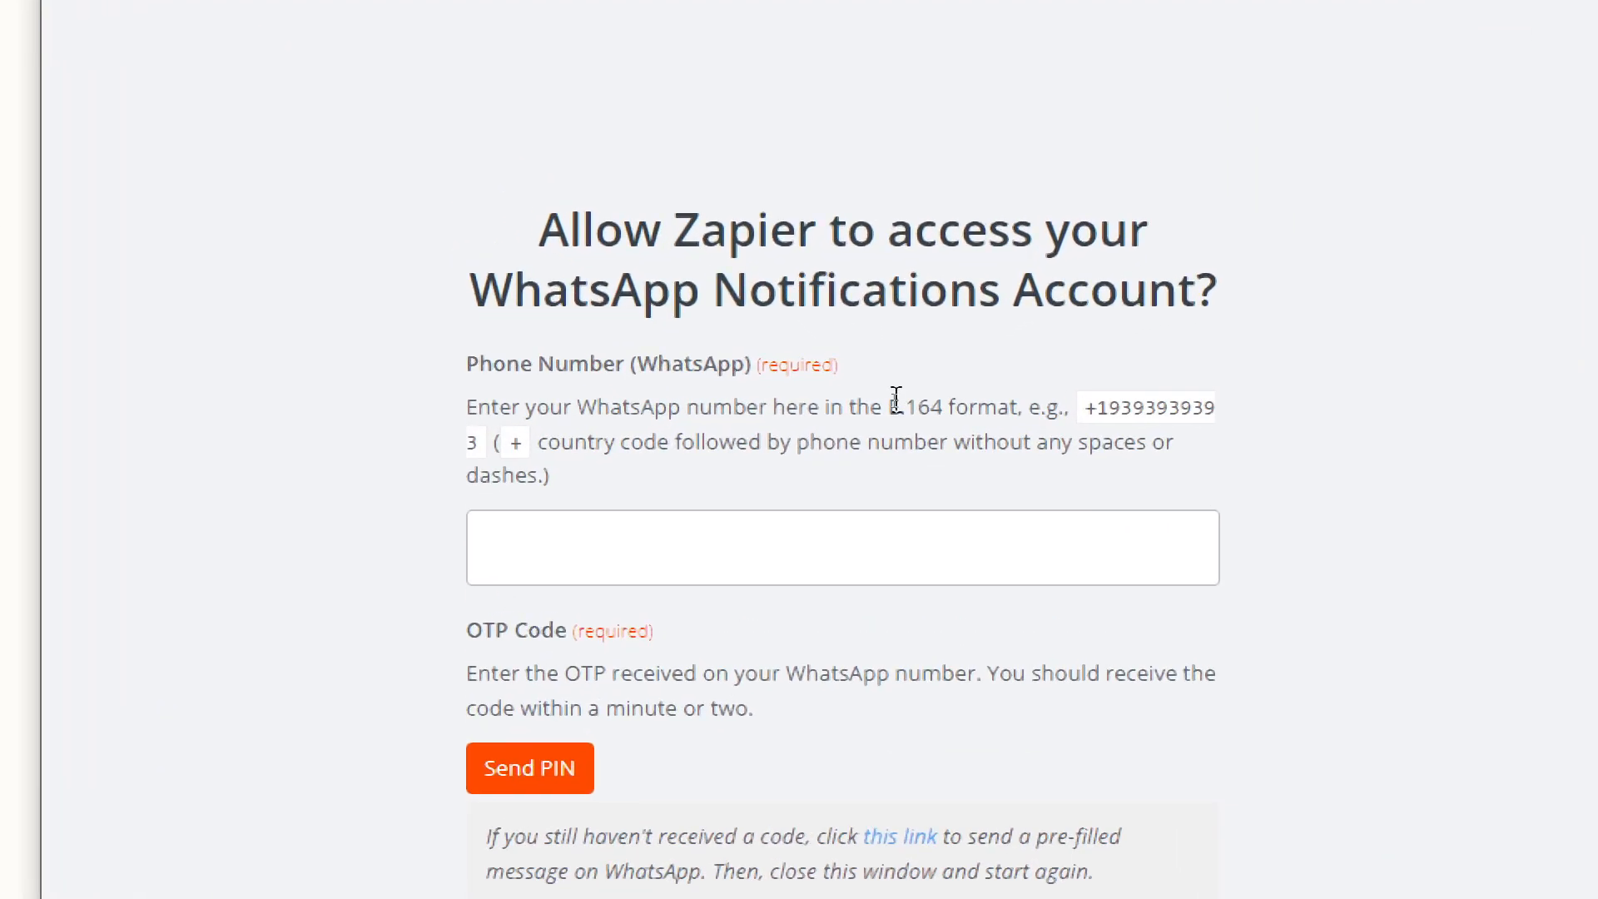
{"action": "mouse_move", "coordinate": [967, 660]}
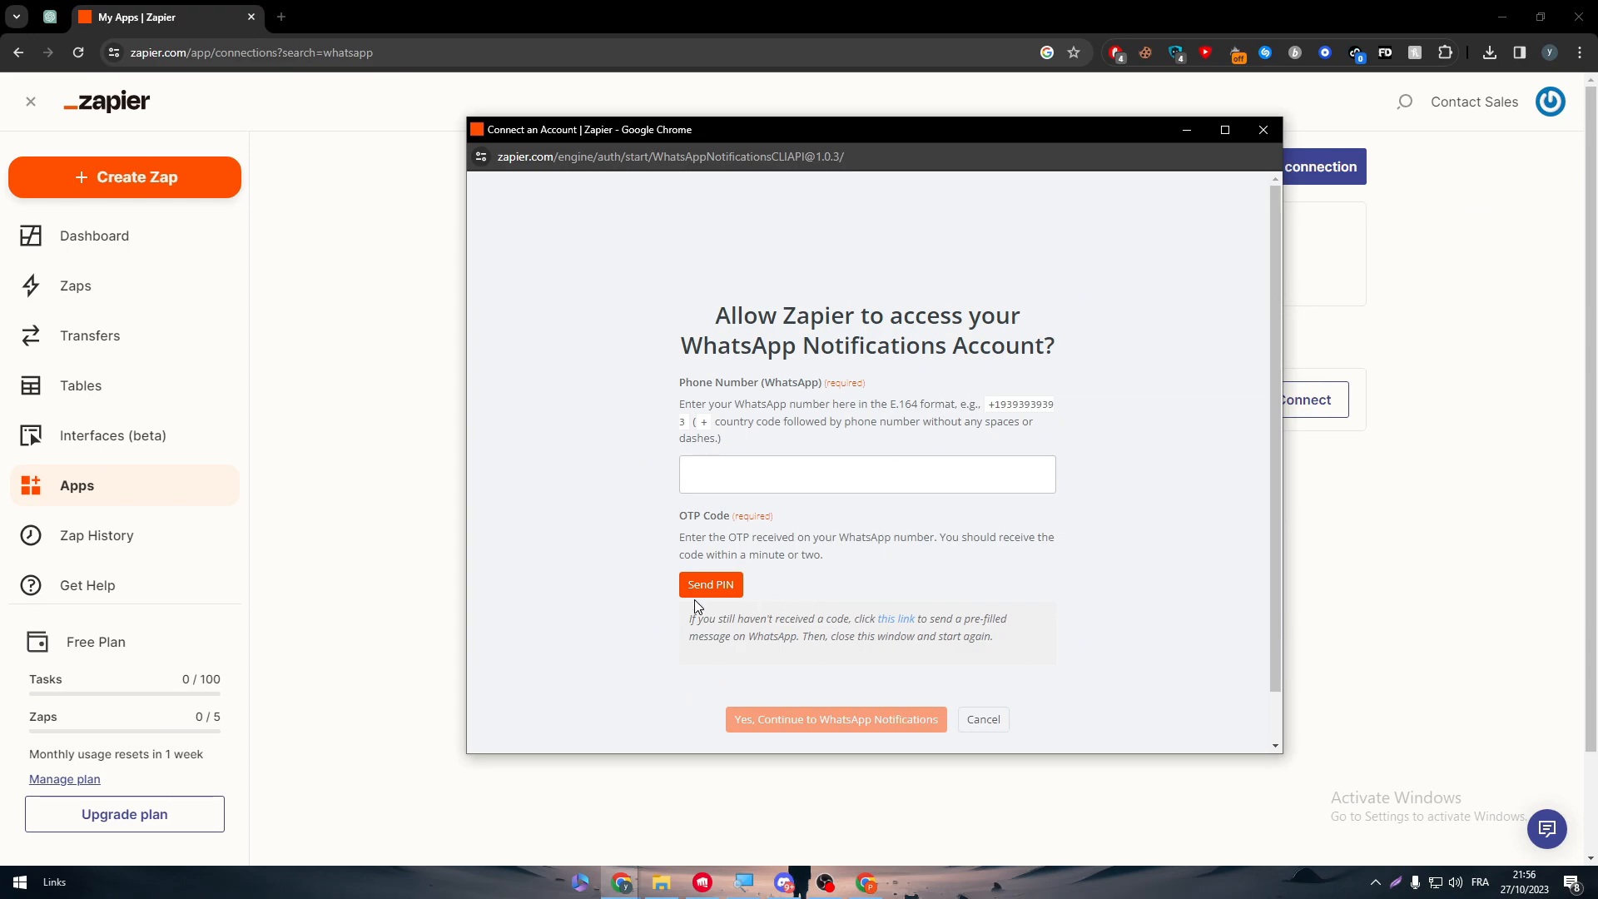
{"action": "mouse_move", "coordinate": [1232, 120]}
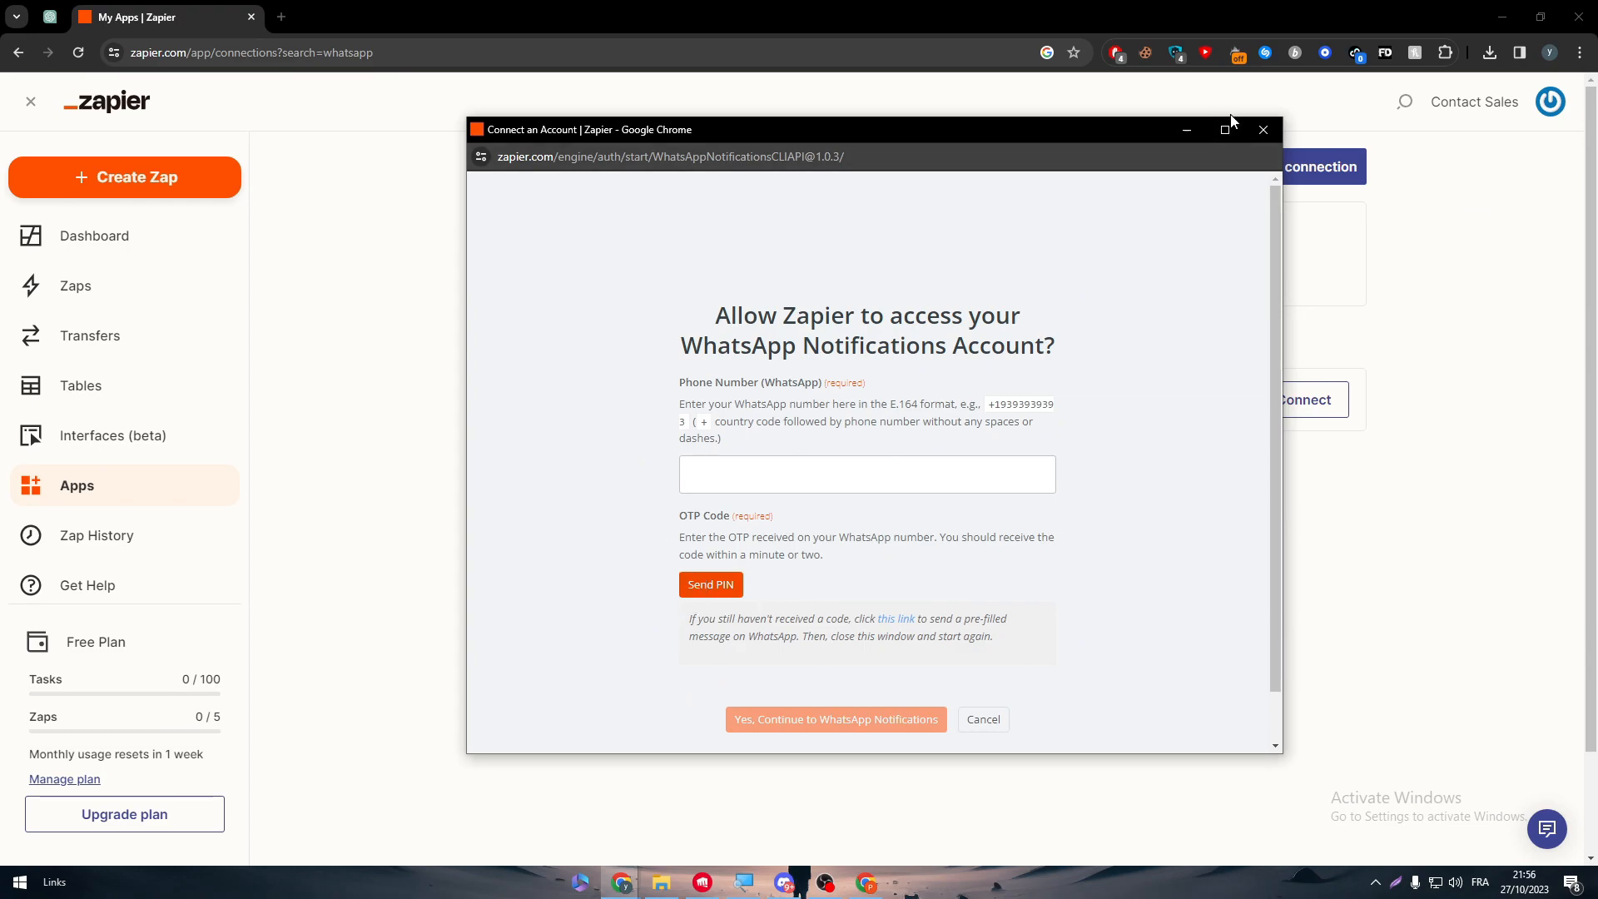
{"action": "mouse_move", "coordinate": [1263, 130]}
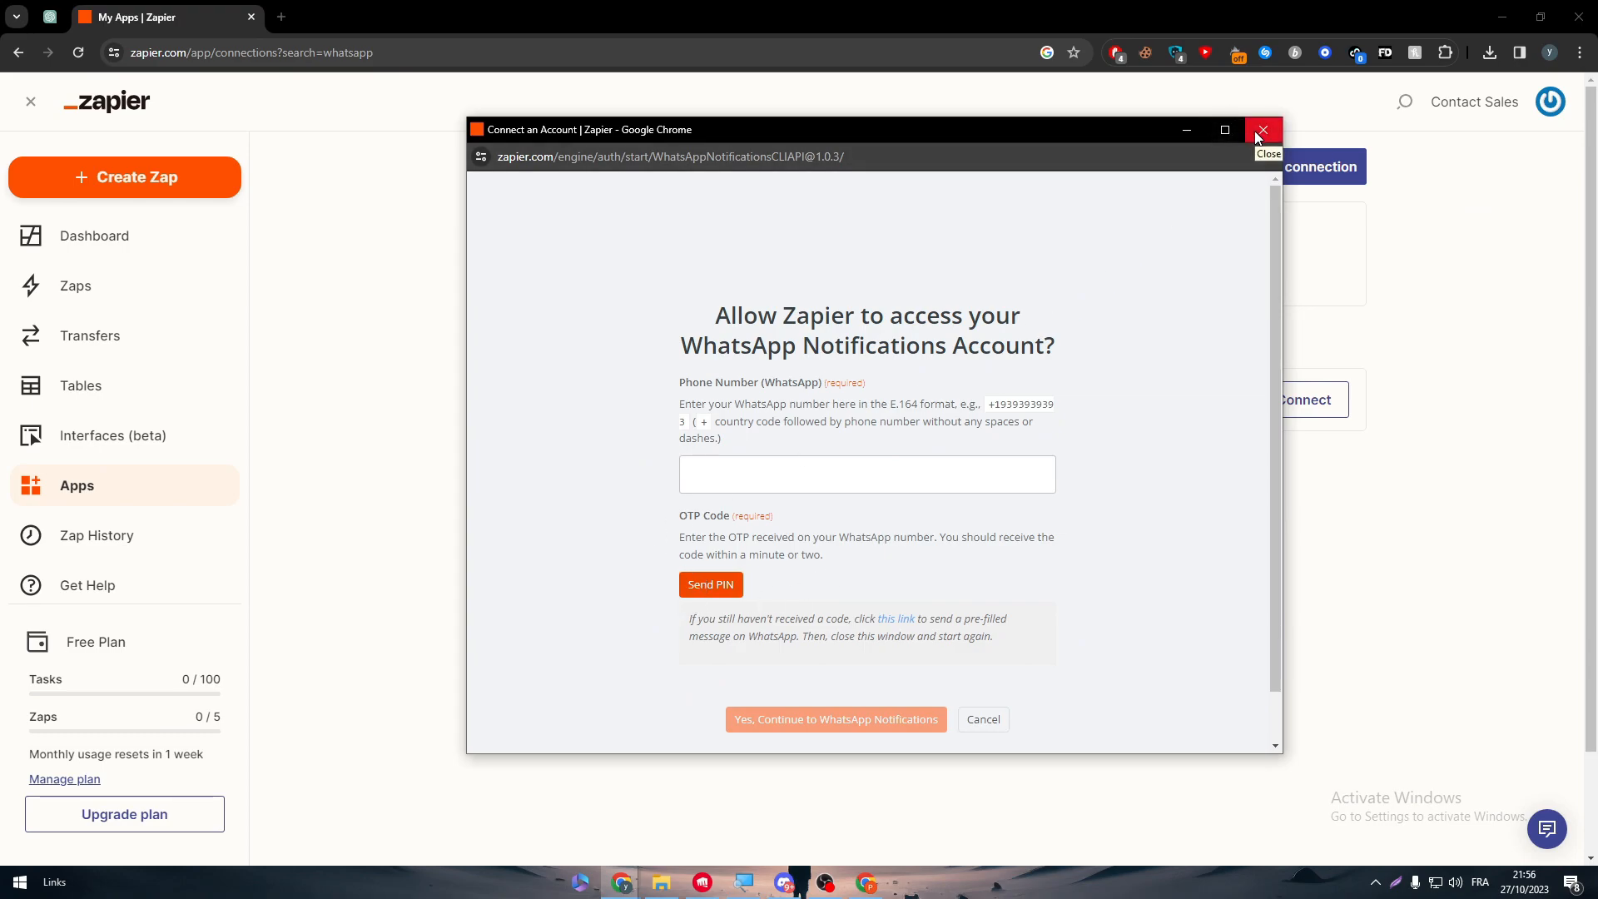
{"action": "mouse_move", "coordinate": [863, 693]}
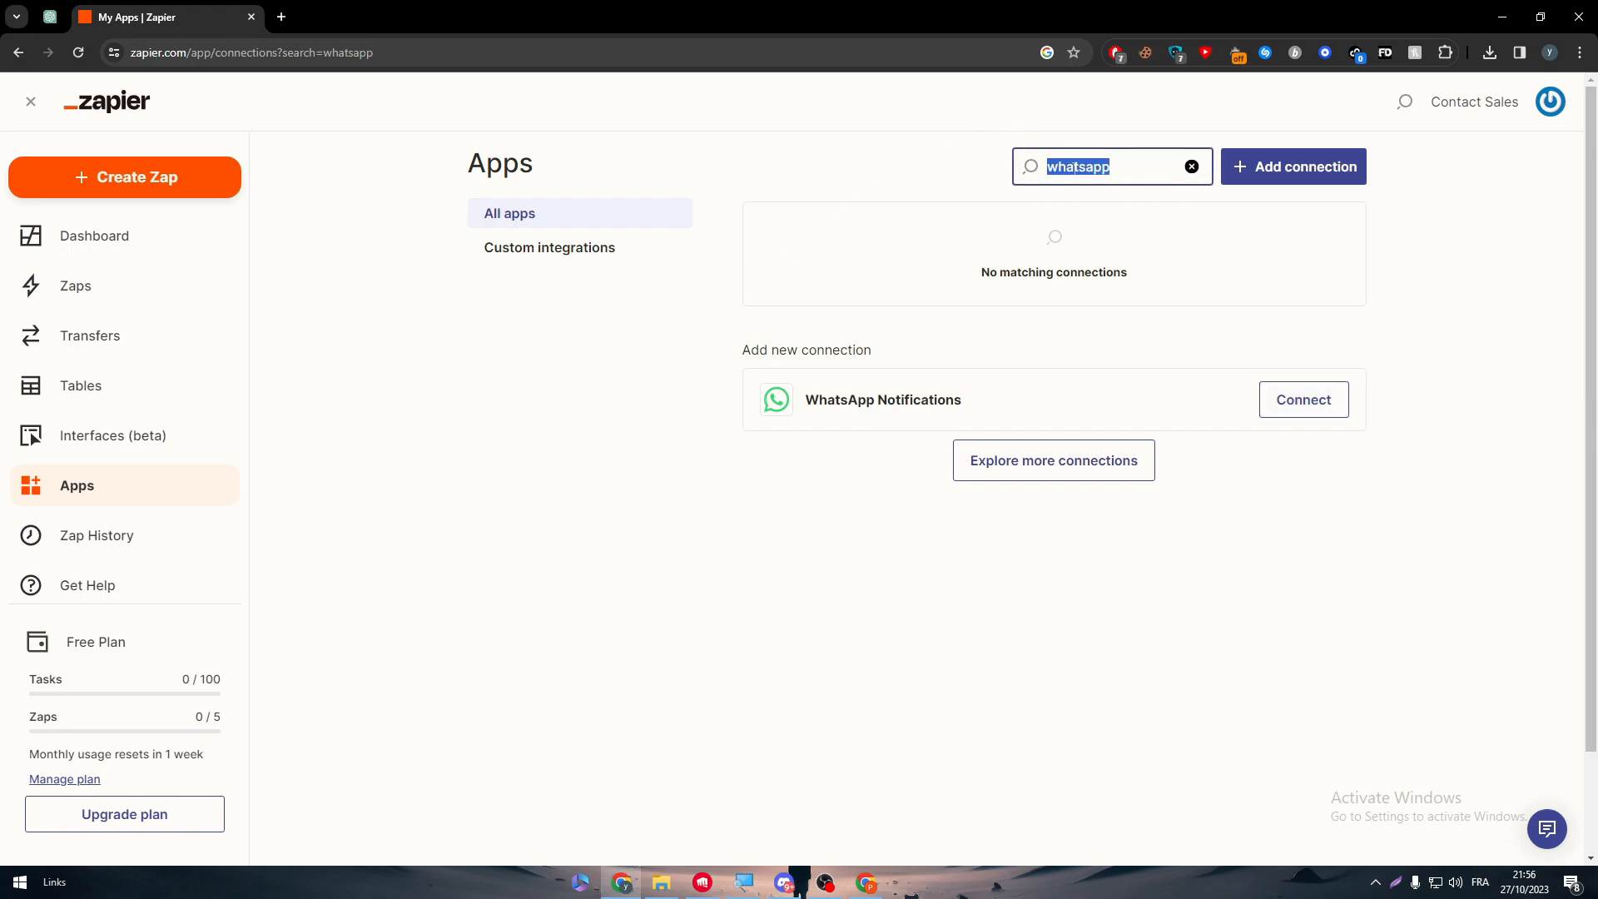
Step: Search Apps for 'facebook' and connect a Facebook Lead Ads account
{"action": "type", "text": "facebook"}
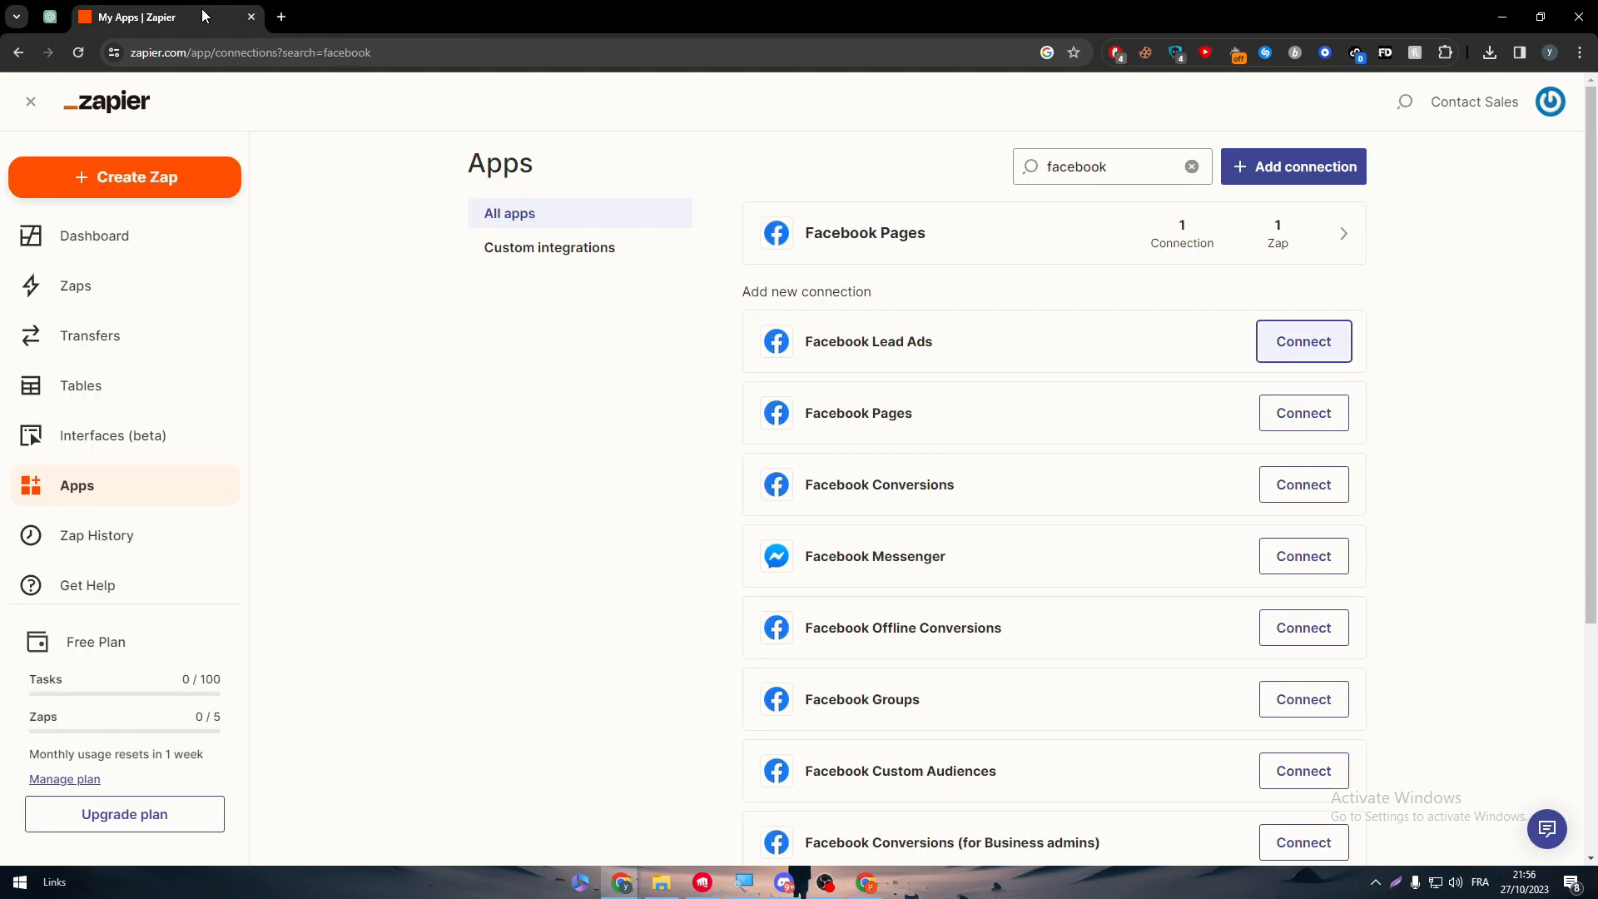
{"action": "left_click", "coordinate": [1303, 340]}
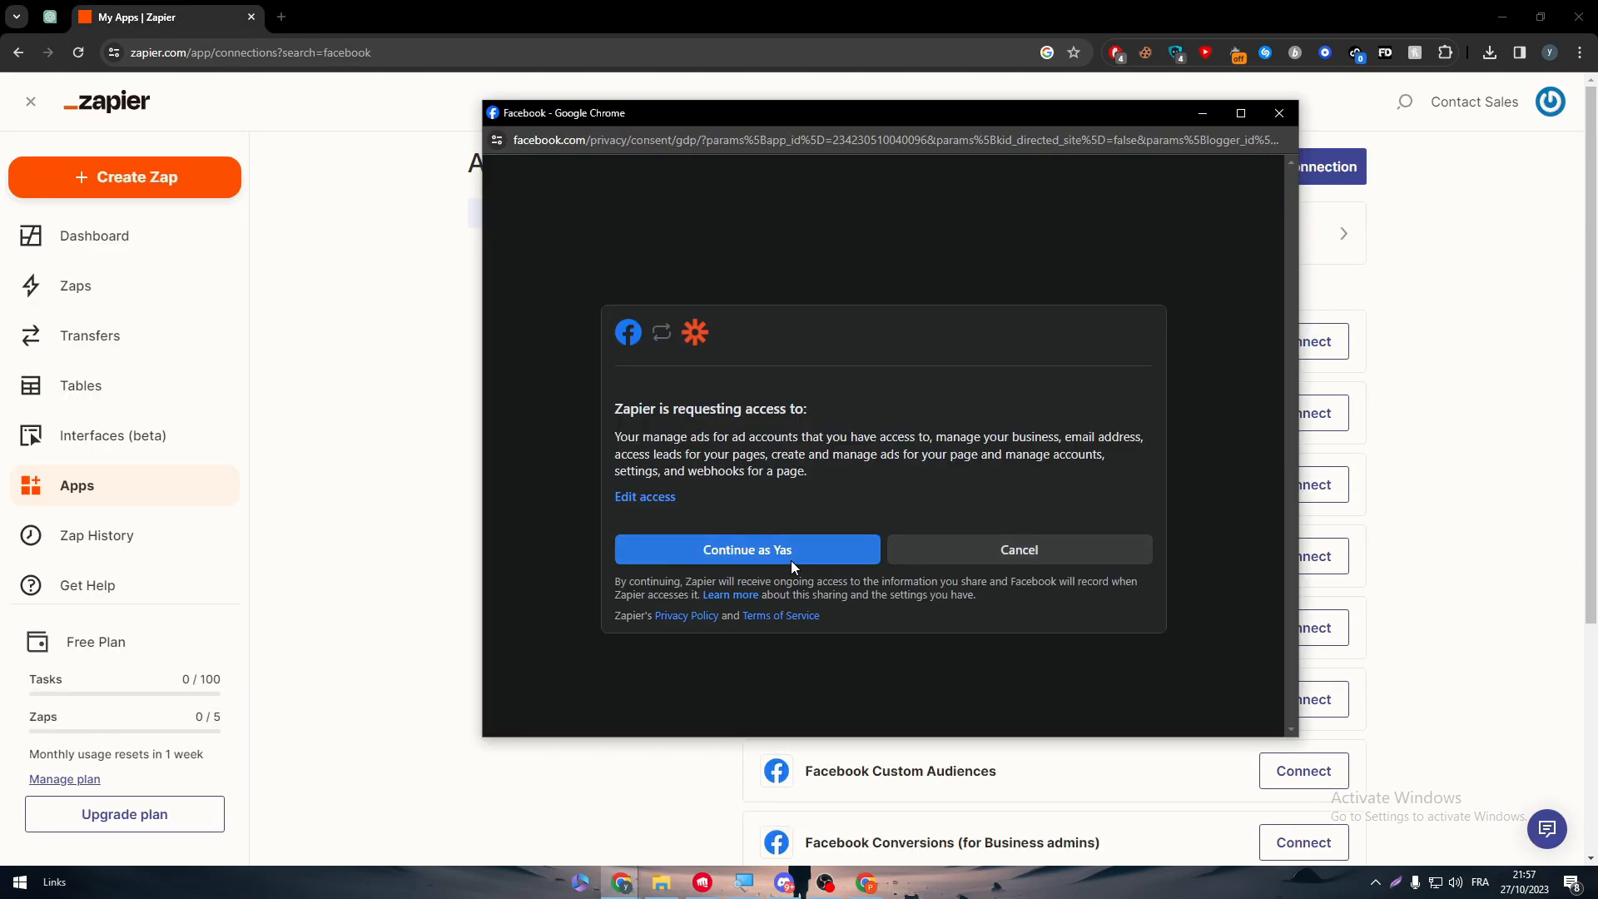
{"action": "left_click", "coordinate": [746, 549]}
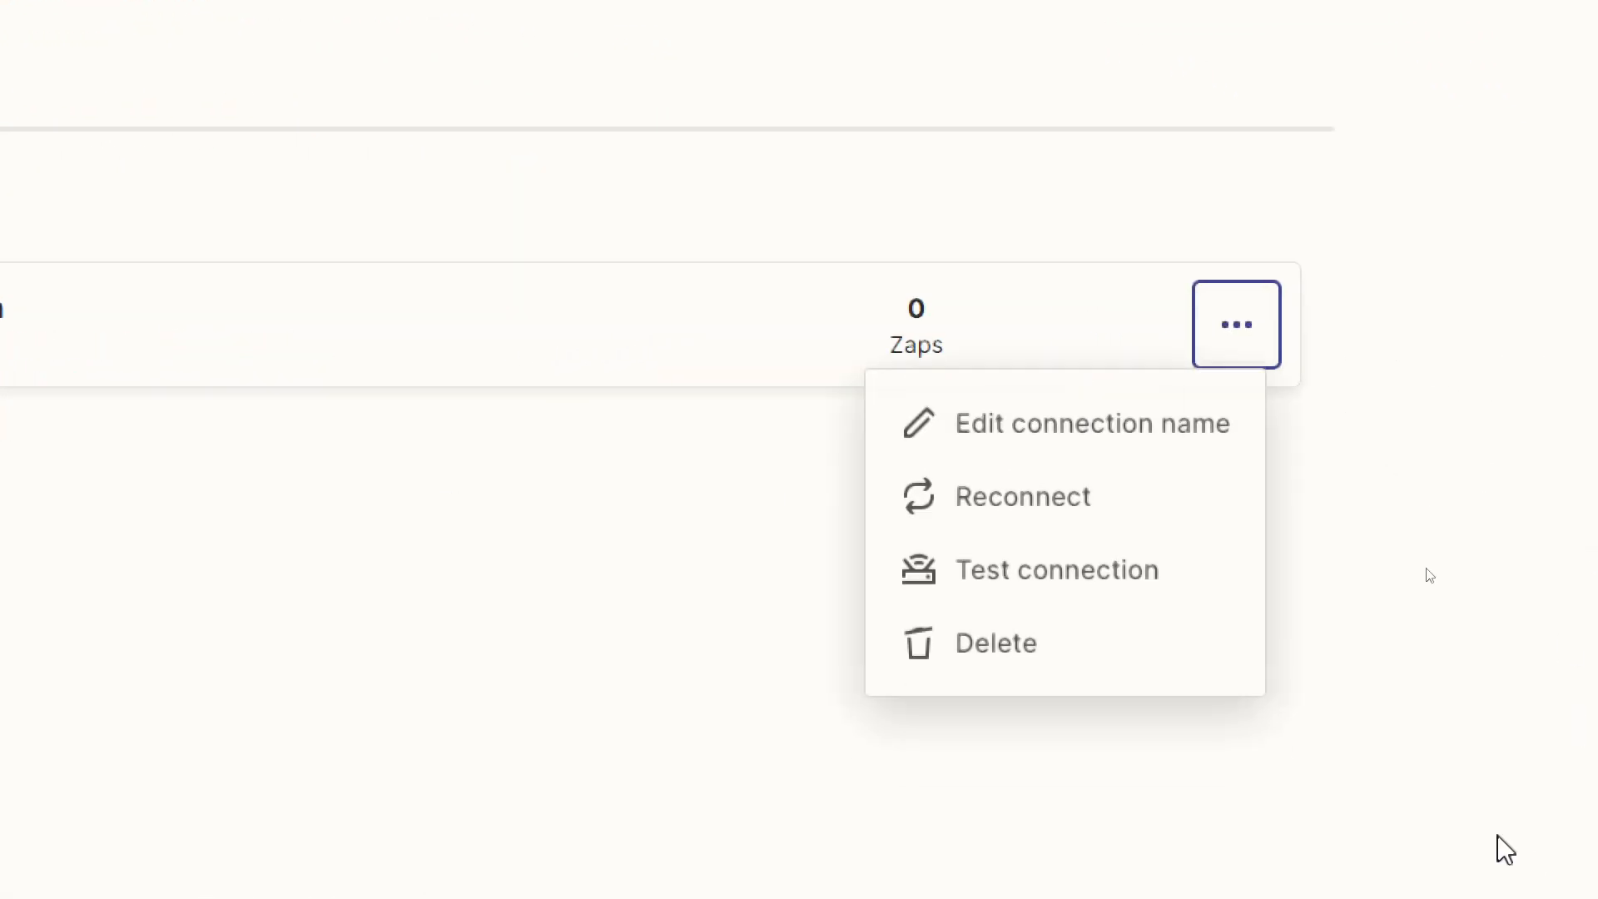
{"action": "left_click", "coordinate": [1057, 568]}
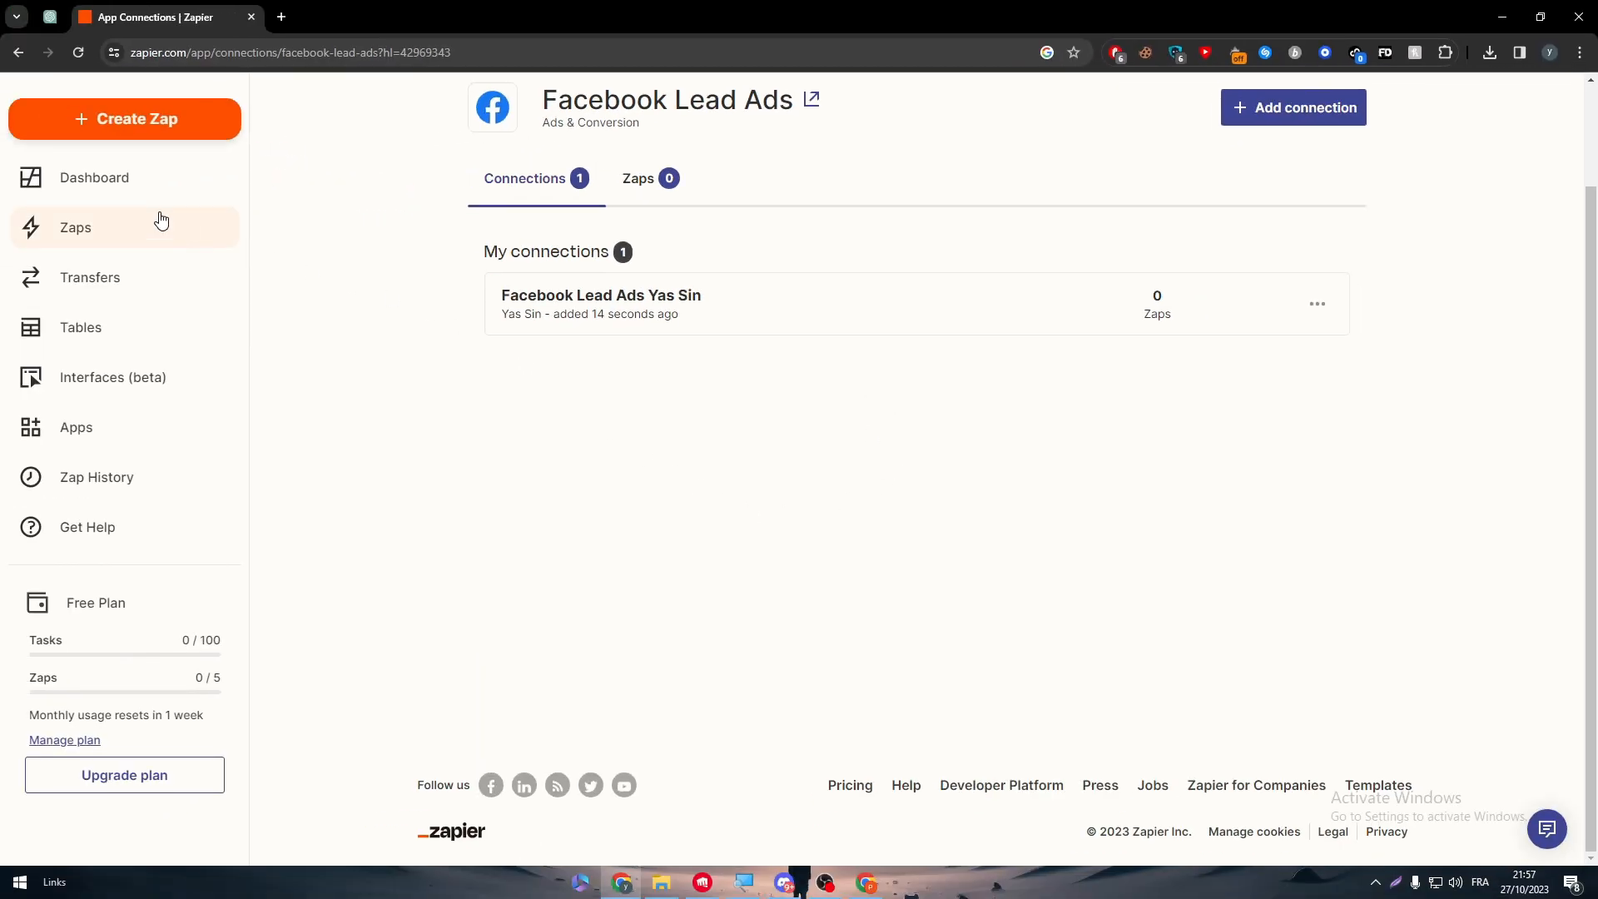
{"action": "mouse_move", "coordinate": [164, 244]}
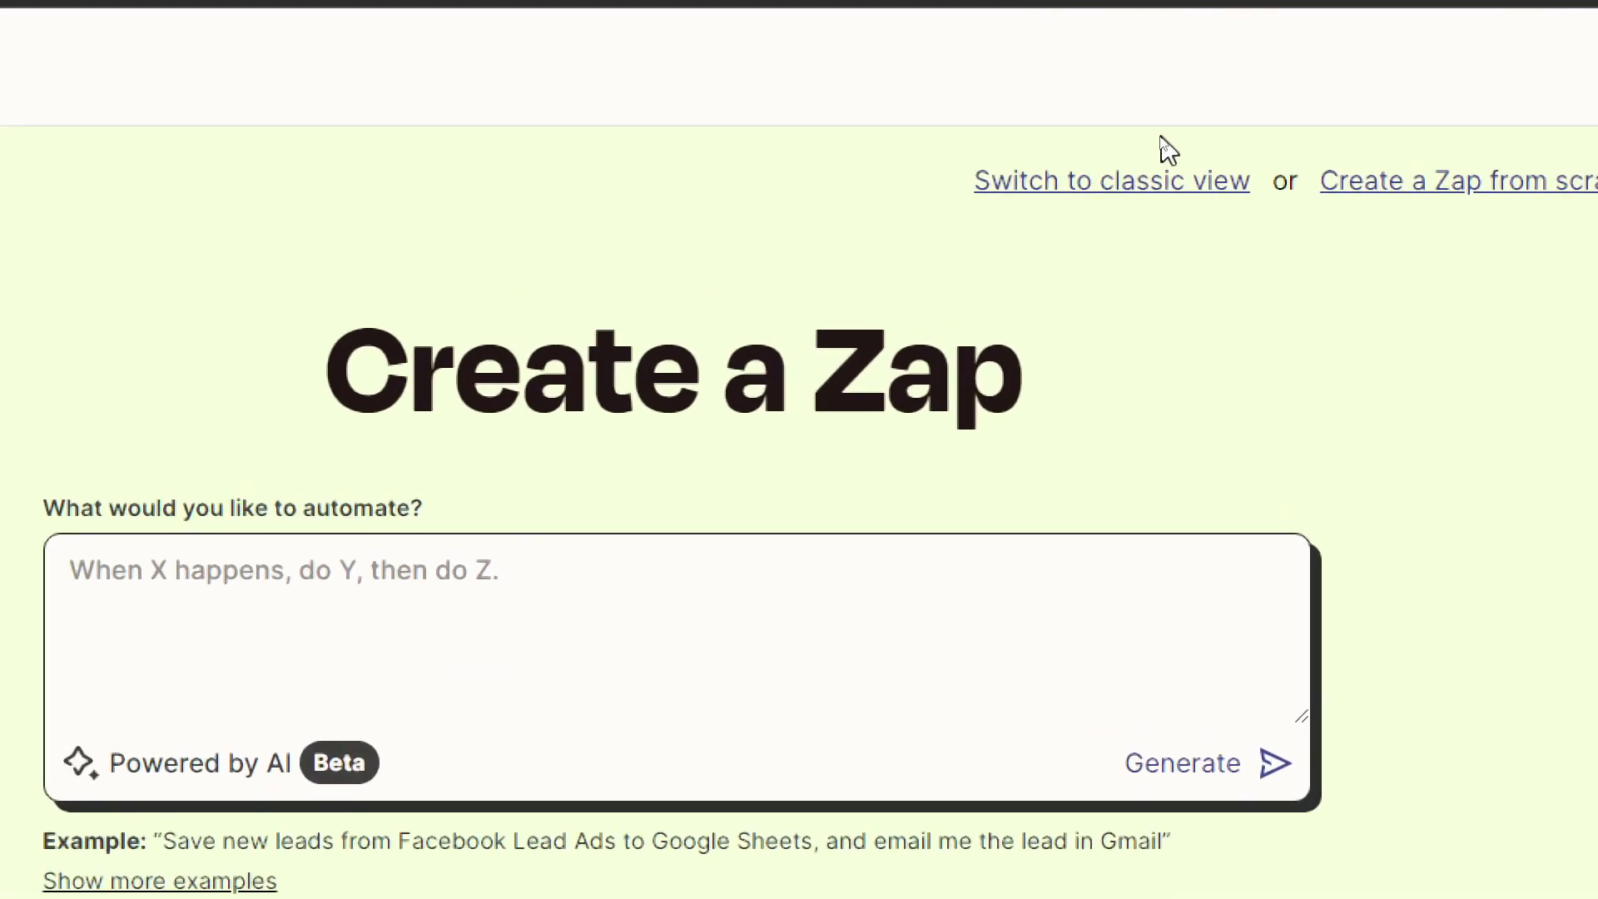
Step: In the classic builder, pick WhatsApp Notifications to pair with Facebook Lead Ads
{"action": "left_click", "coordinate": [1111, 181]}
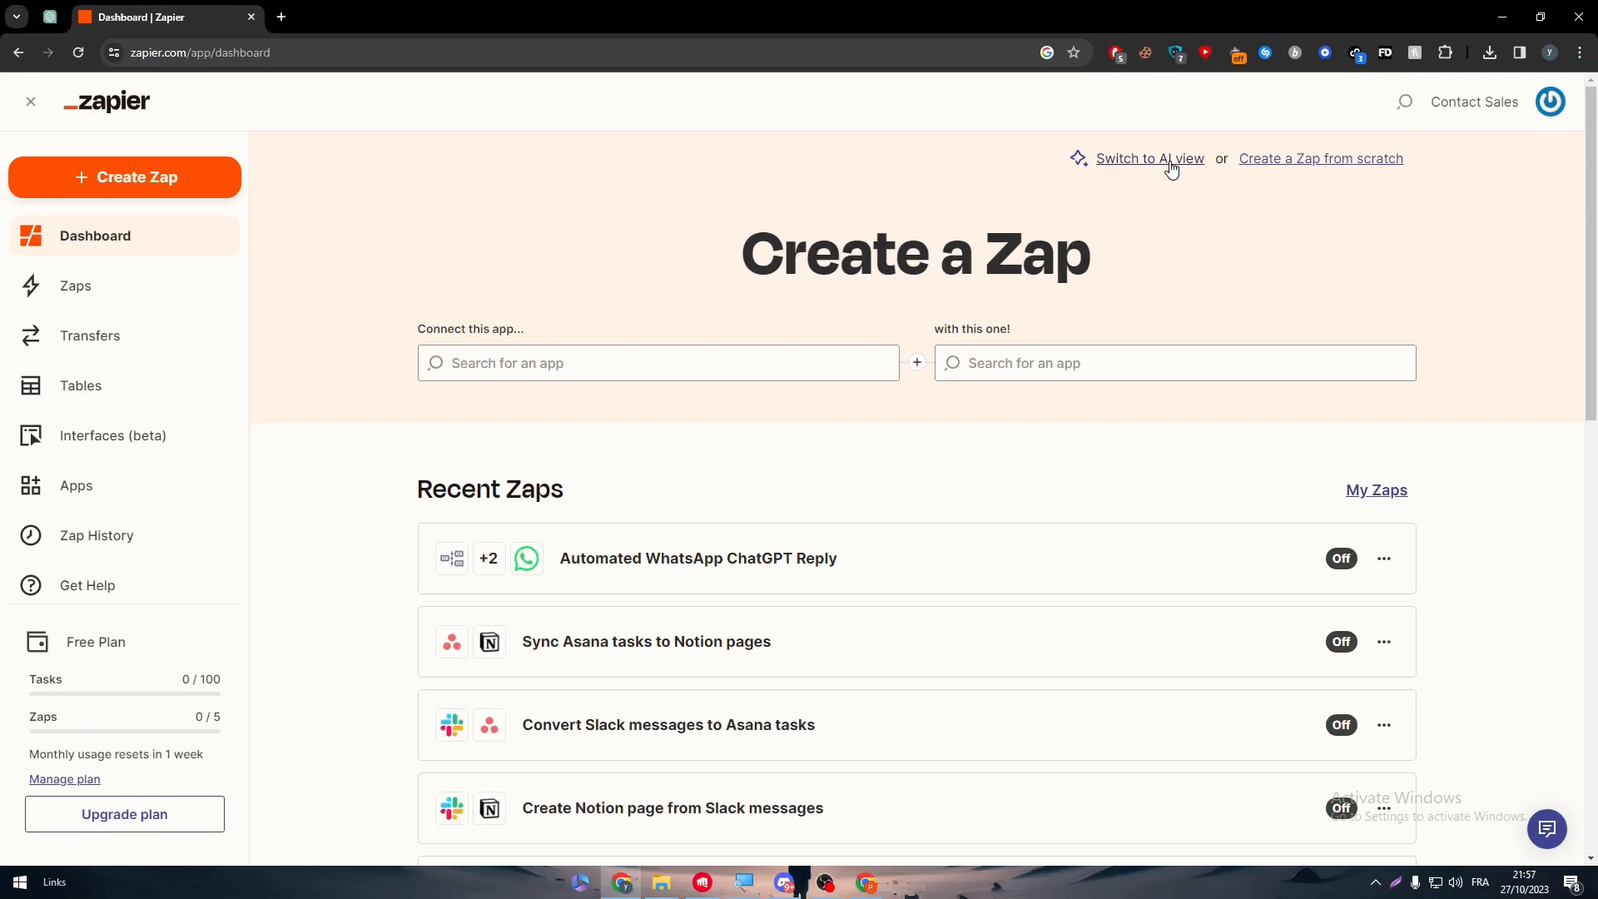
{"action": "mouse_move", "coordinate": [289, 416]}
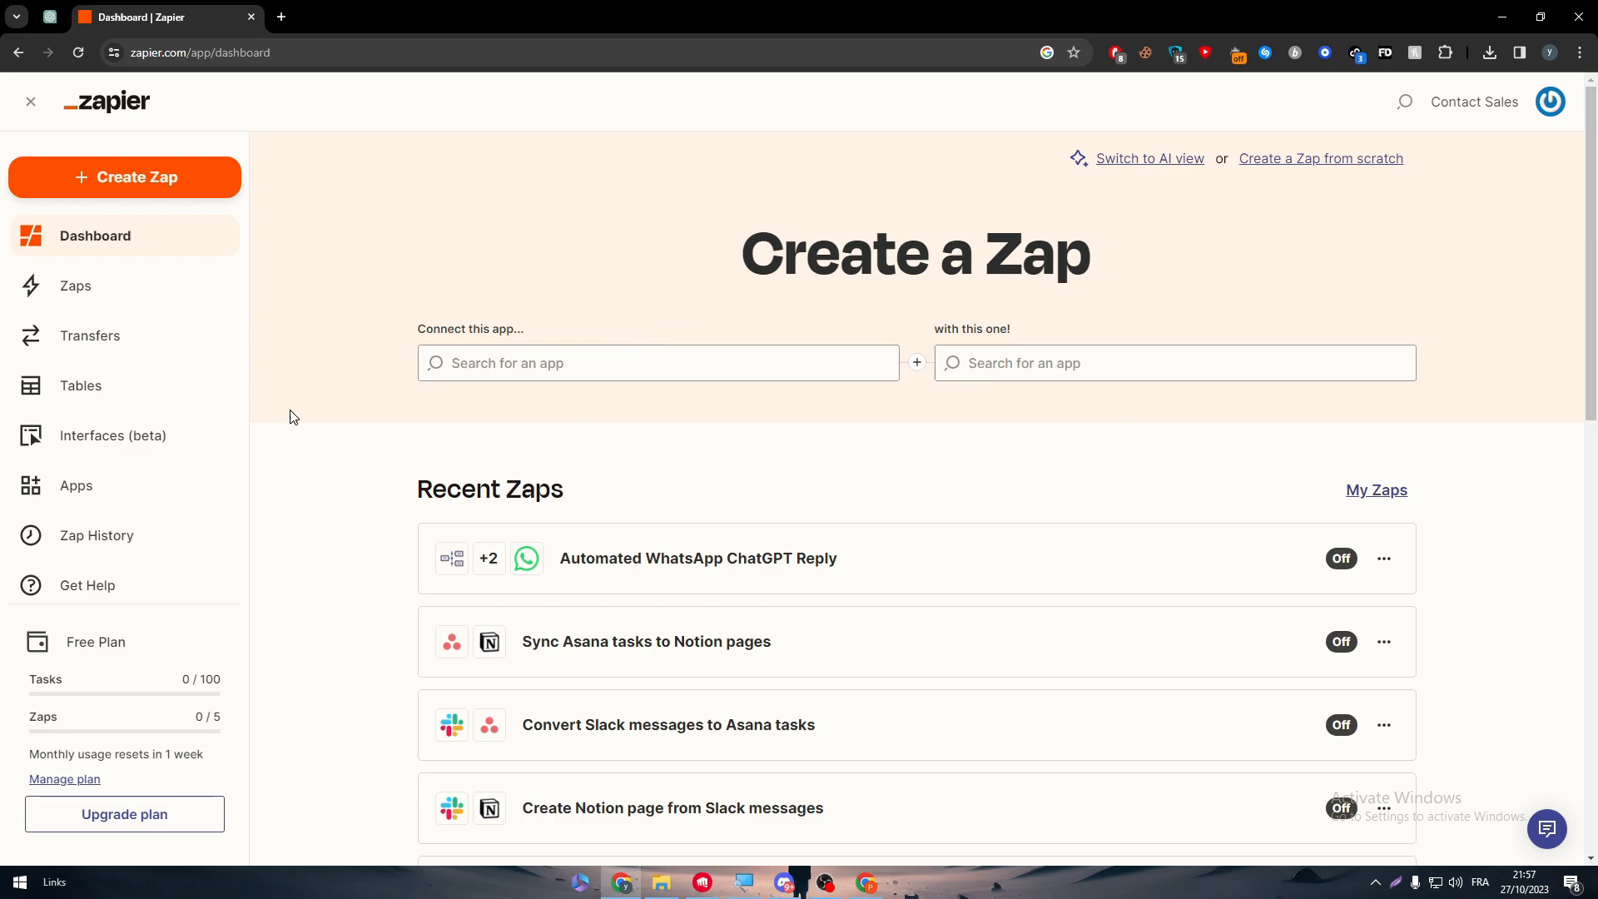
{"action": "mouse_move", "coordinate": [718, 336]}
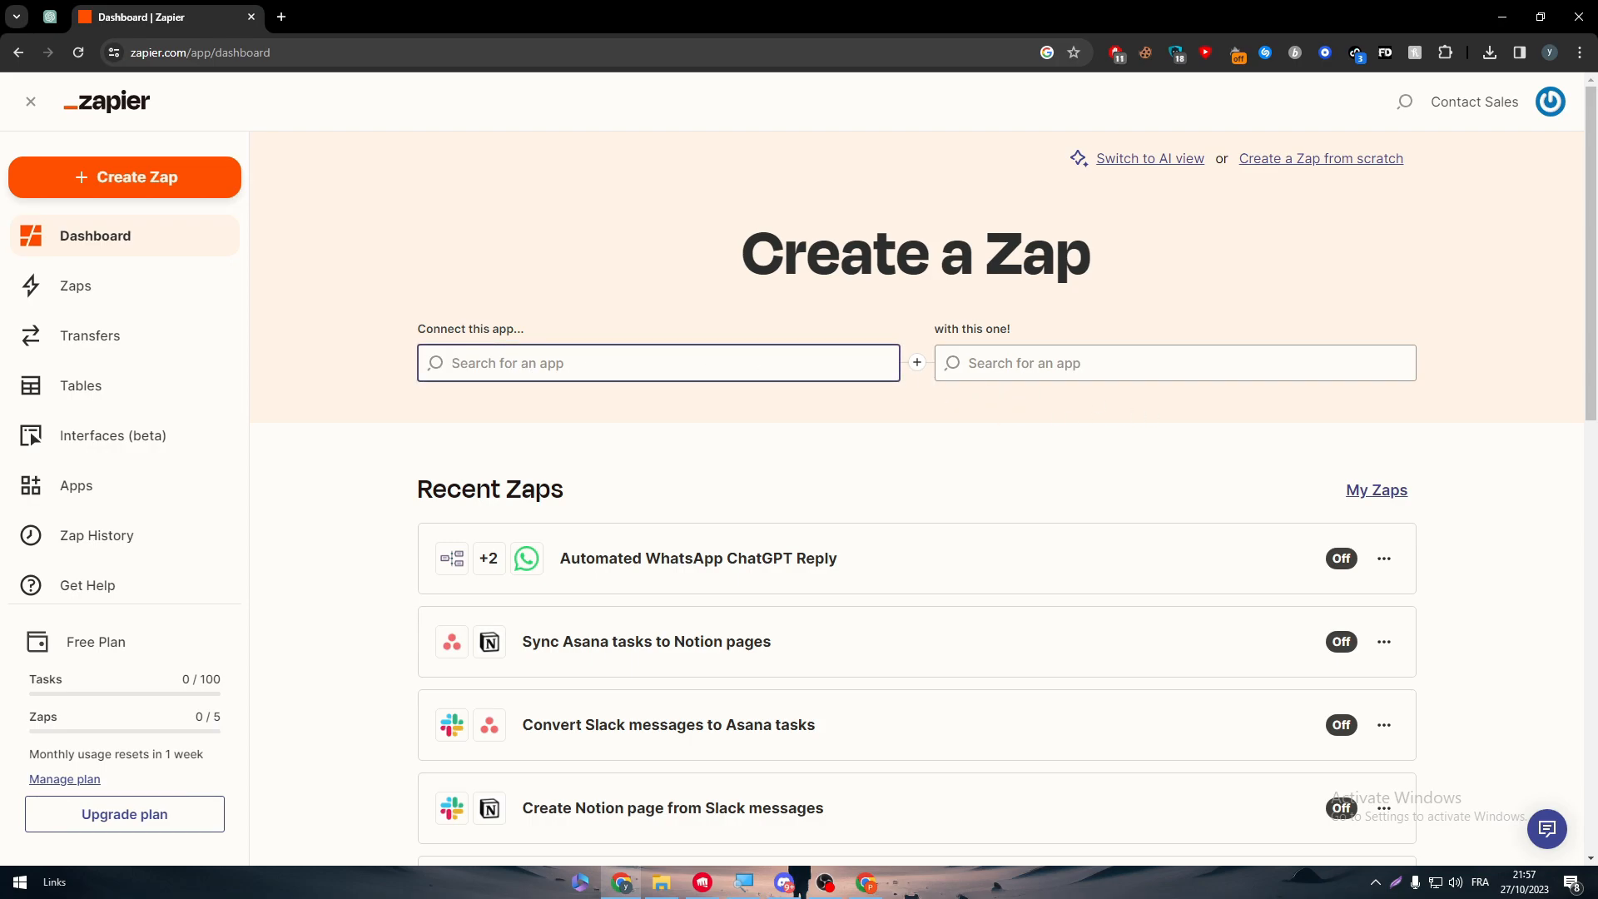
{"action": "type", "text": "what"}
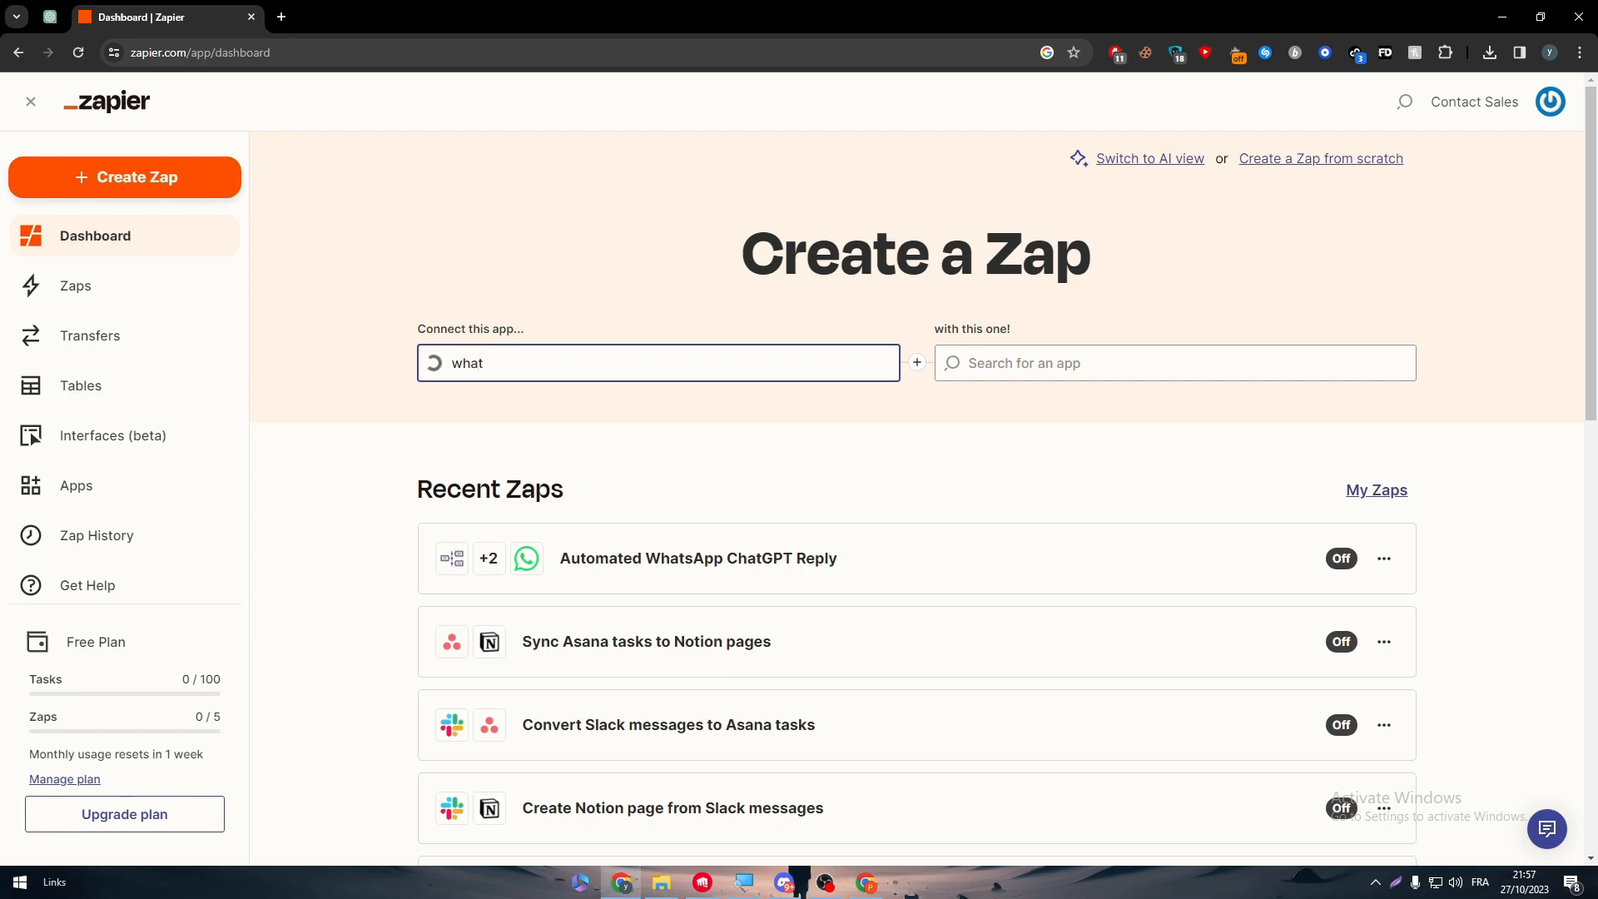
{"action": "type", "text": "WhatsApp Notifications"}
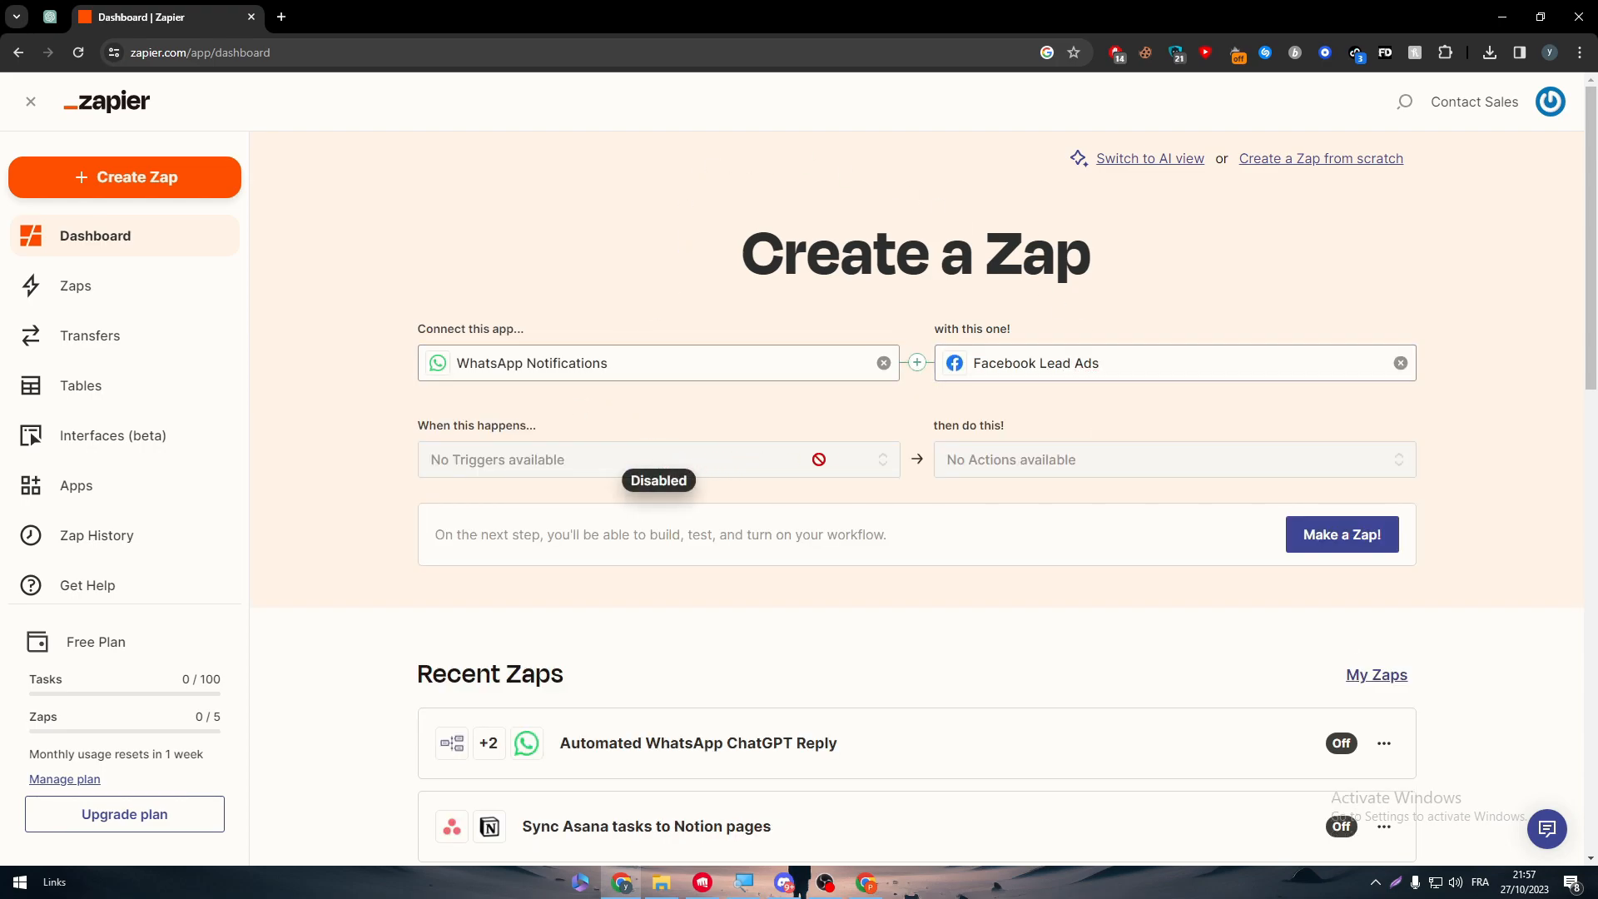
{"action": "mouse_move", "coordinate": [1057, 475]}
{"action": "type", "text": "w"}
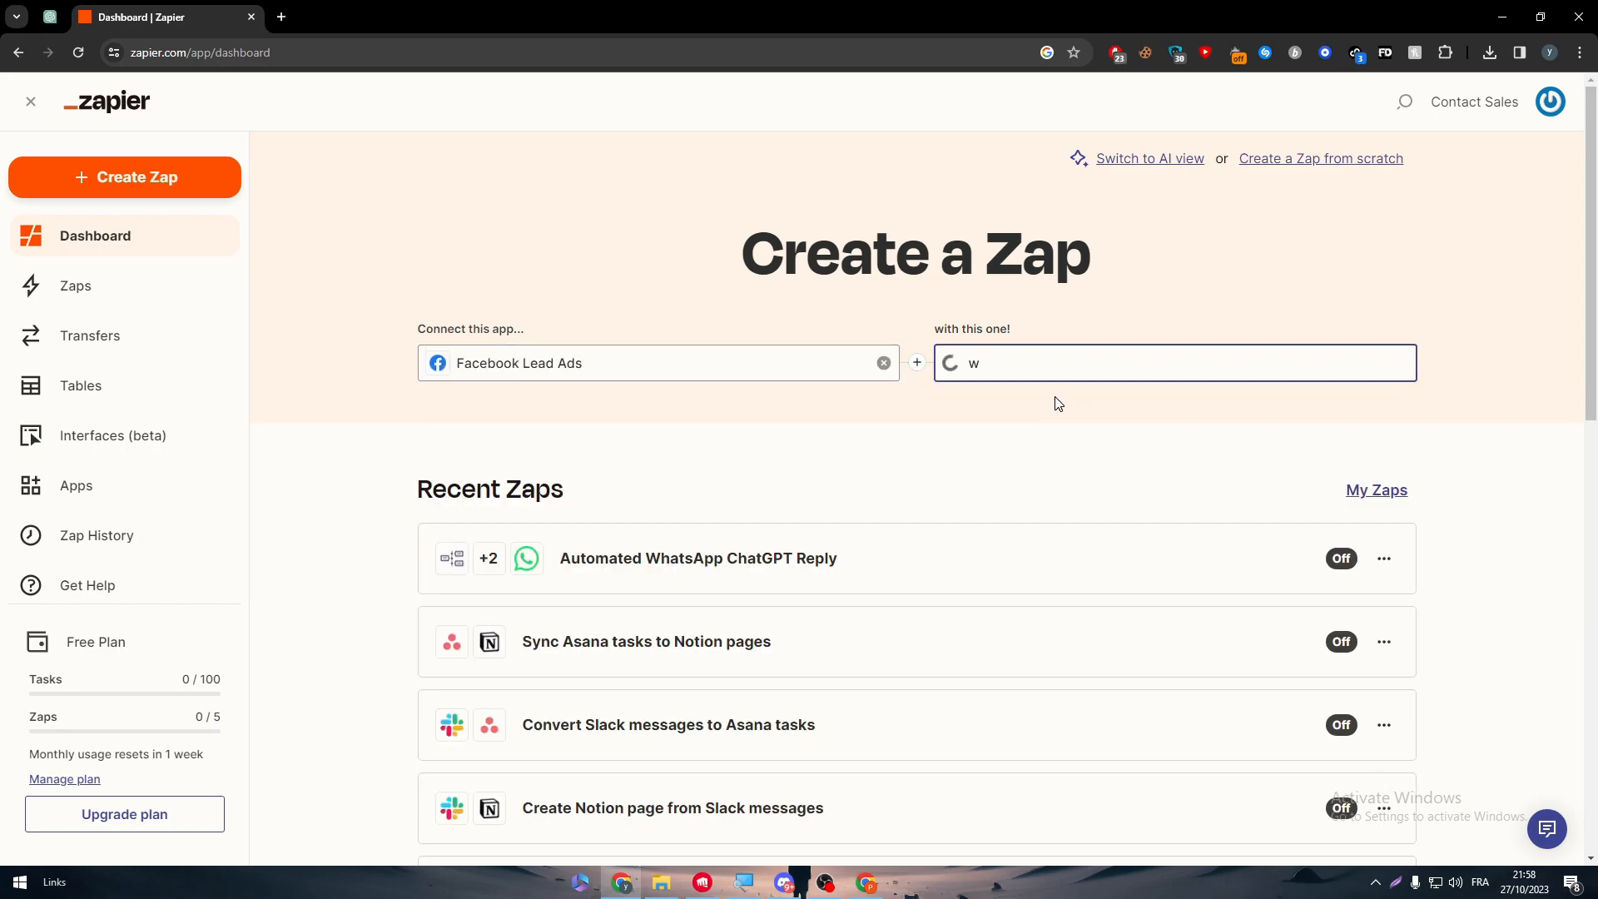
Step: Pair Facebook Lead Ads New Lead with WhatsApp Notifications Send Message
{"action": "type", "text": "ha"}
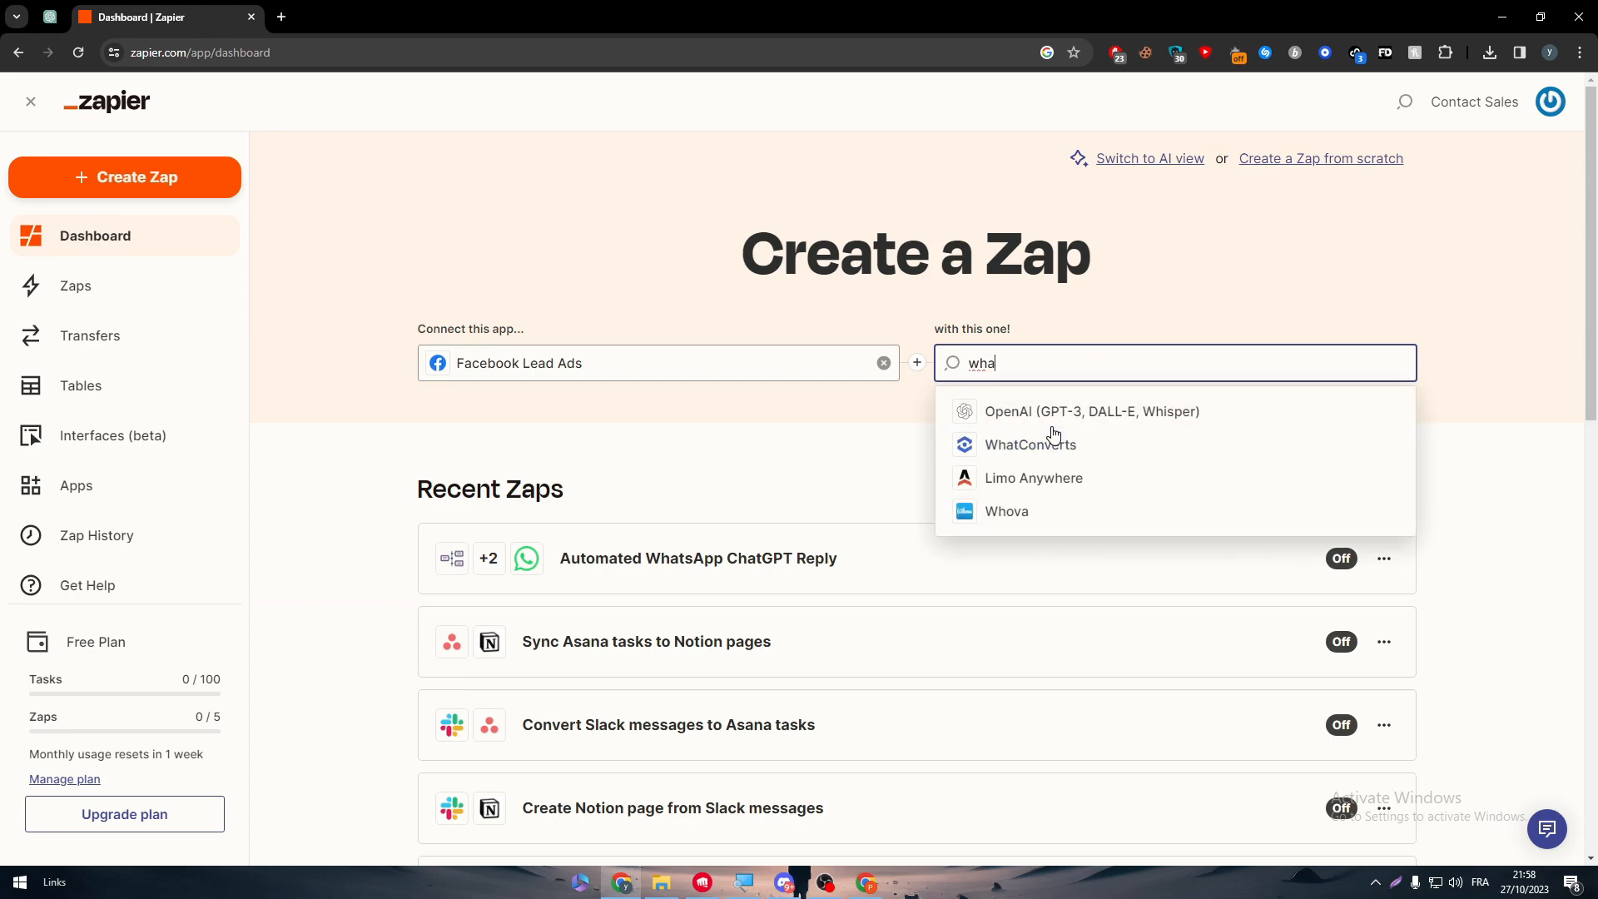
{"action": "left_click", "coordinate": [1030, 444]}
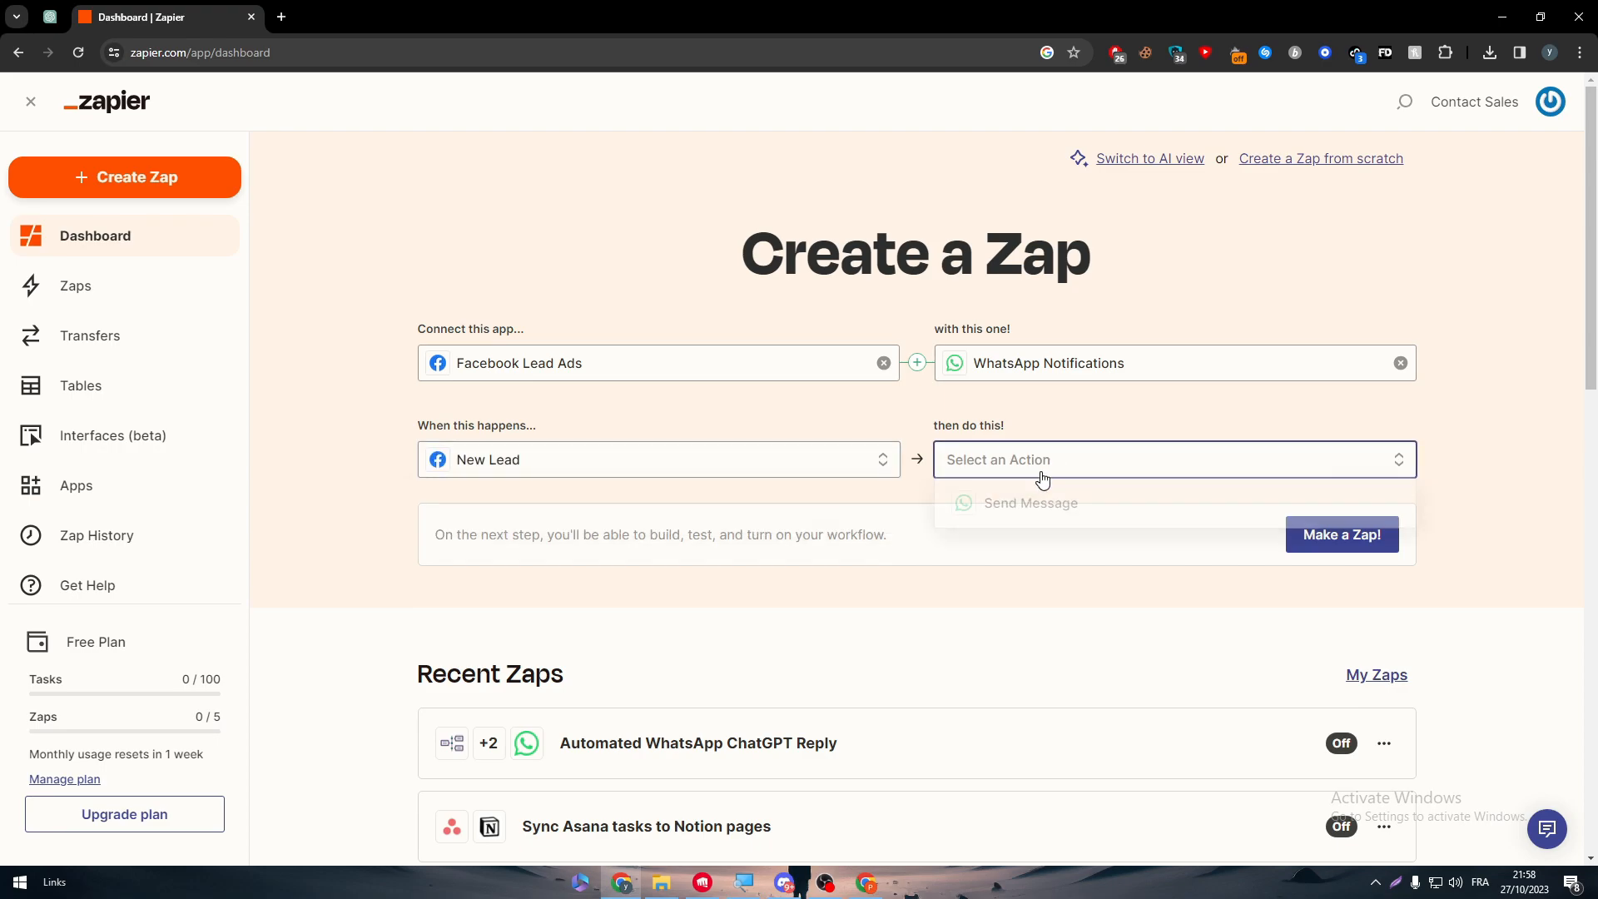
{"action": "left_click", "coordinate": [1029, 503]}
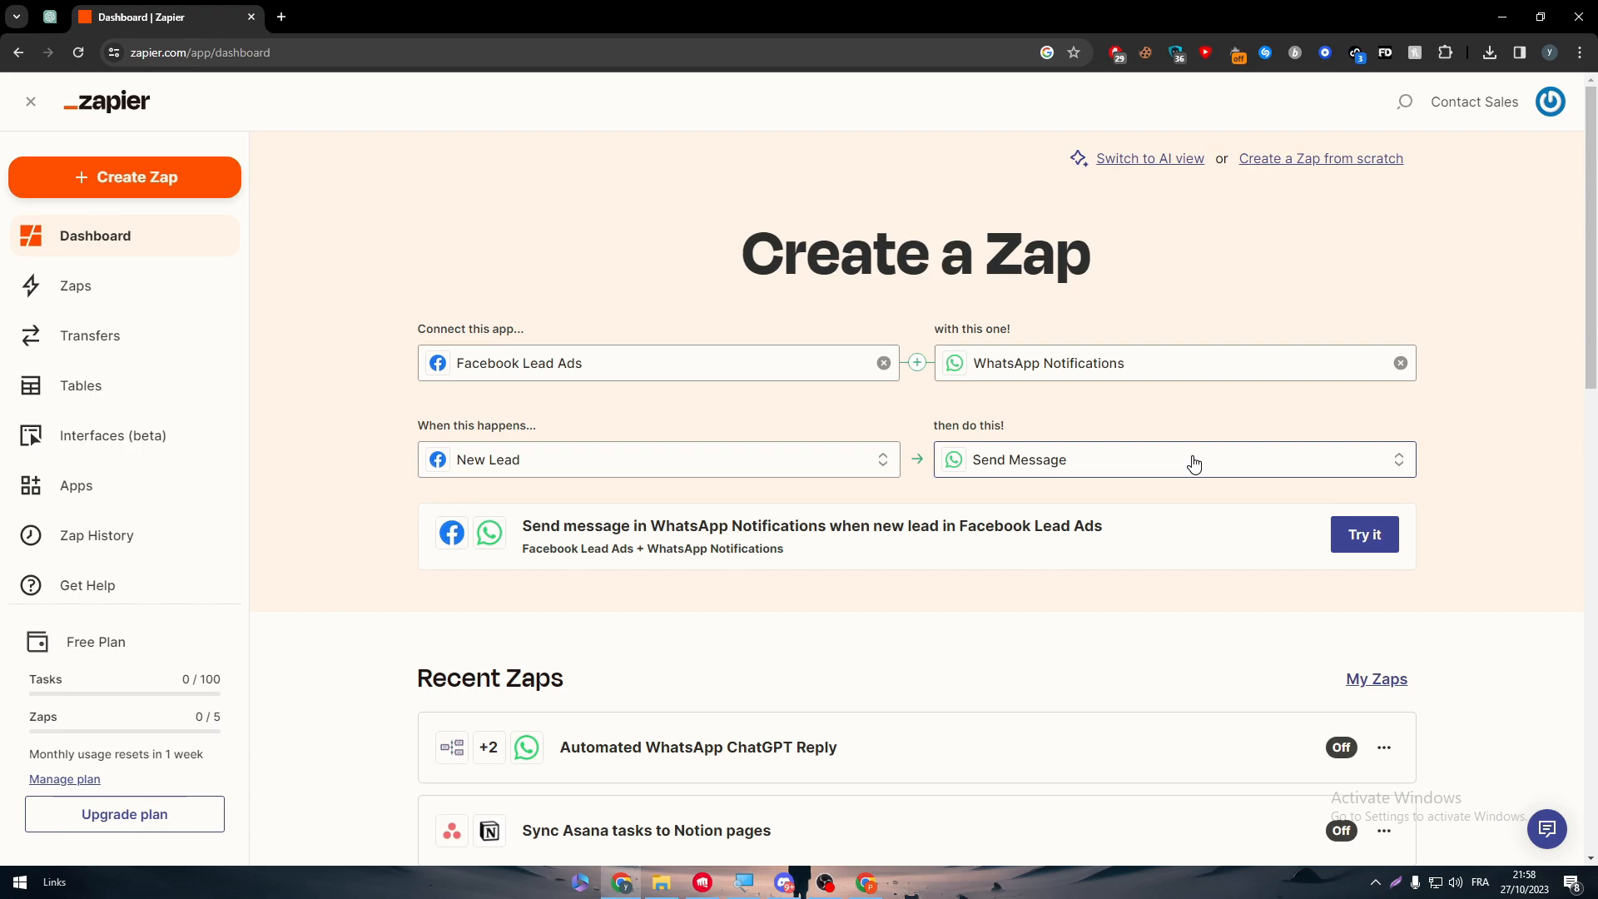
{"action": "mouse_move", "coordinate": [1045, 476]}
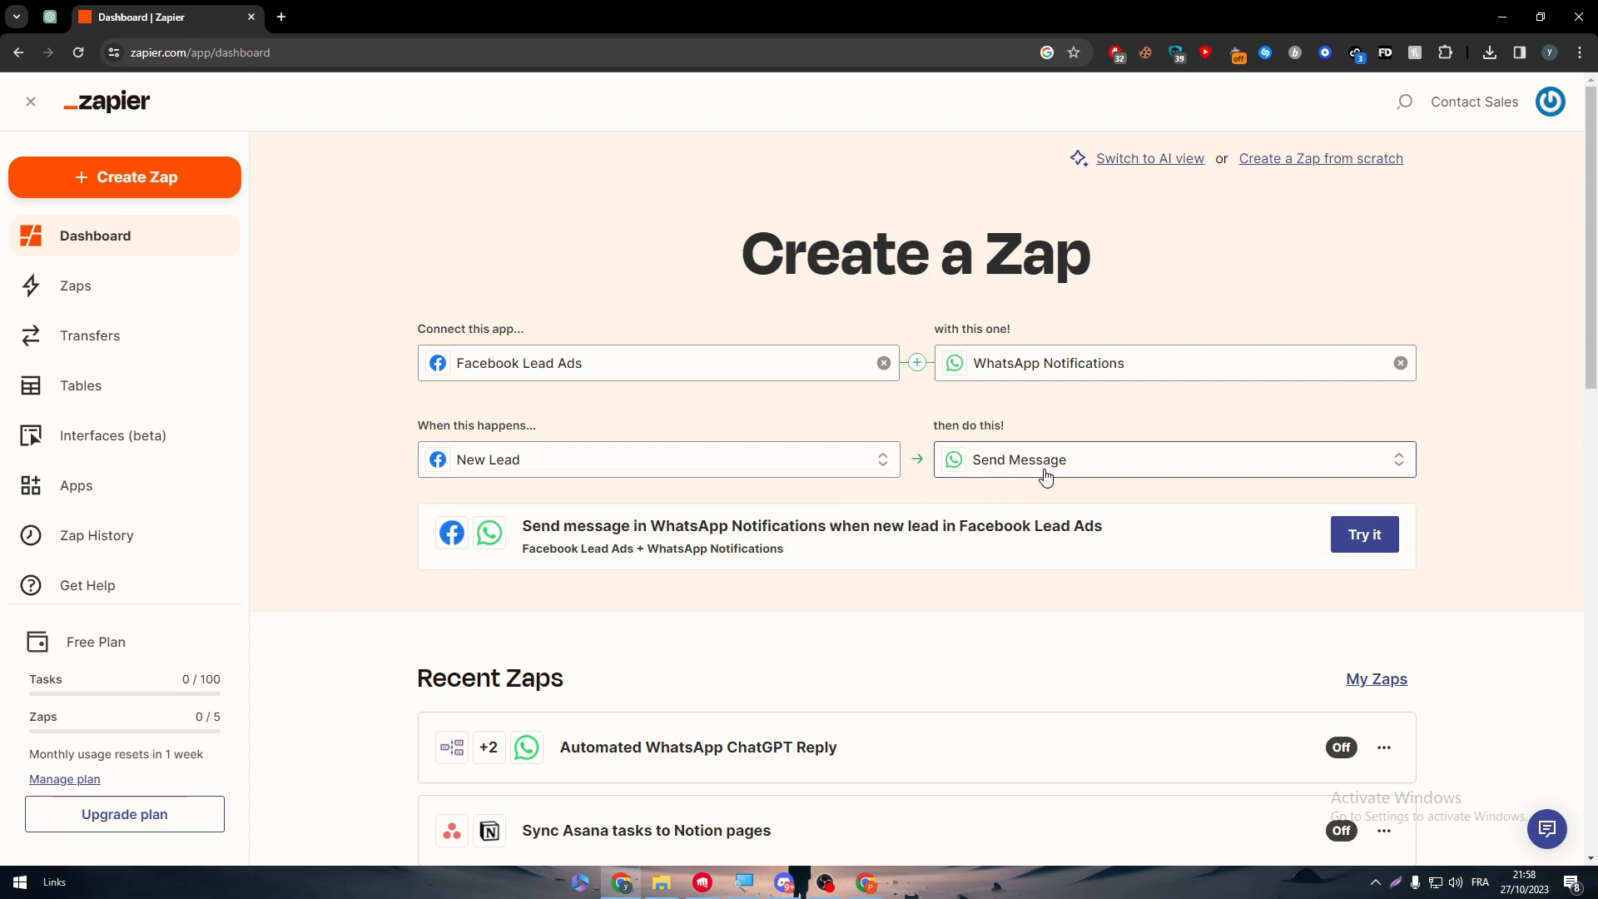
{"action": "mouse_move", "coordinate": [888, 413]}
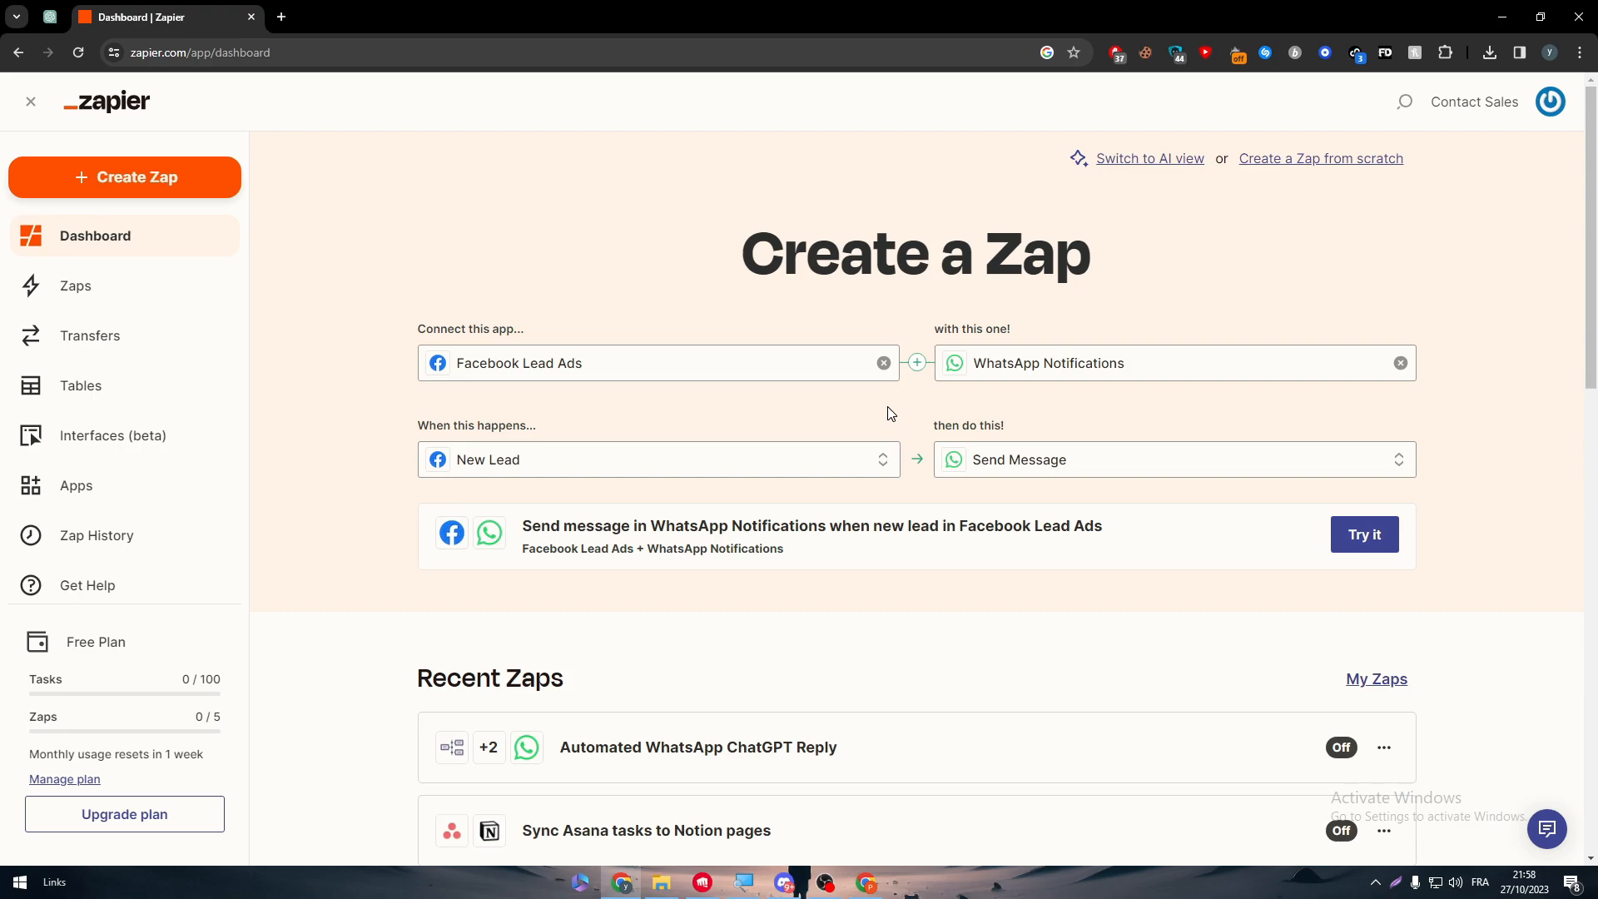
{"action": "mouse_move", "coordinate": [1130, 106]}
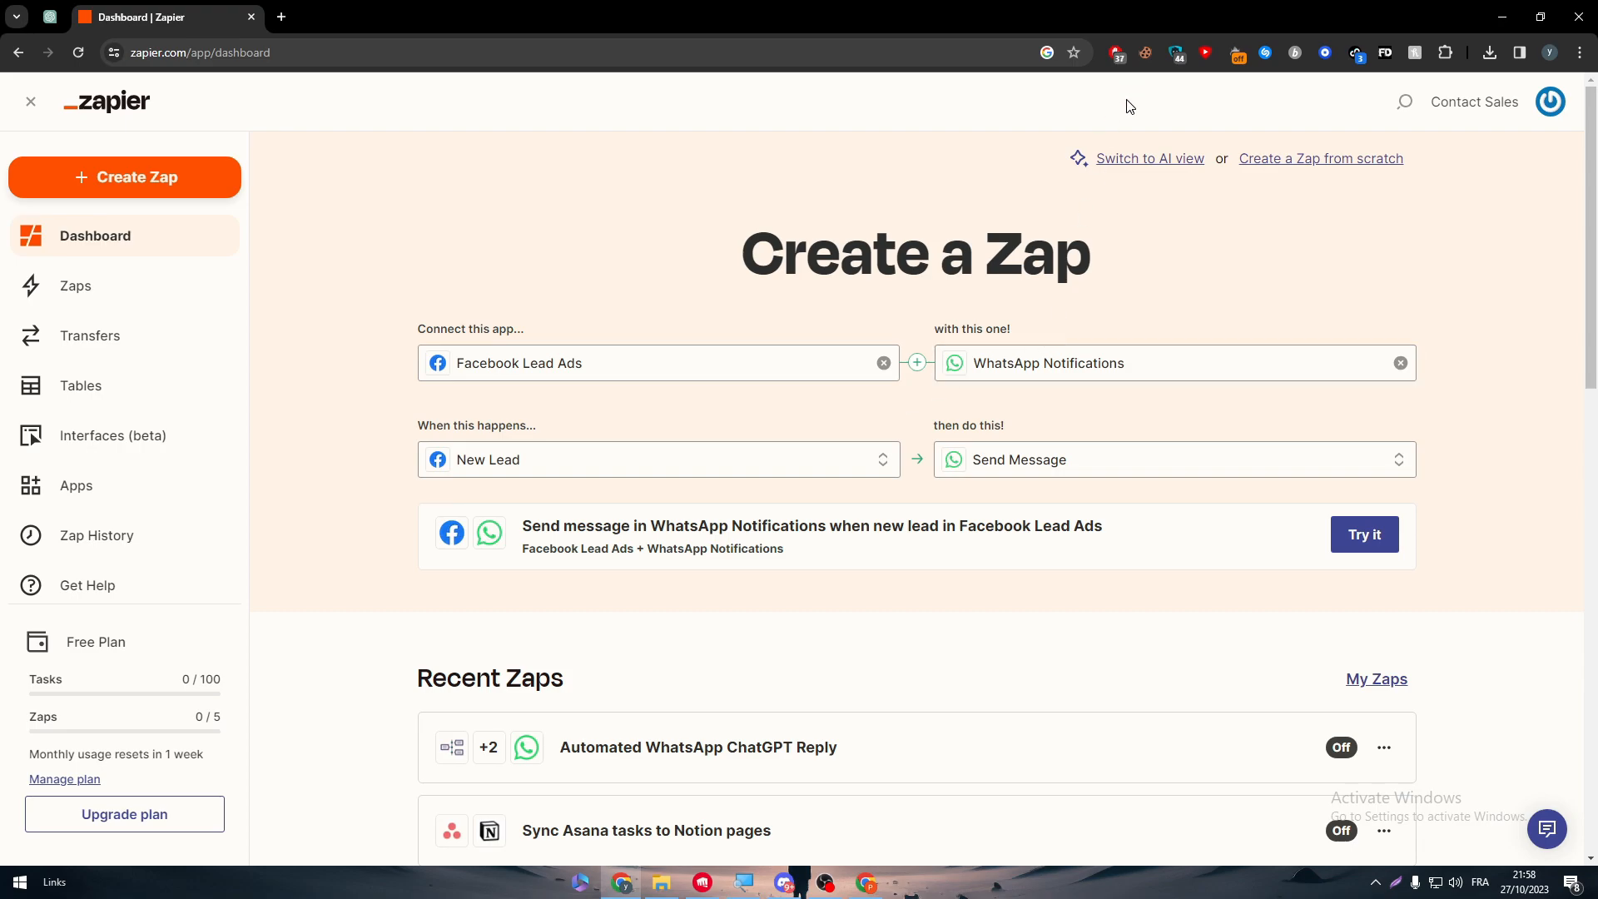
Step: Switch to AI view, start Create Zap, and focus the automation box
{"action": "left_click", "coordinate": [1149, 158]}
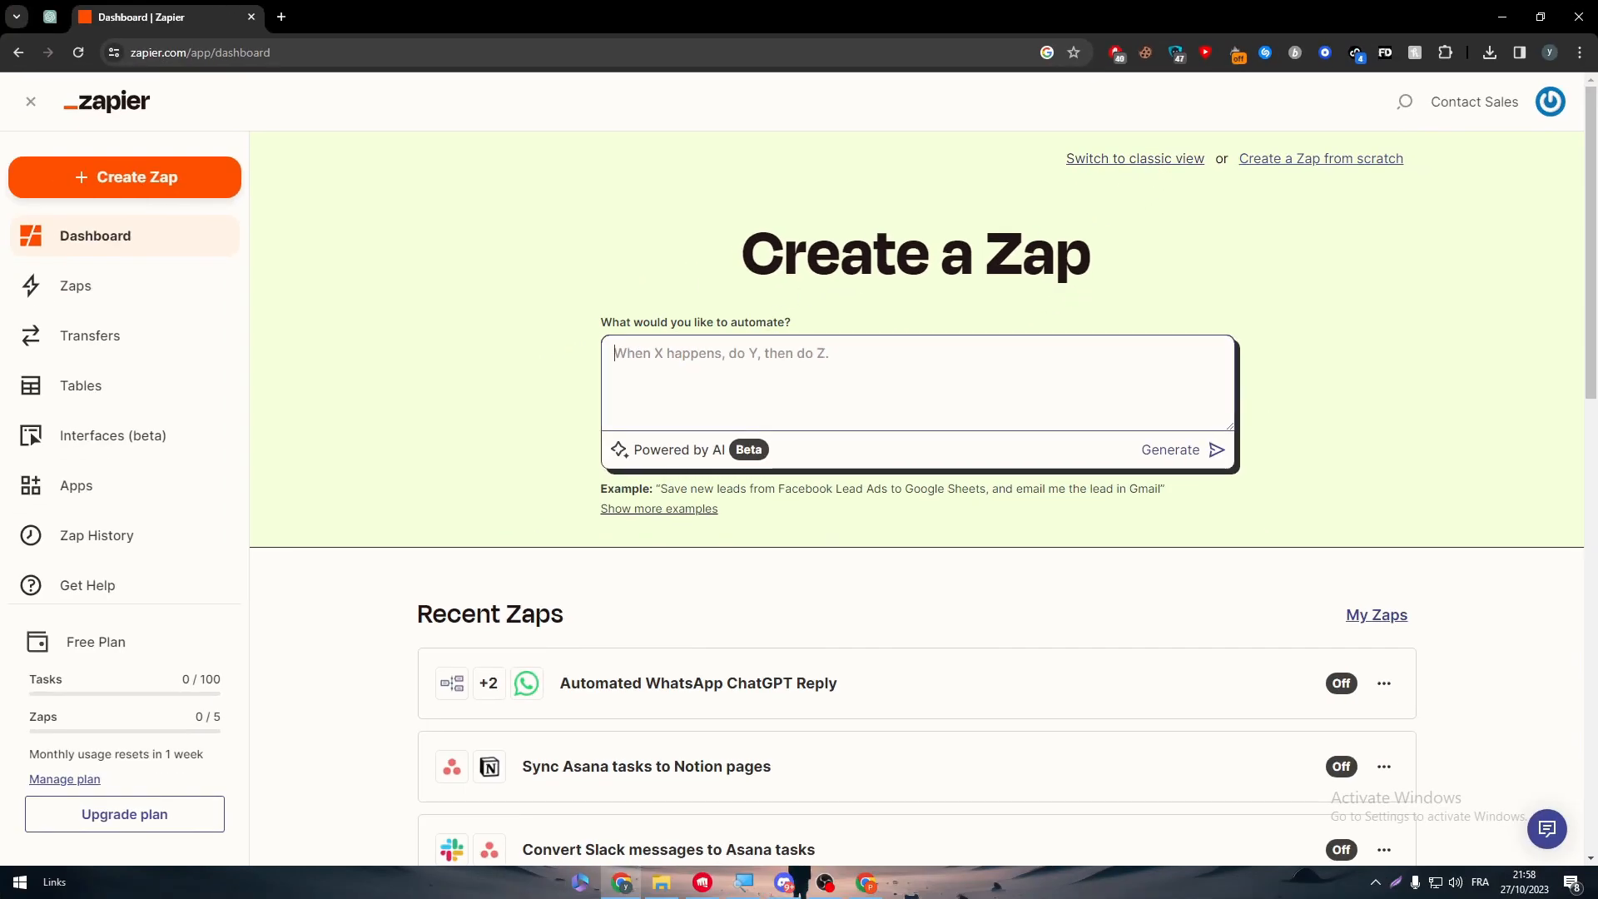
{"action": "left_click", "coordinate": [124, 177]}
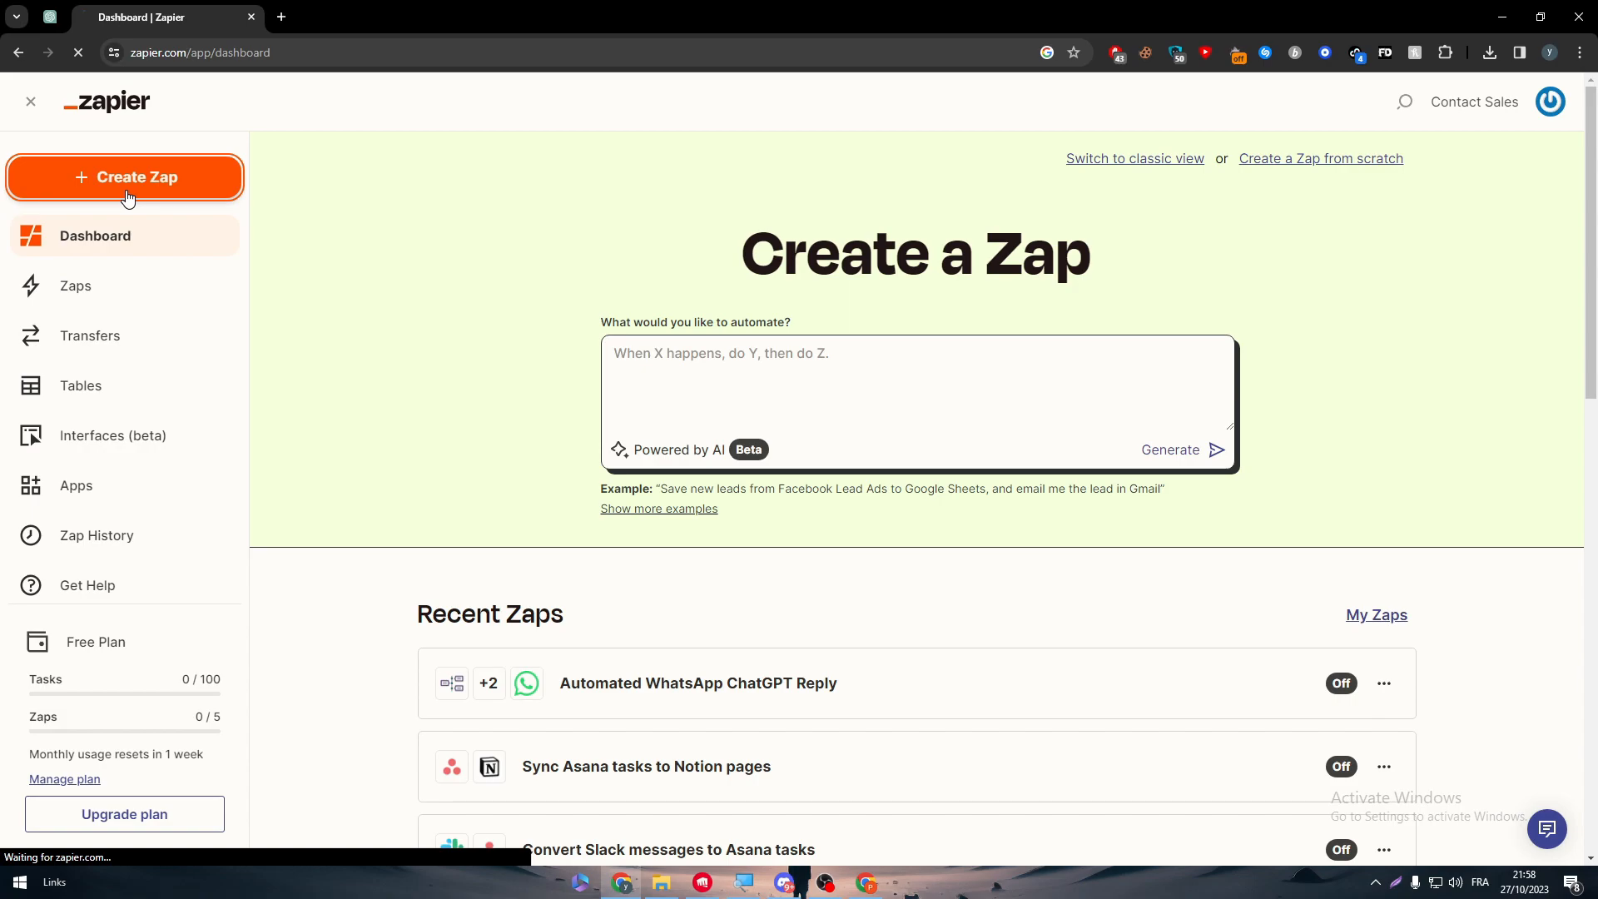
{"action": "left_click", "coordinate": [124, 176]}
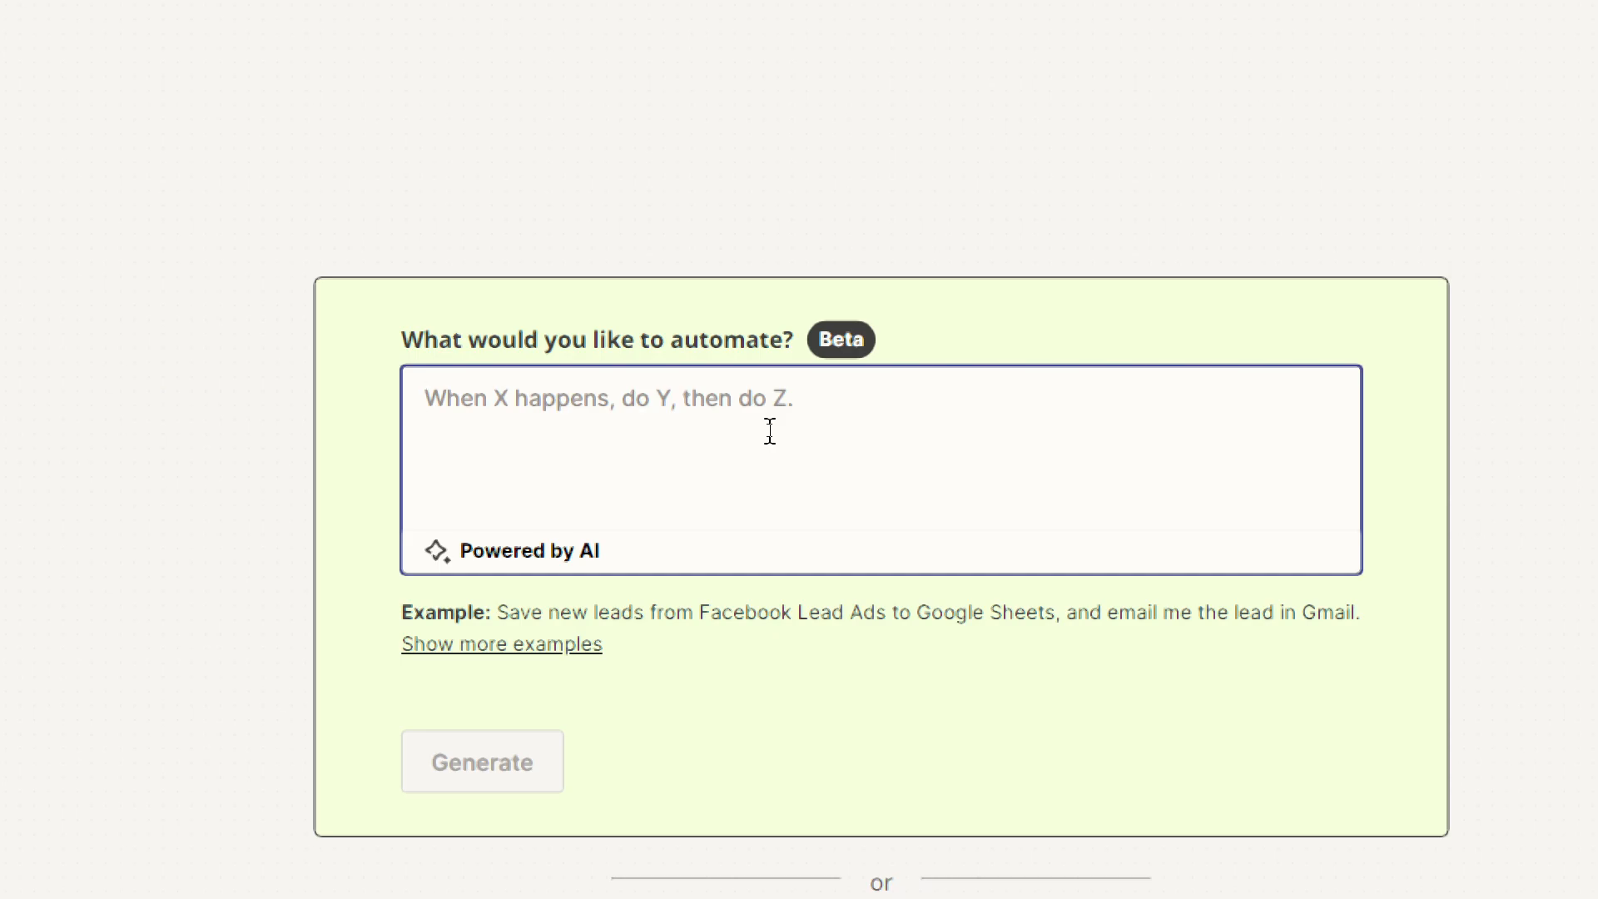
Step: Generate a Zap from 'when i send a message on whatsapp make an ad on facebook lead ads'
{"action": "type", "text": "when"}
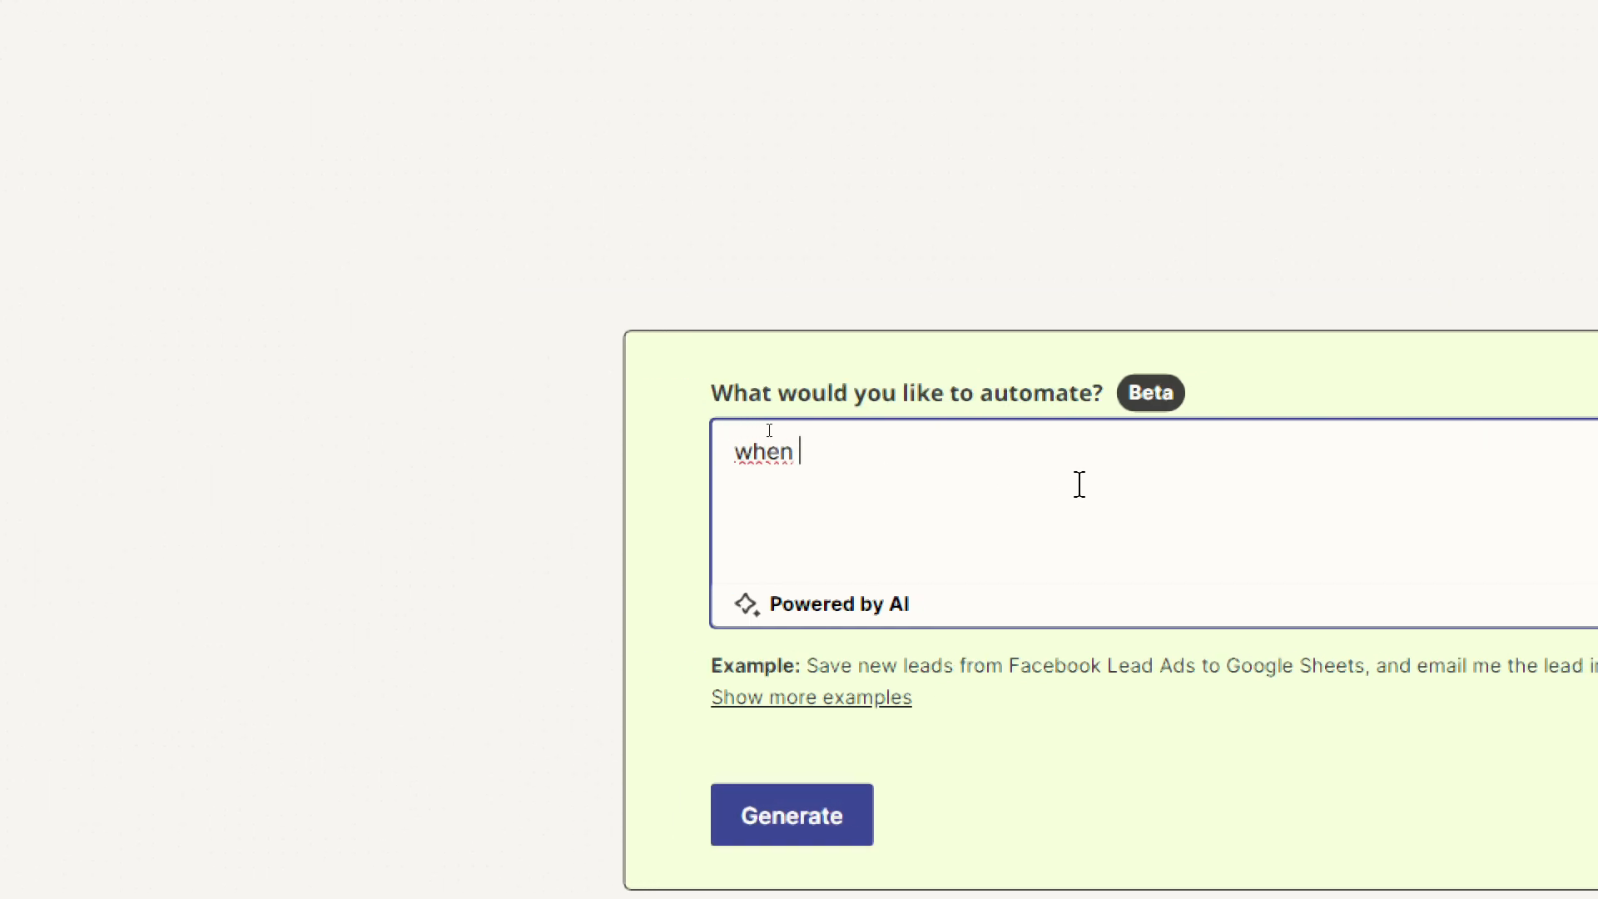
{"action": "type", "text": "i send a mess"}
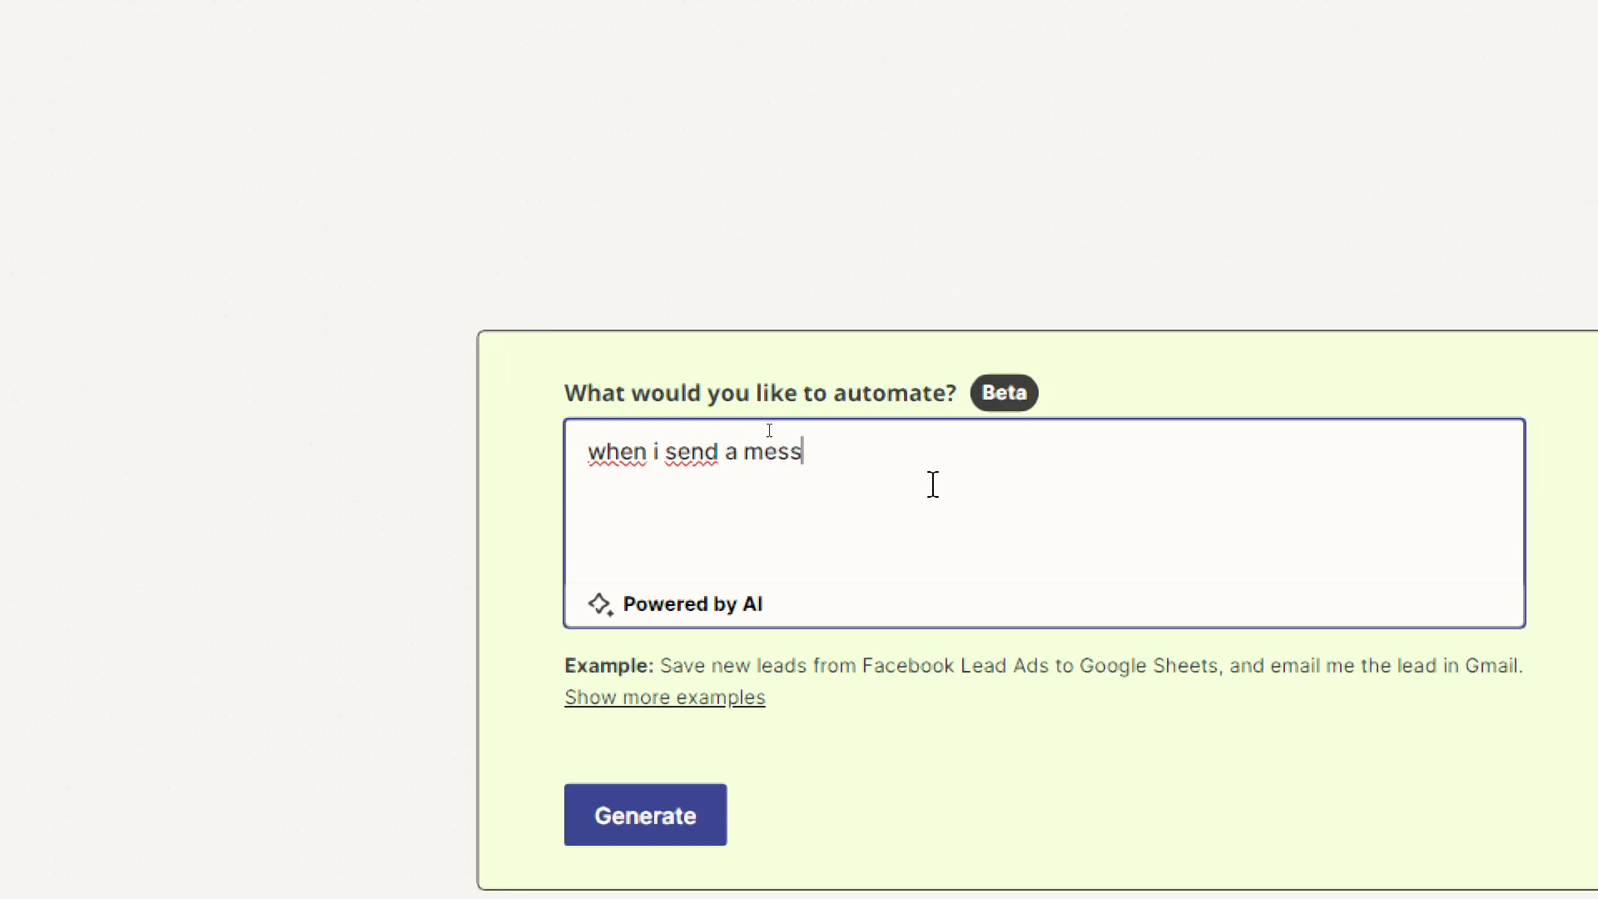
{"action": "type", "text": "age on in"}
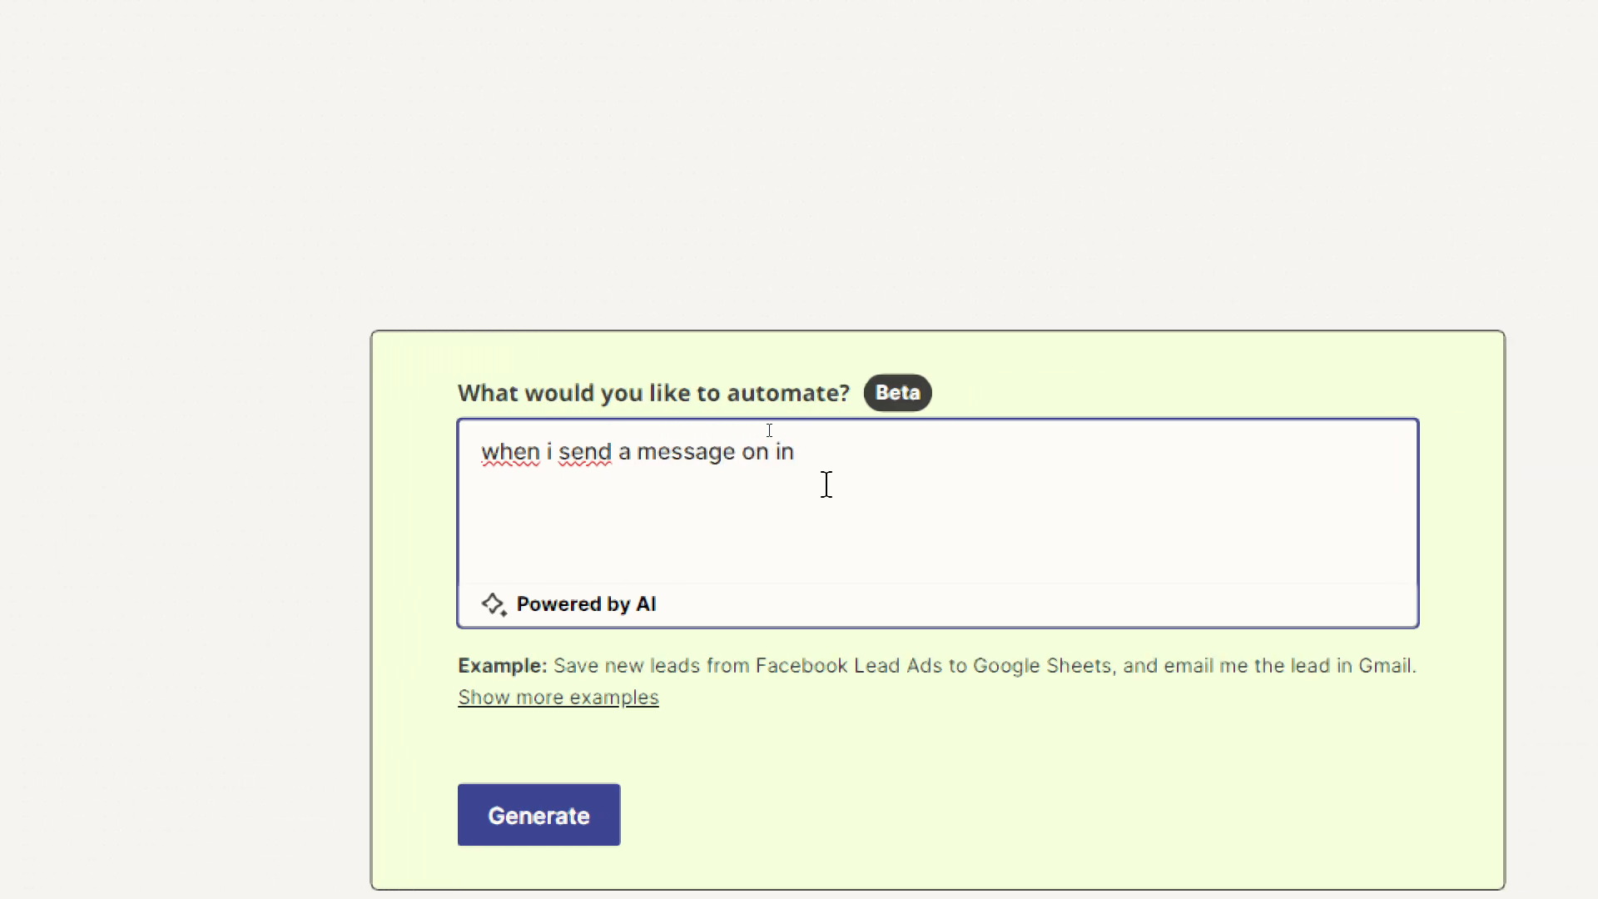
{"action": "type", "text": "whatsapp make"}
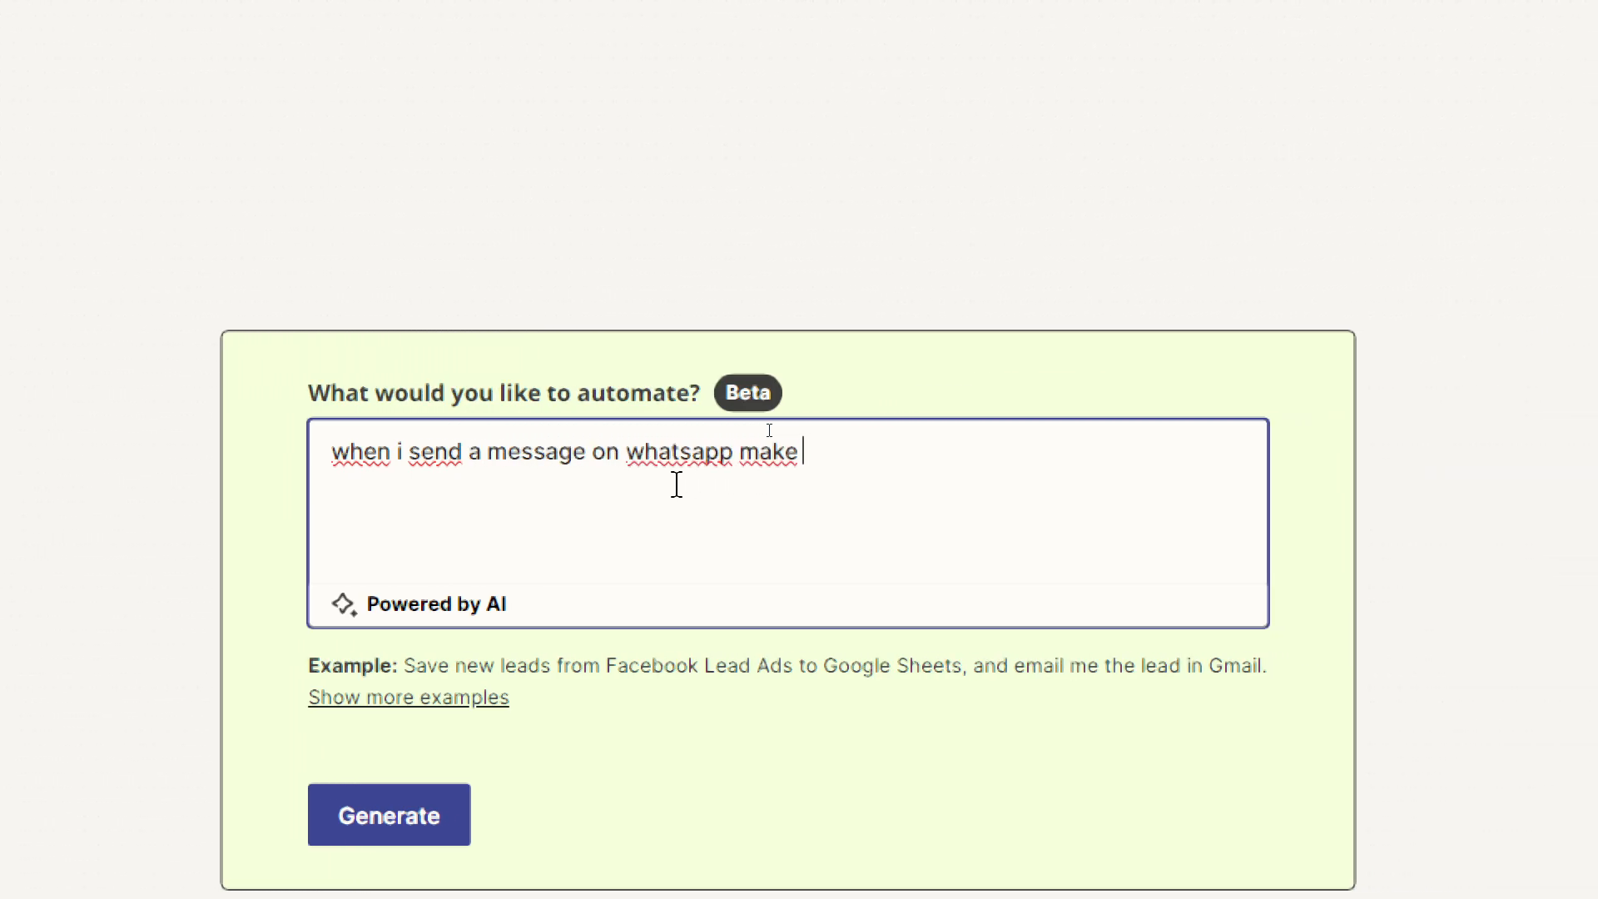
{"action": "type", "text": "an ad on fa"}
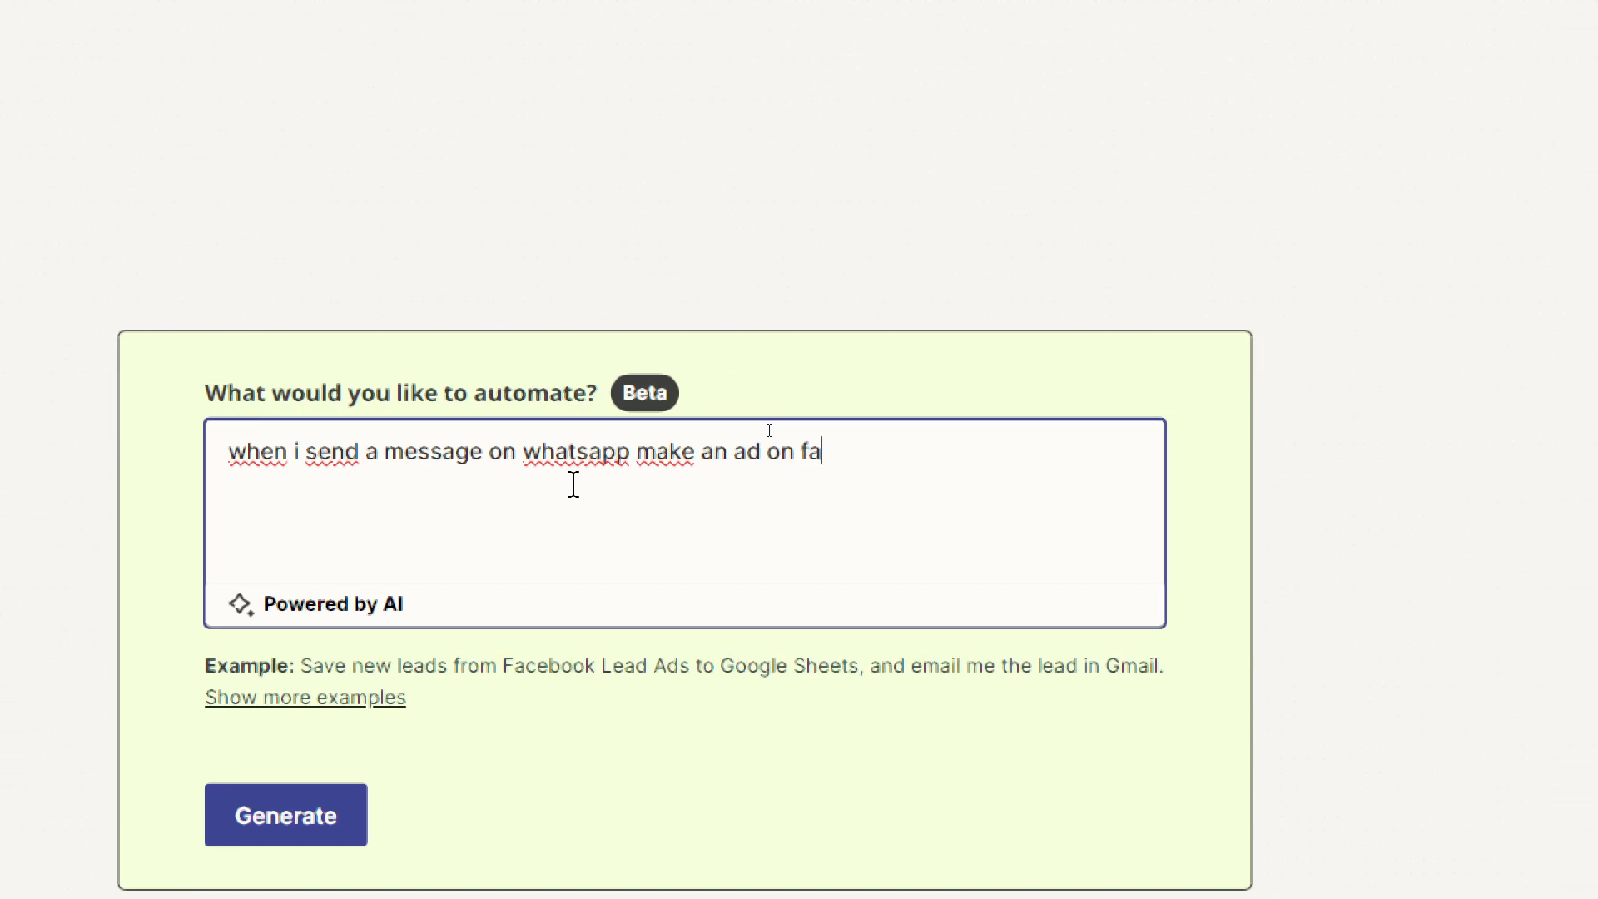
{"action": "type", "text": "cebook lead a"}
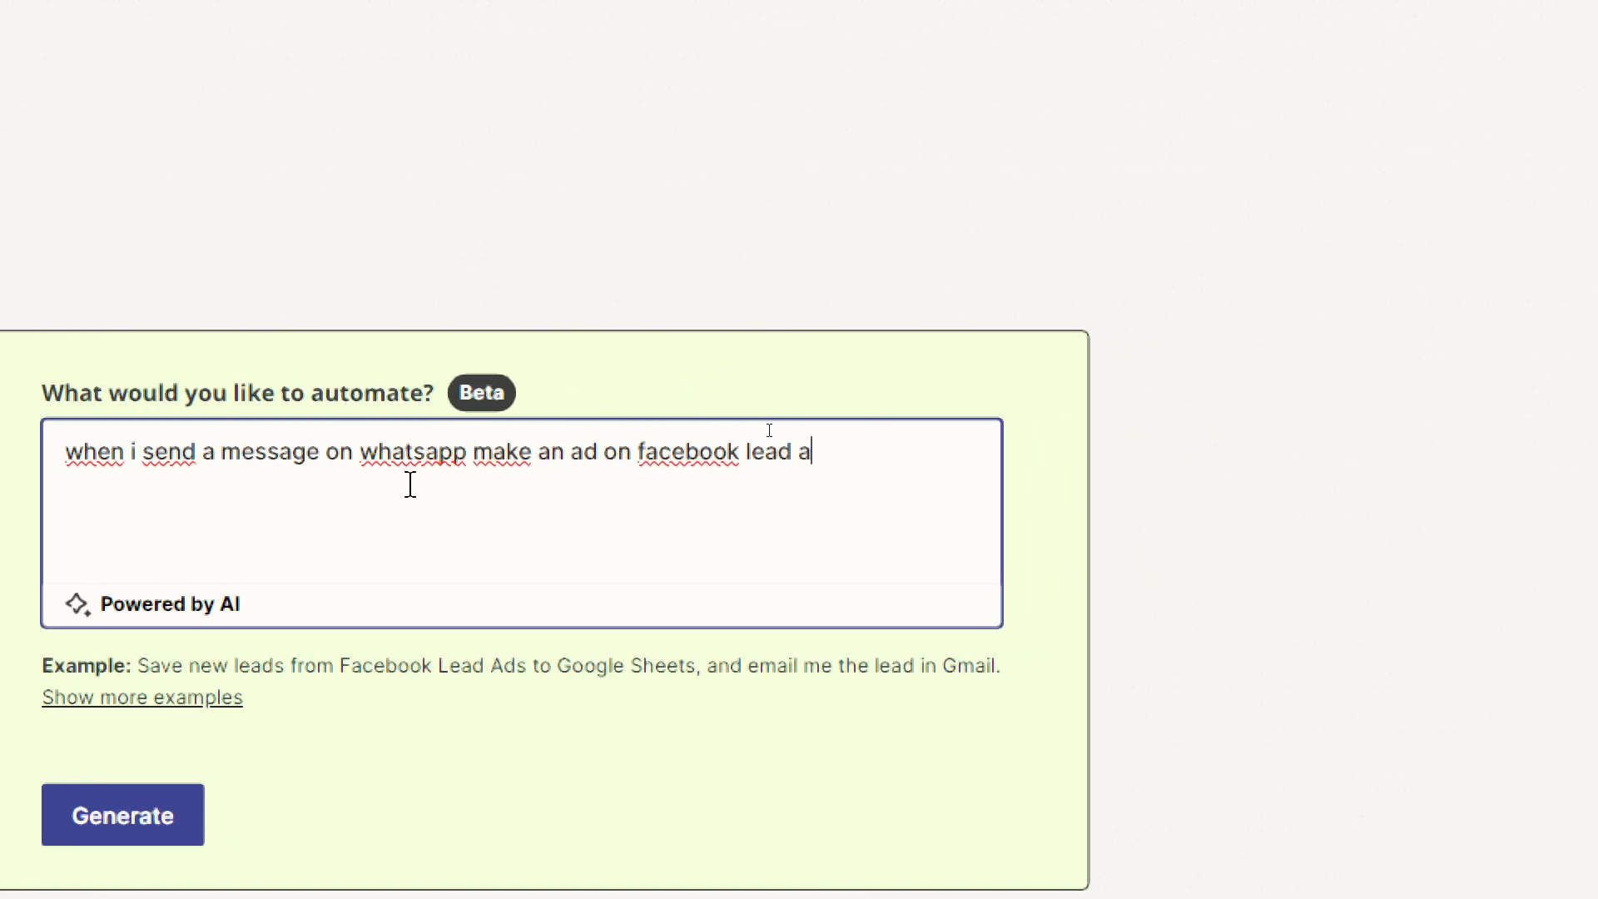
{"action": "left_click", "coordinate": [121, 814]}
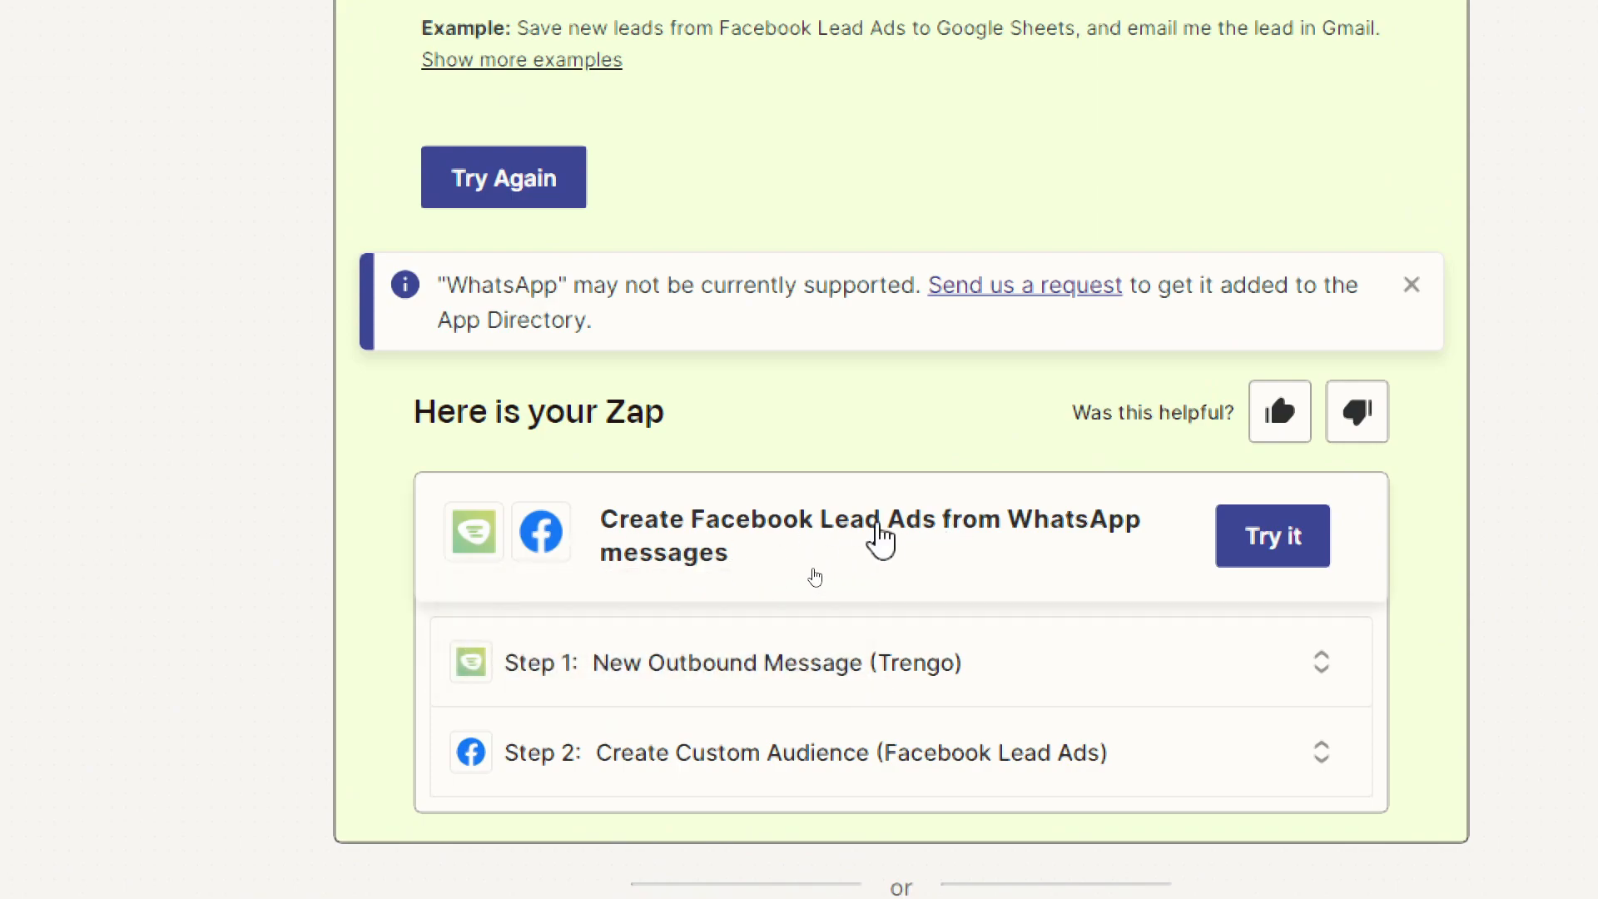
{"action": "mouse_move", "coordinate": [779, 596]}
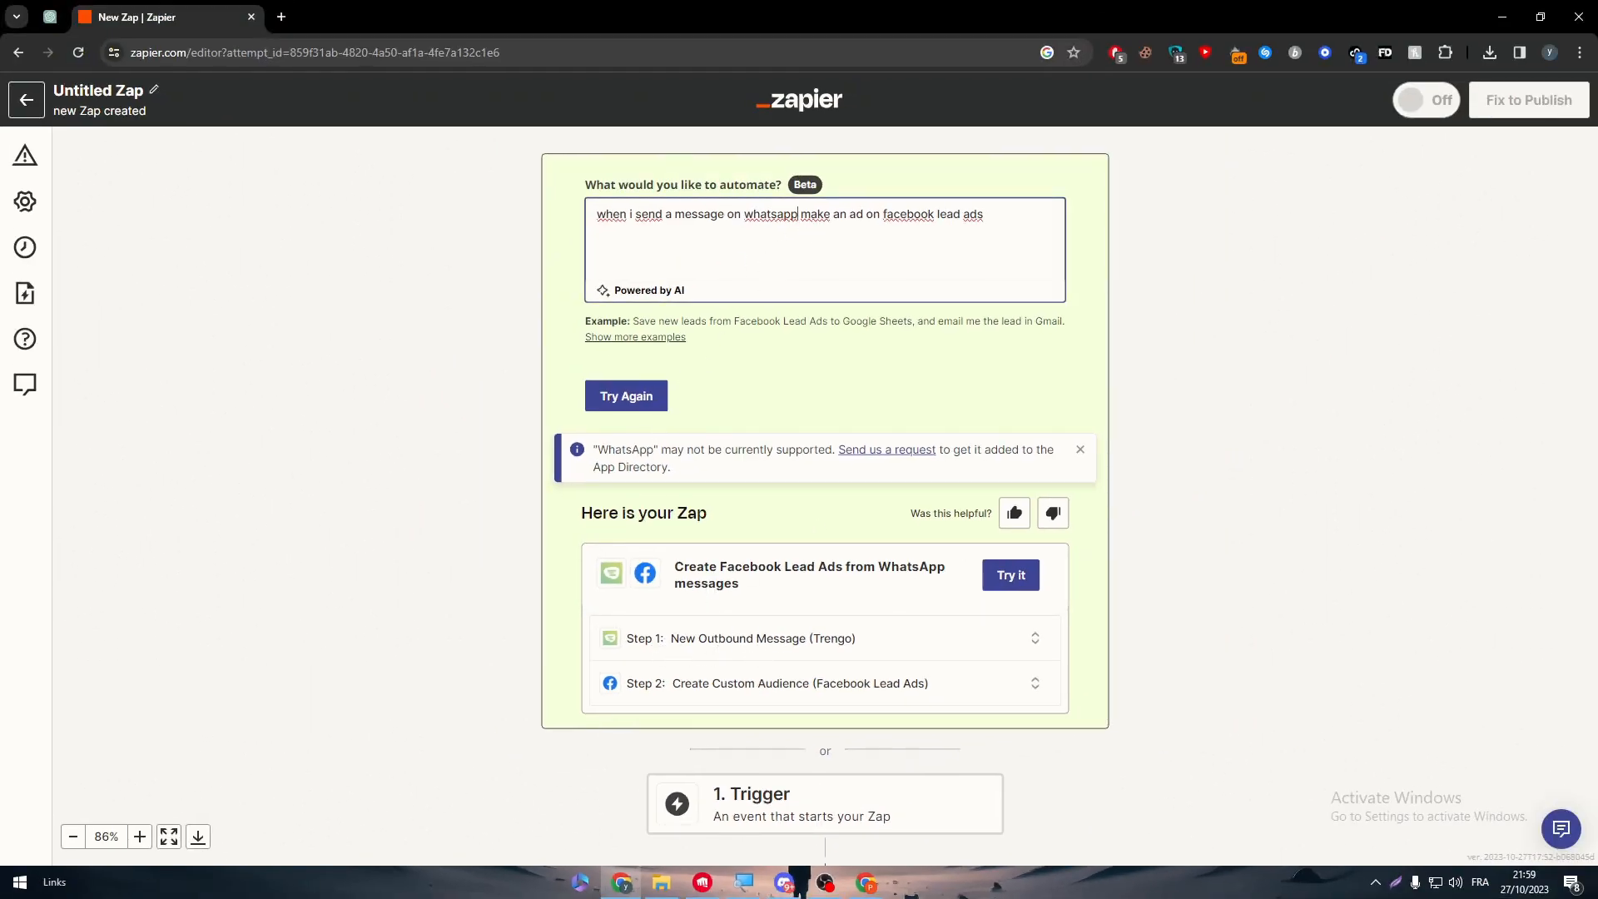
Step: Add 'notifications' to the prompt, regenerate, and try the suggested 2Chat-to-Facebook Zap
{"action": "type", "text": "notificati"}
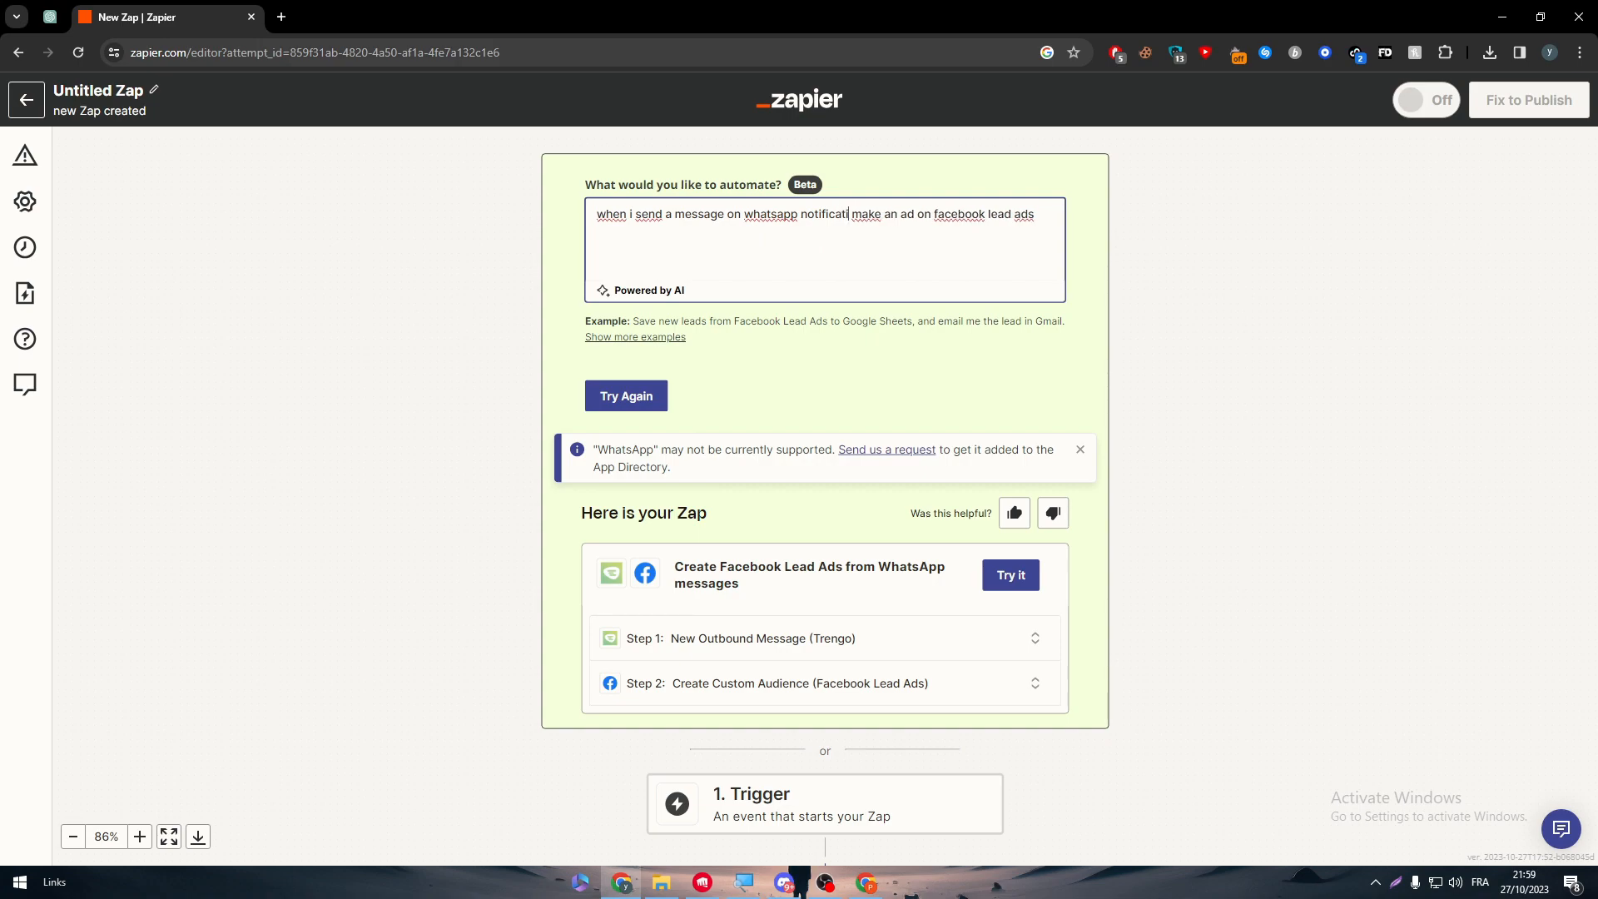
{"action": "left_click", "coordinate": [626, 395]}
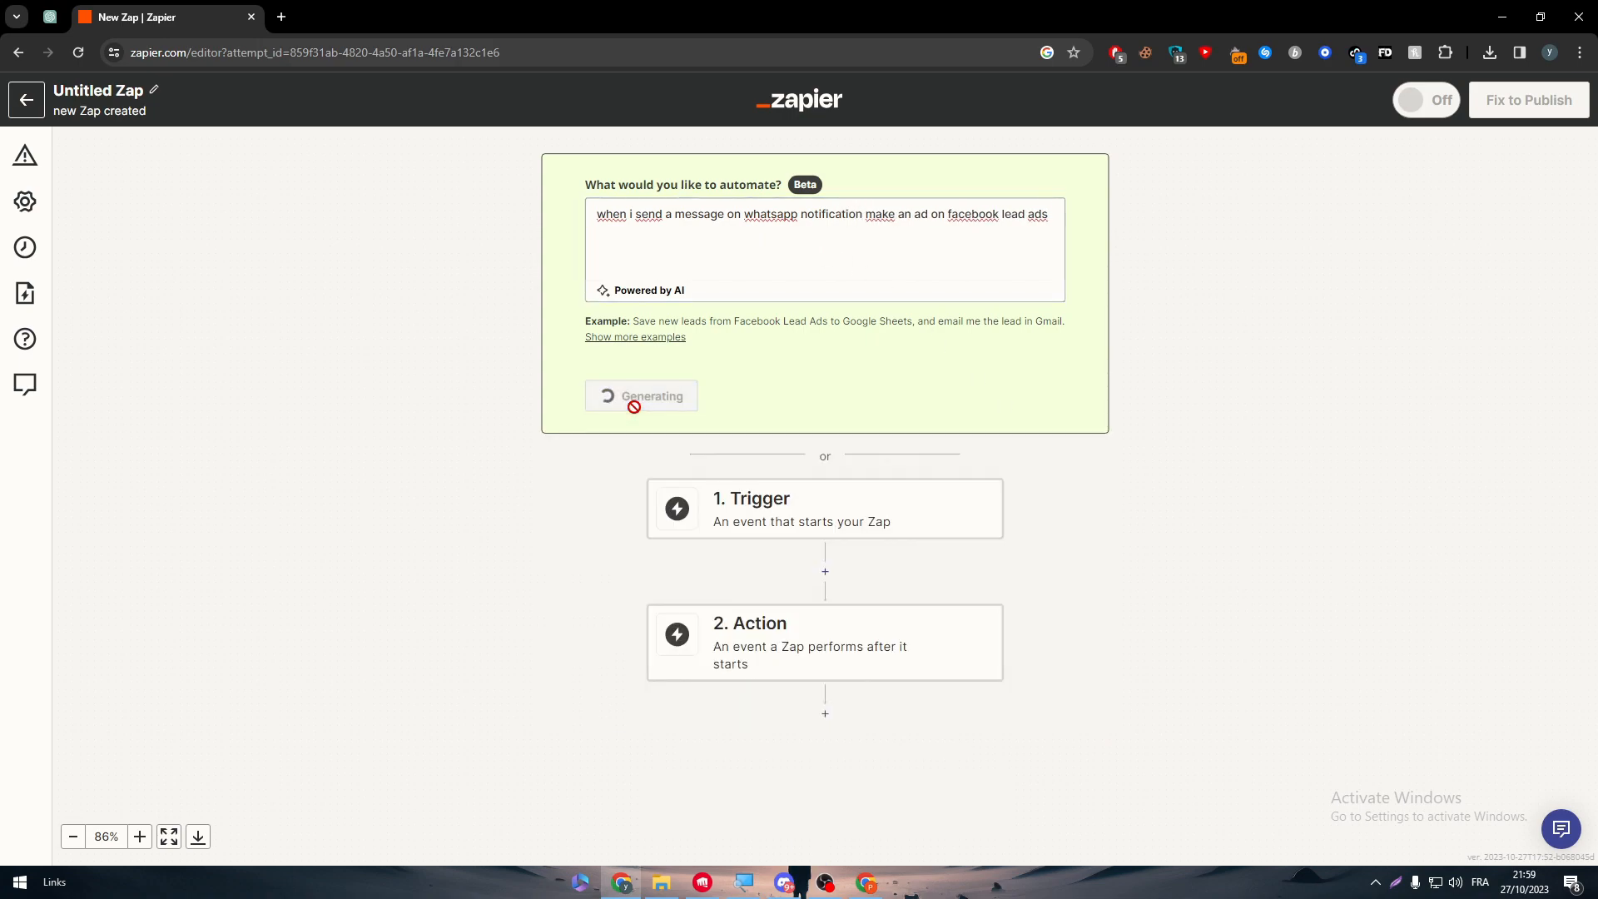
{"action": "mouse_move", "coordinate": [607, 141]}
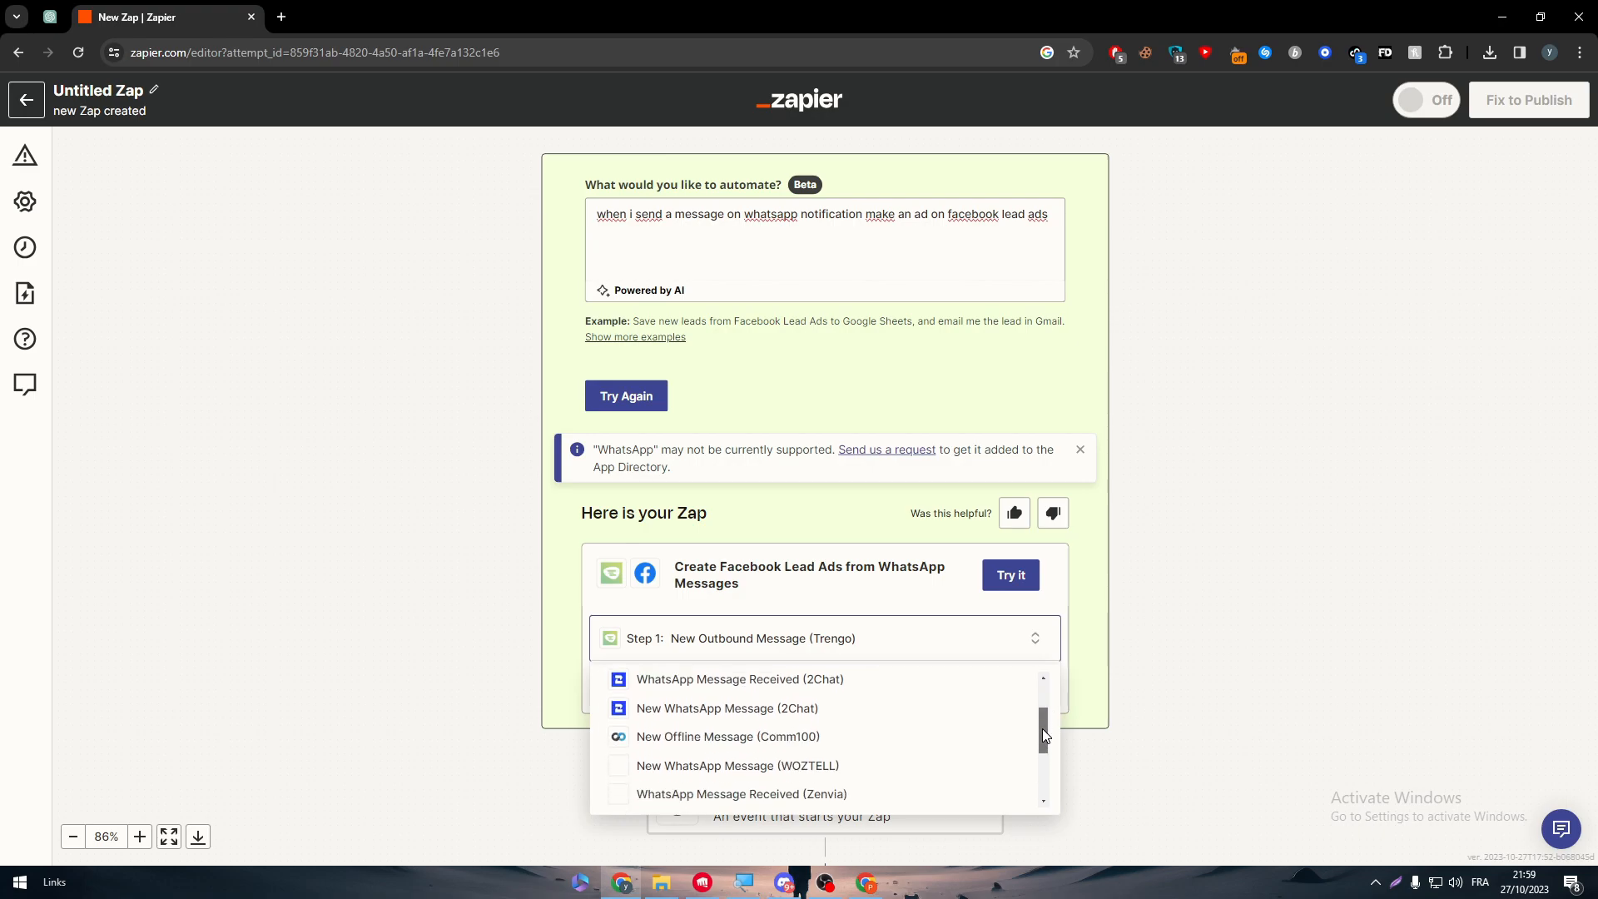
{"action": "scroll", "scroll_direction": "down", "scroll_amount": 3}
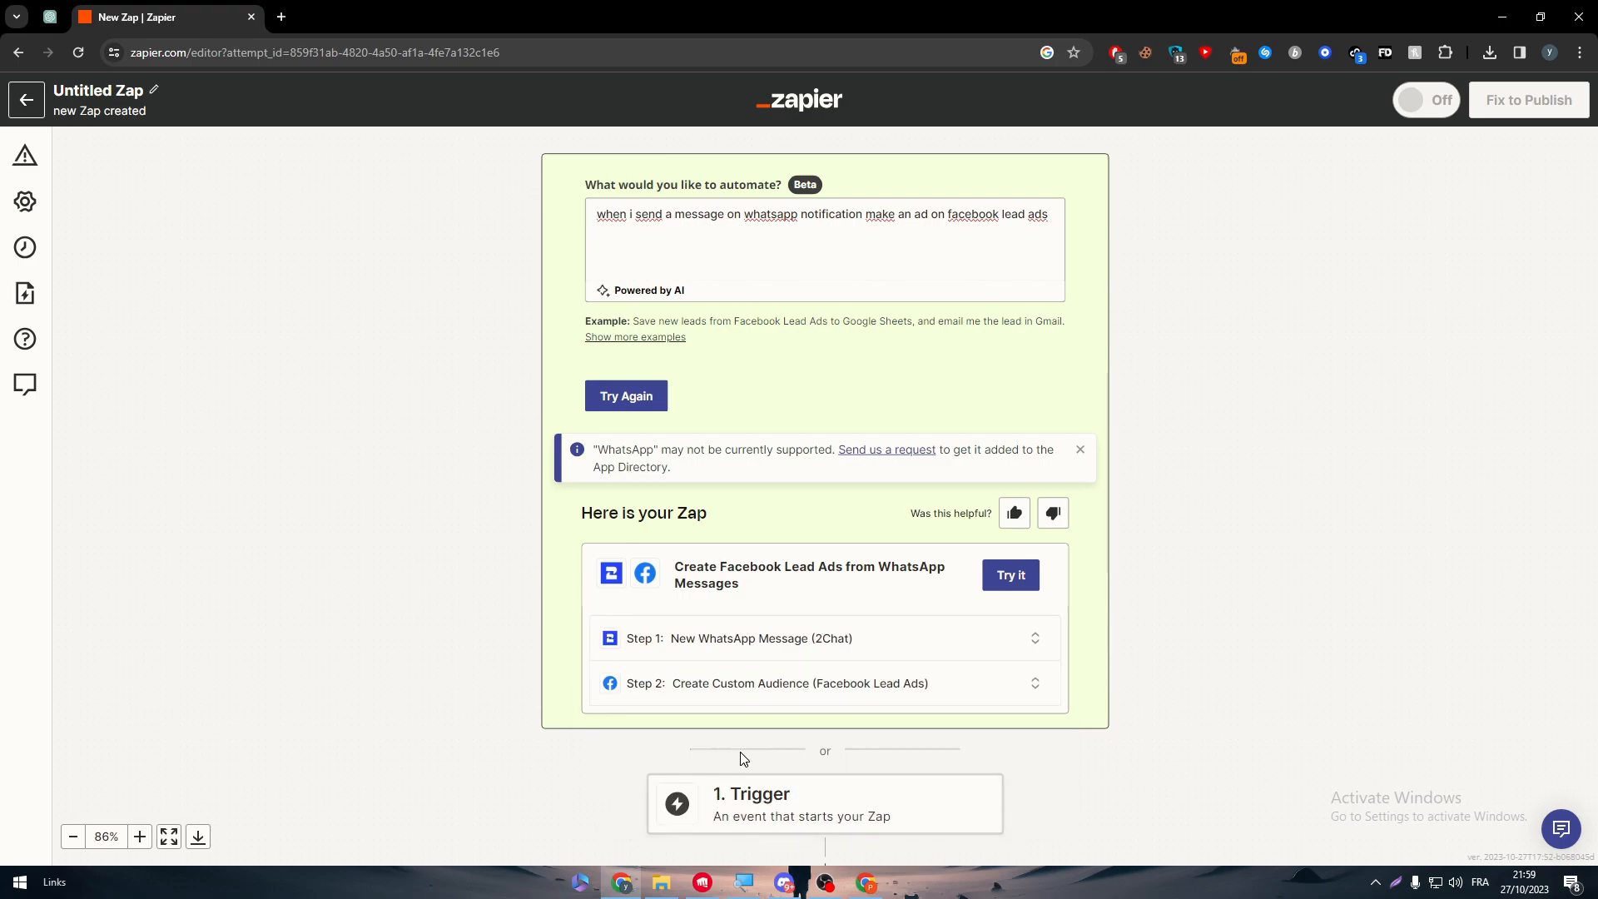
{"action": "mouse_move", "coordinate": [958, 599]}
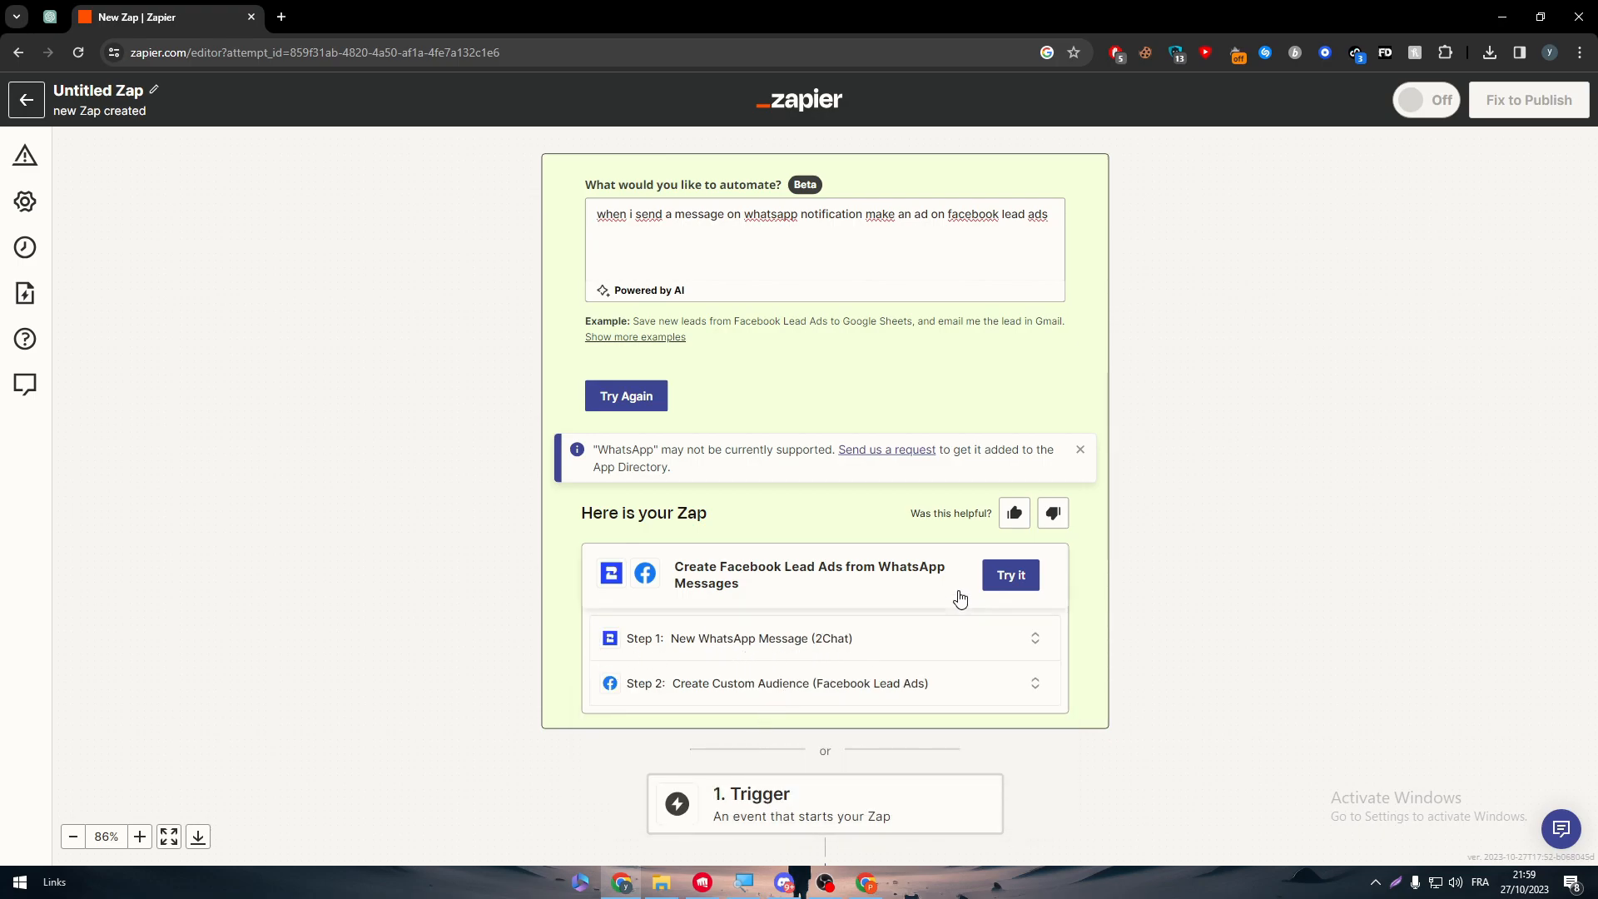
{"action": "left_click", "coordinate": [1009, 575]}
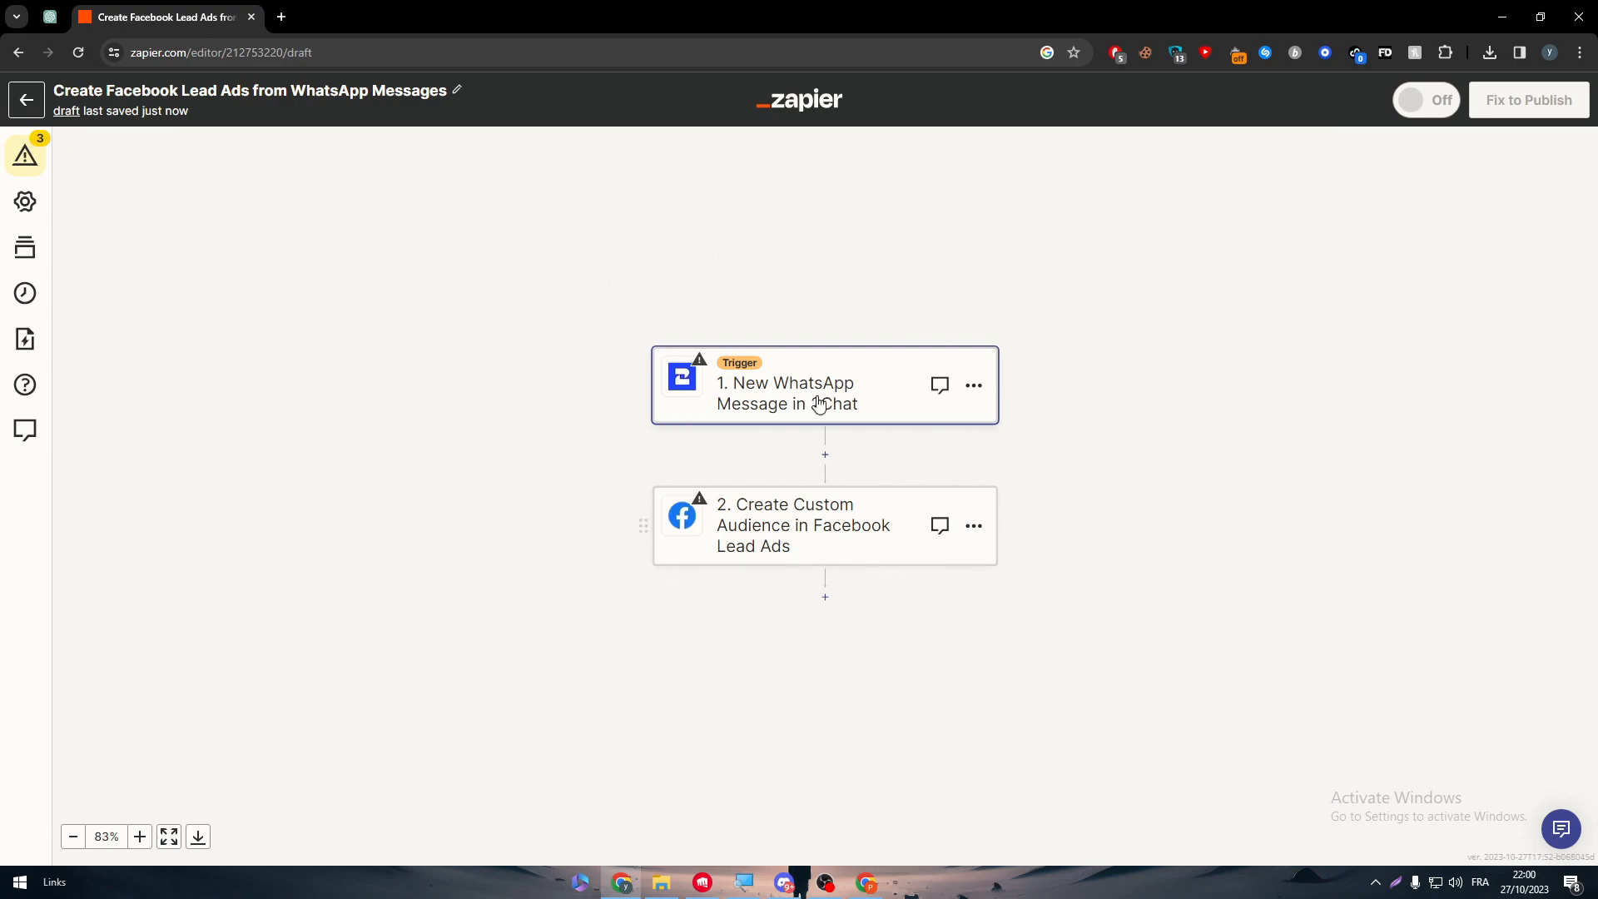
{"action": "left_click", "coordinate": [804, 525]}
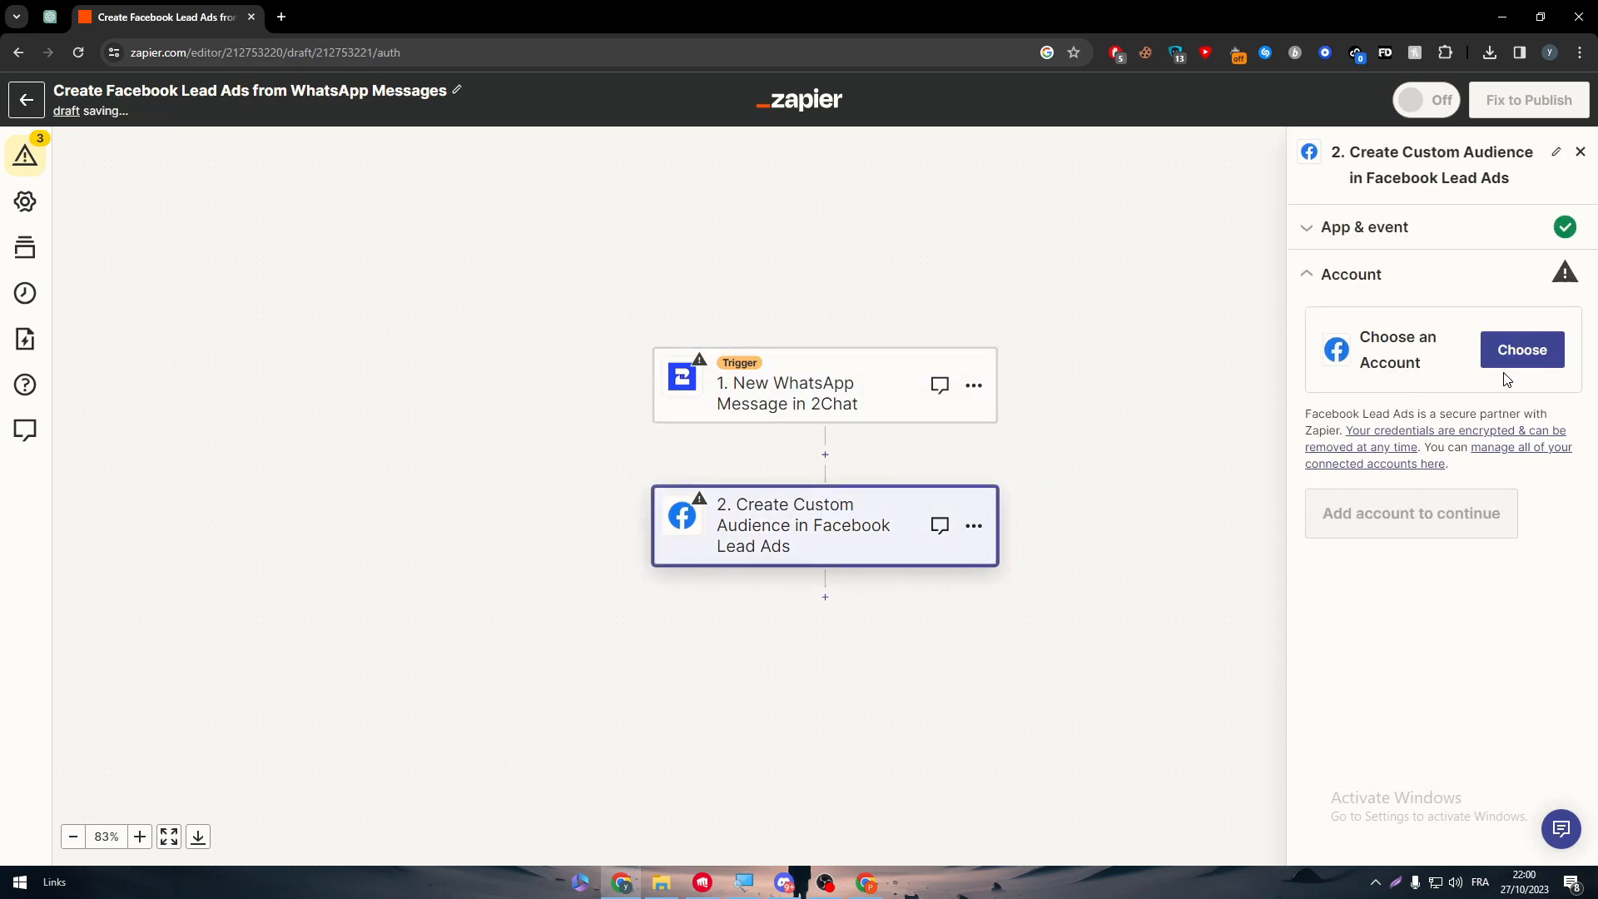
{"action": "left_click", "coordinate": [1520, 350]}
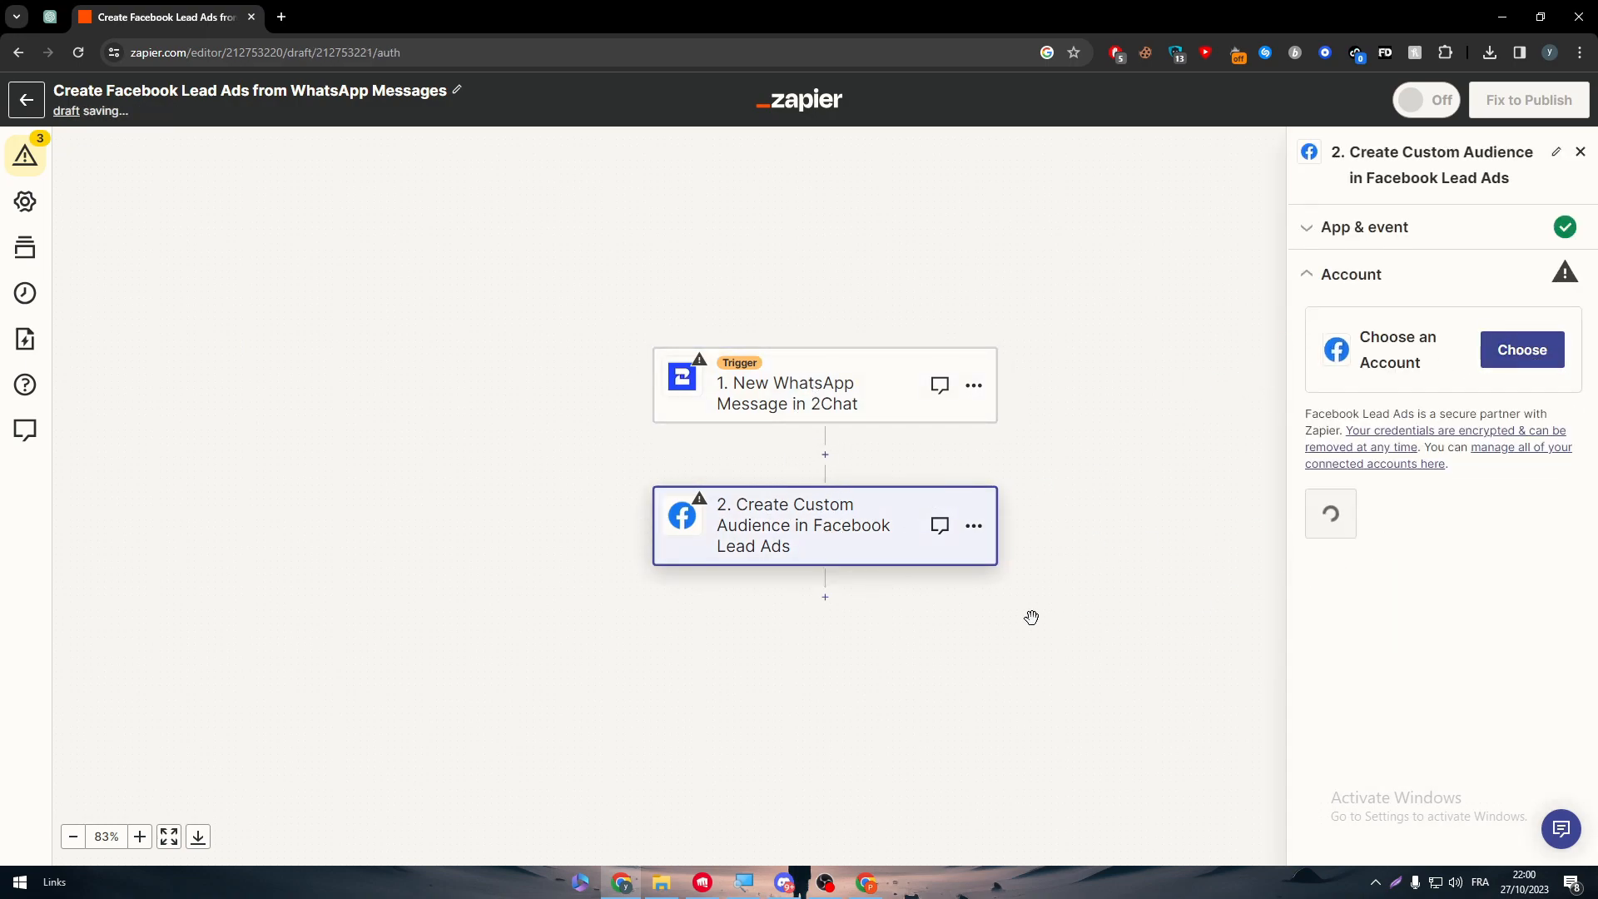
{"action": "left_click", "coordinate": [823, 392]}
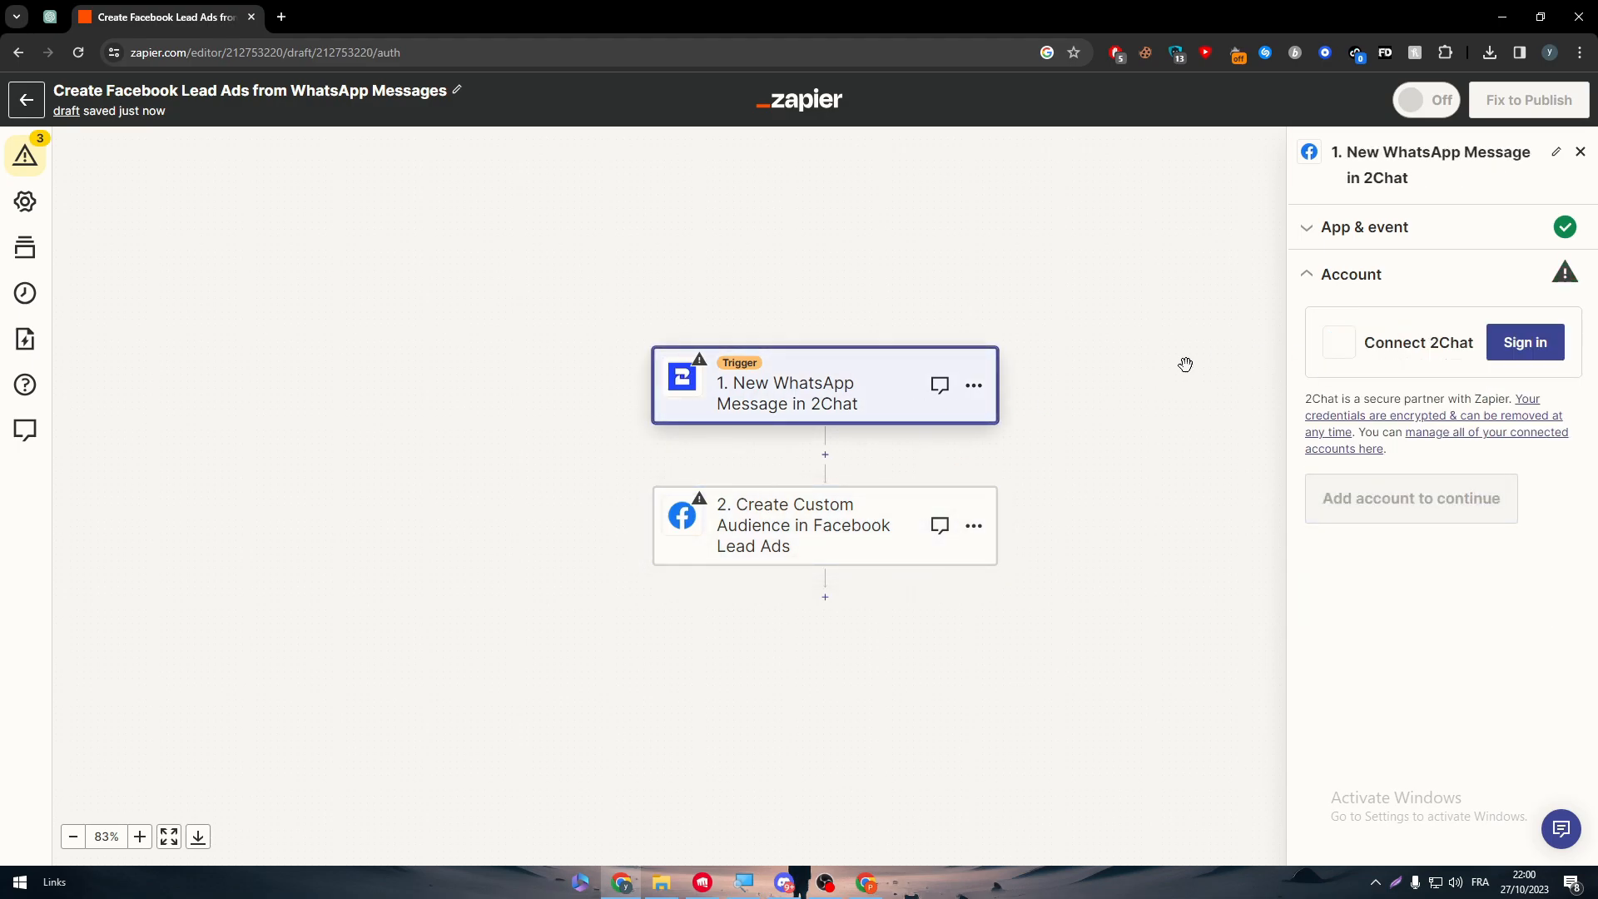
{"action": "left_click", "coordinate": [1580, 151]}
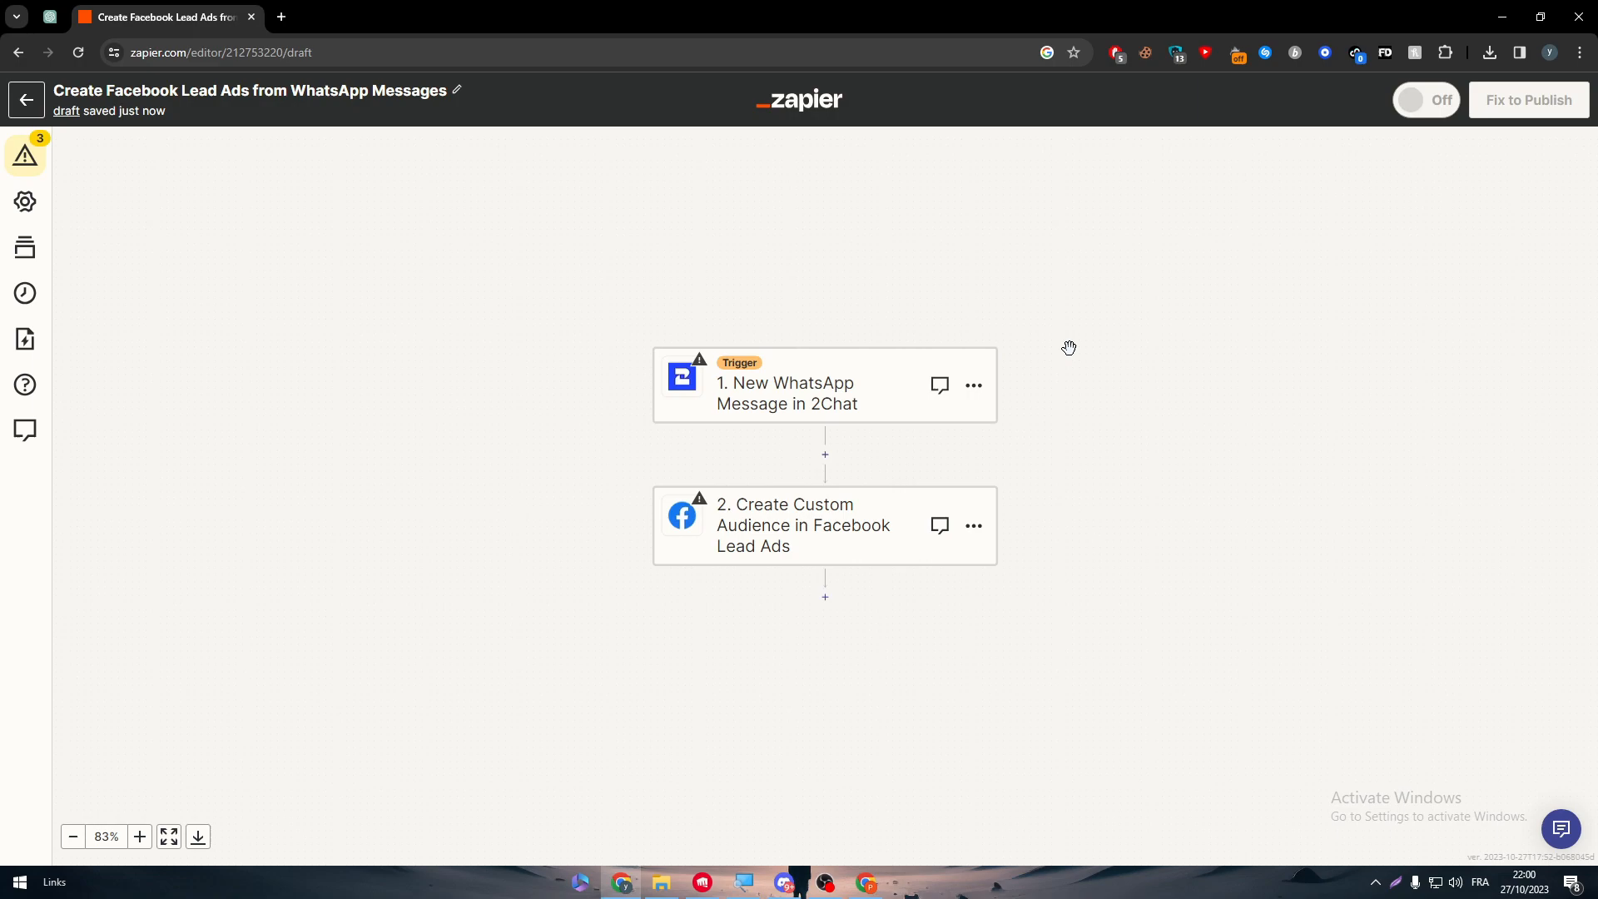
{"action": "mouse_move", "coordinate": [810, 521]}
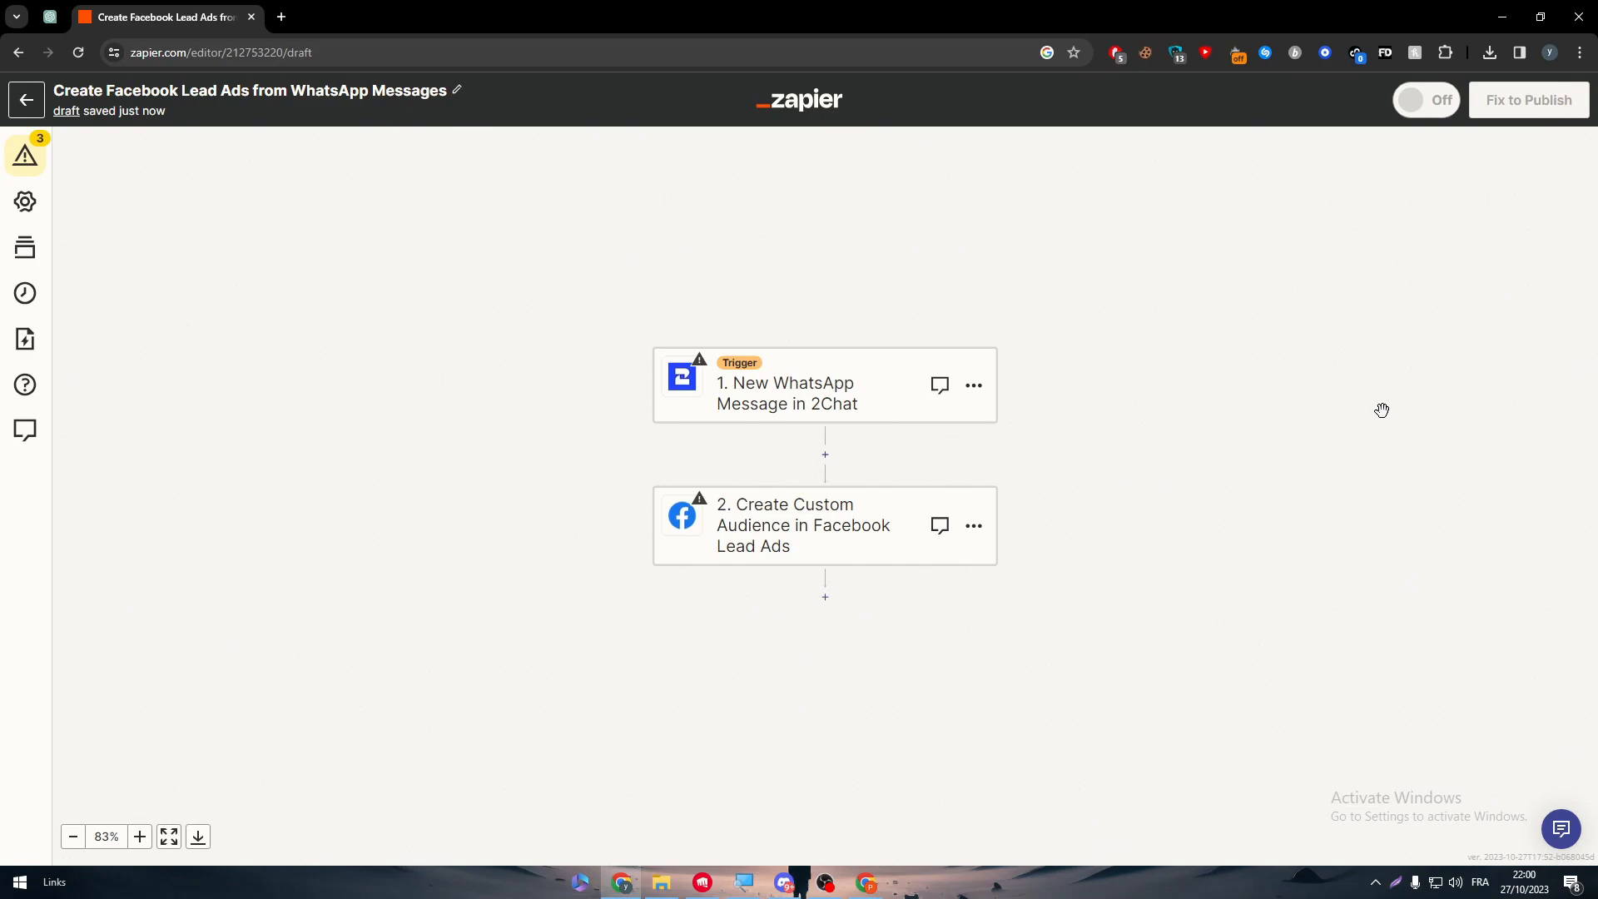
{"action": "mouse_move", "coordinate": [1000, 349]}
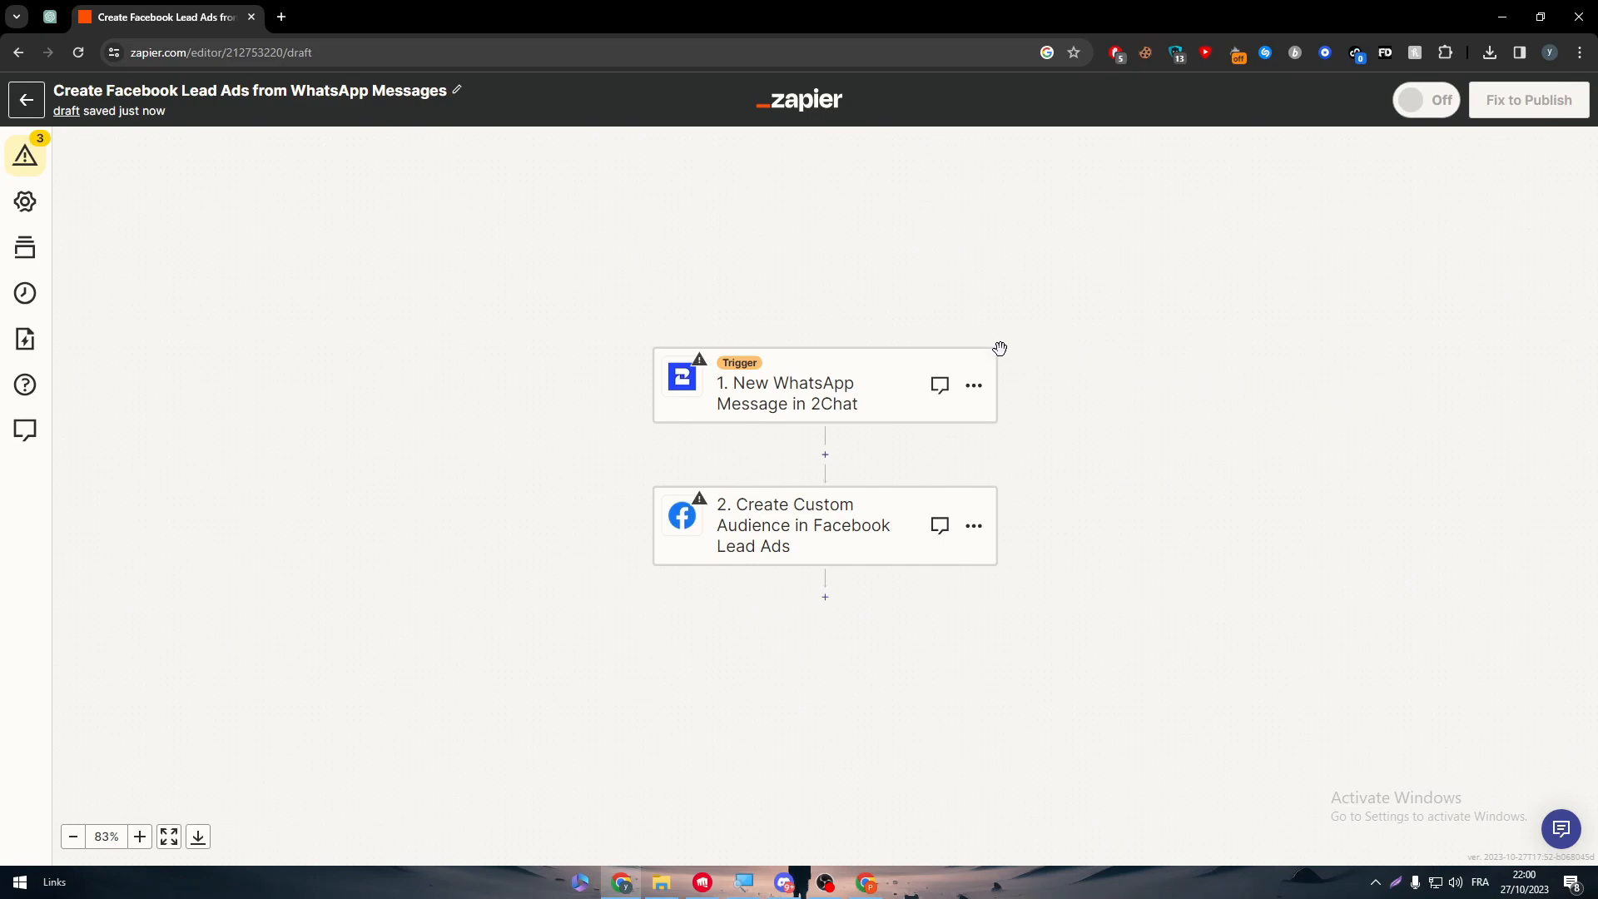
{"action": "mouse_move", "coordinate": [934, 294]}
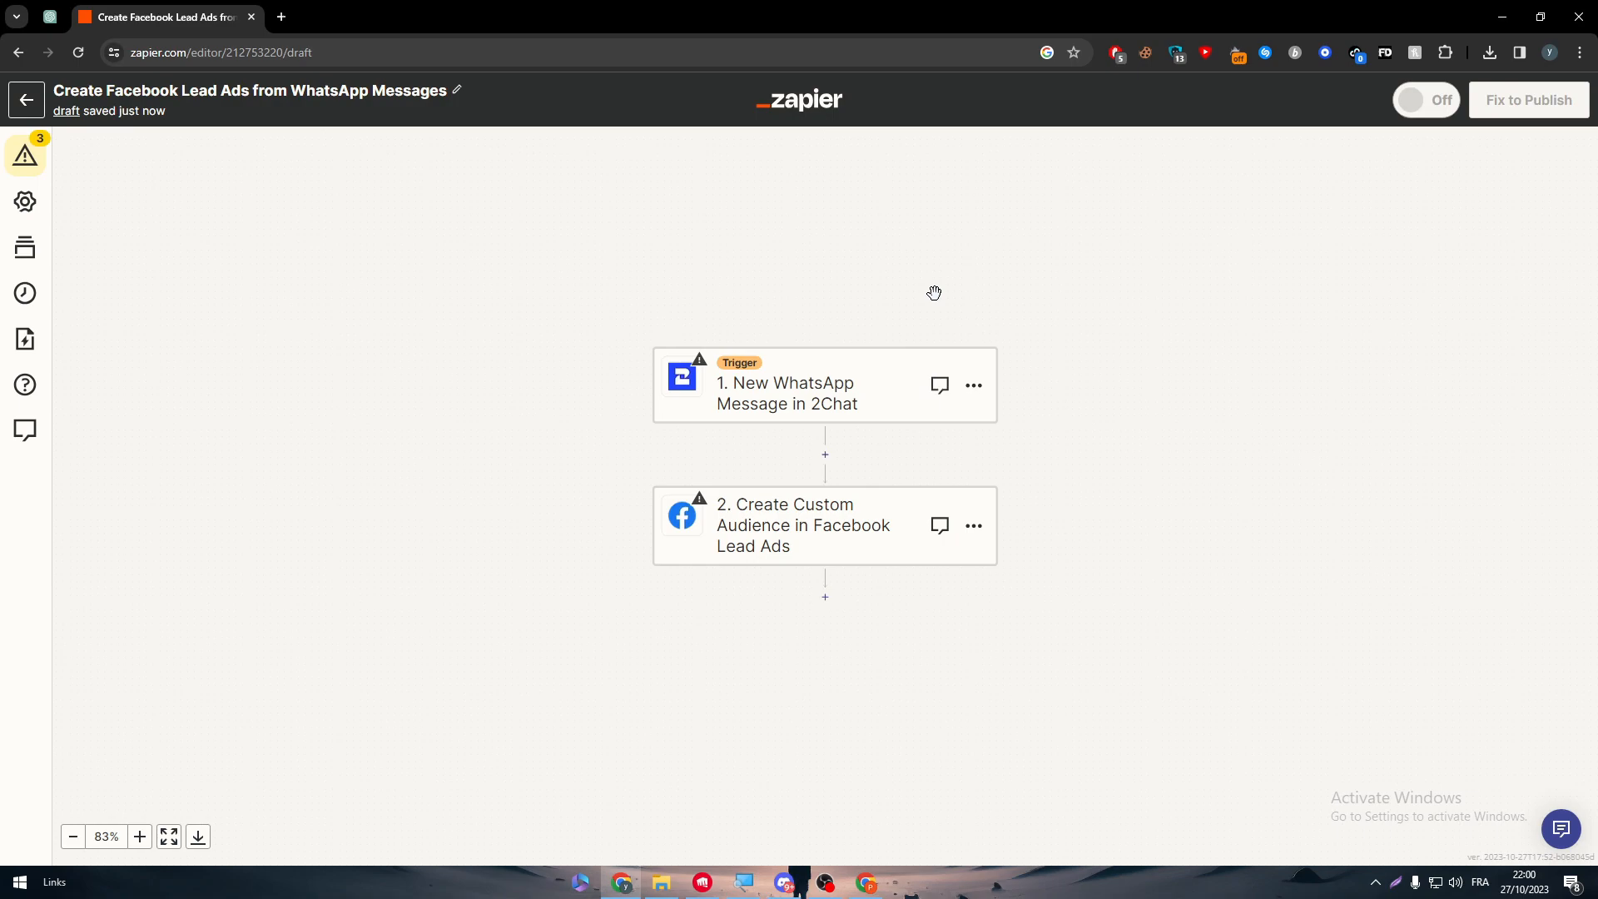
{"action": "mouse_move", "coordinate": [573, 280]}
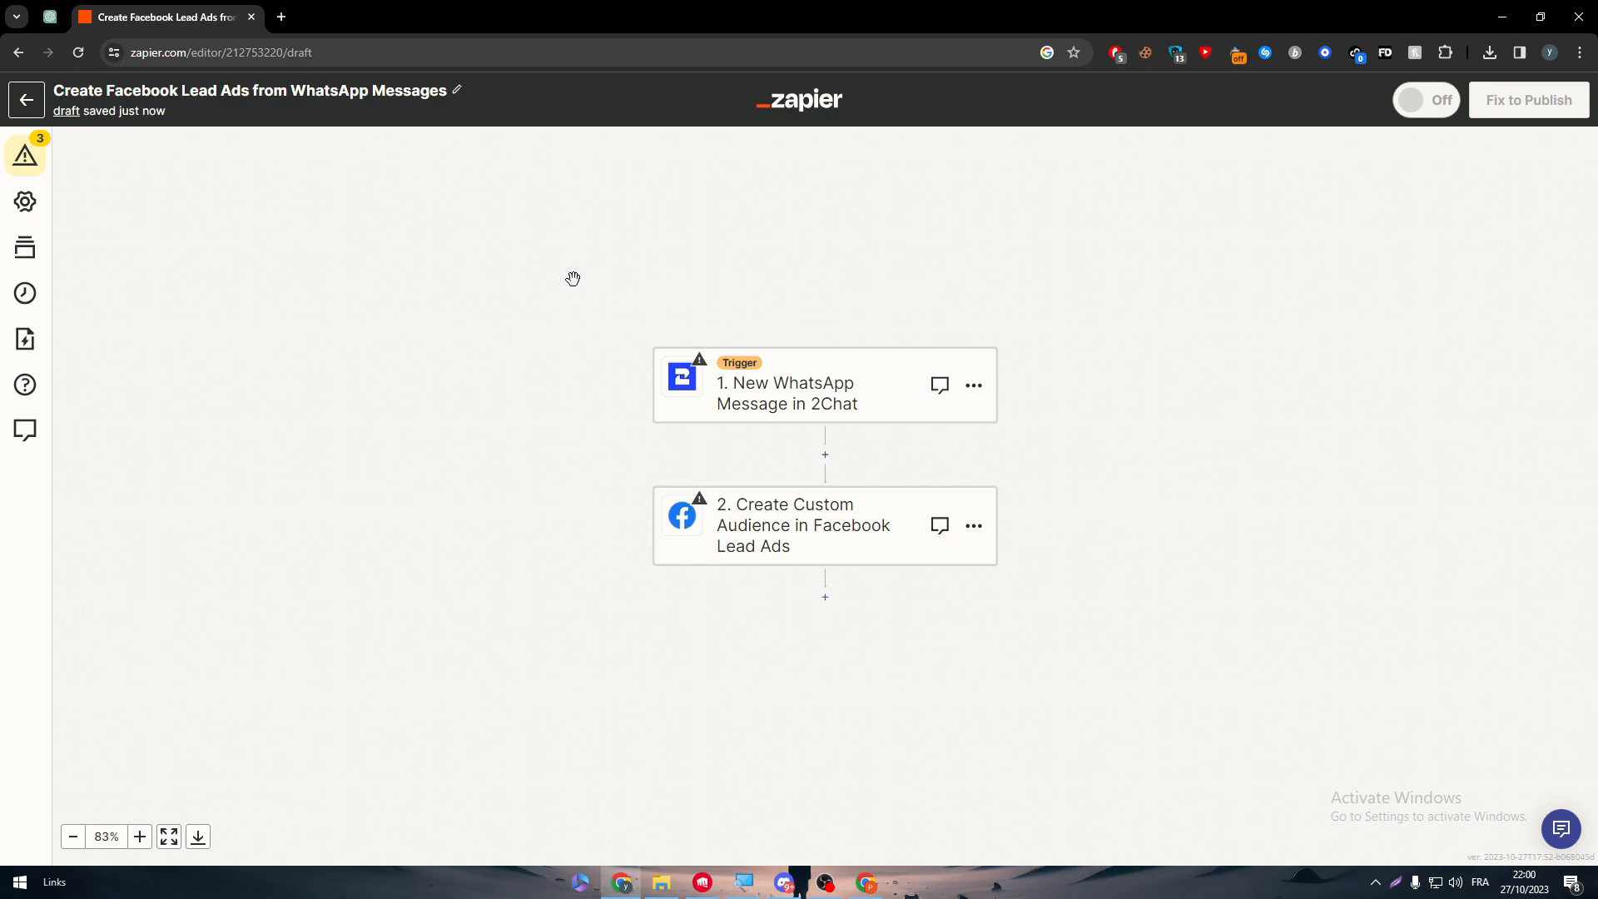
{"action": "mouse_move", "coordinate": [86, 131]}
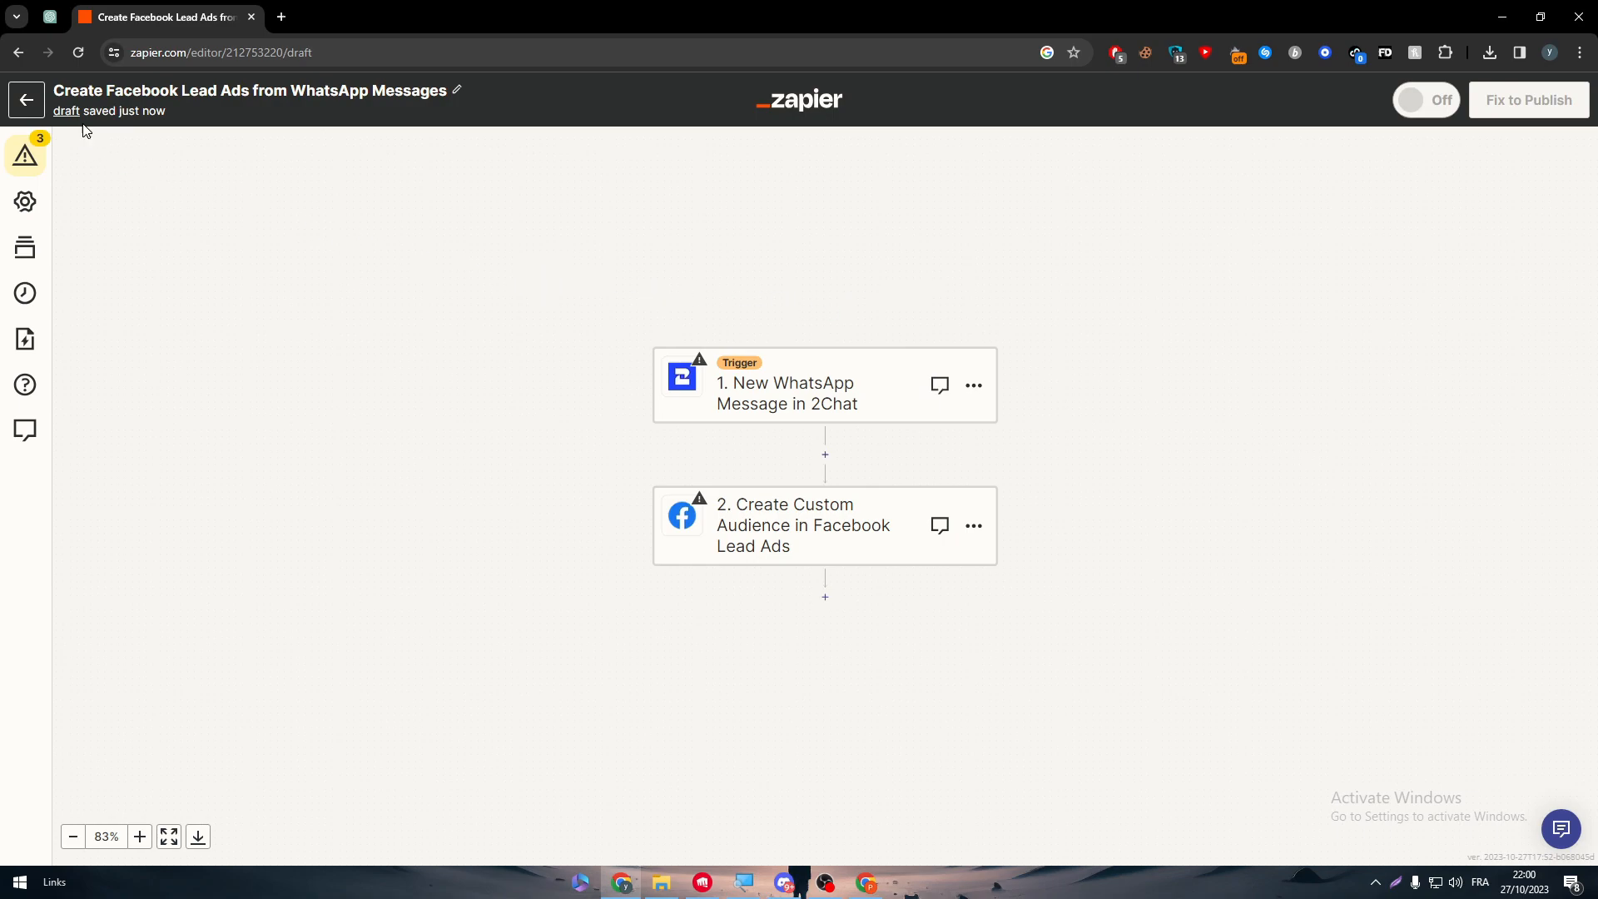
Step: Return to My Zaps and check the free plan's 0/5 Zap usage
{"action": "left_click", "coordinate": [26, 100]}
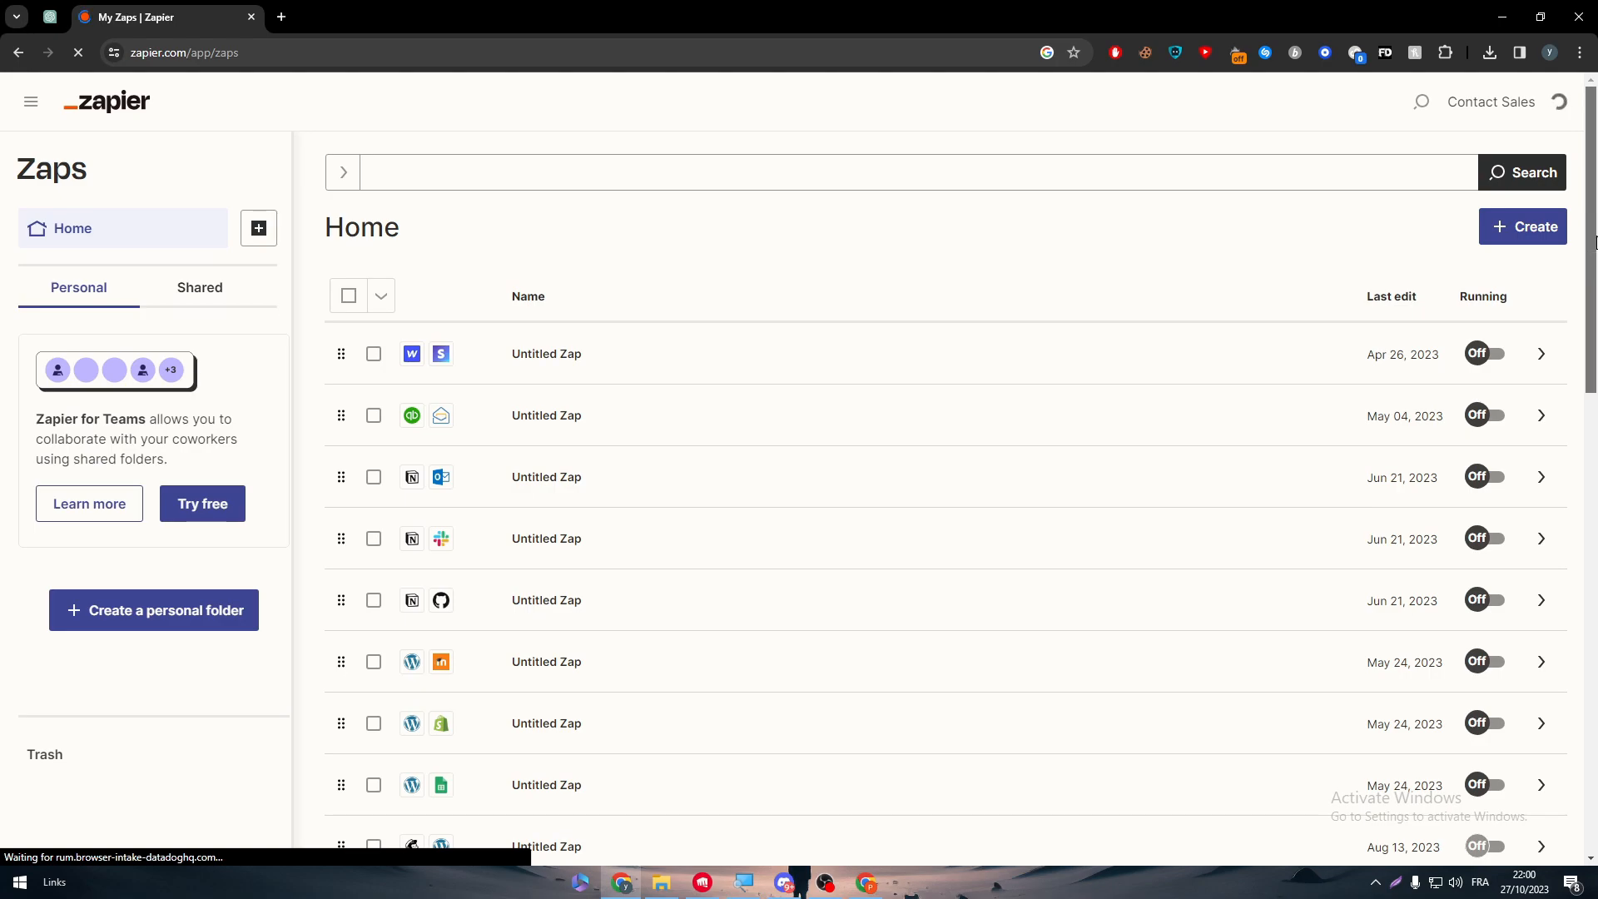
{"action": "left_click", "coordinate": [30, 101]}
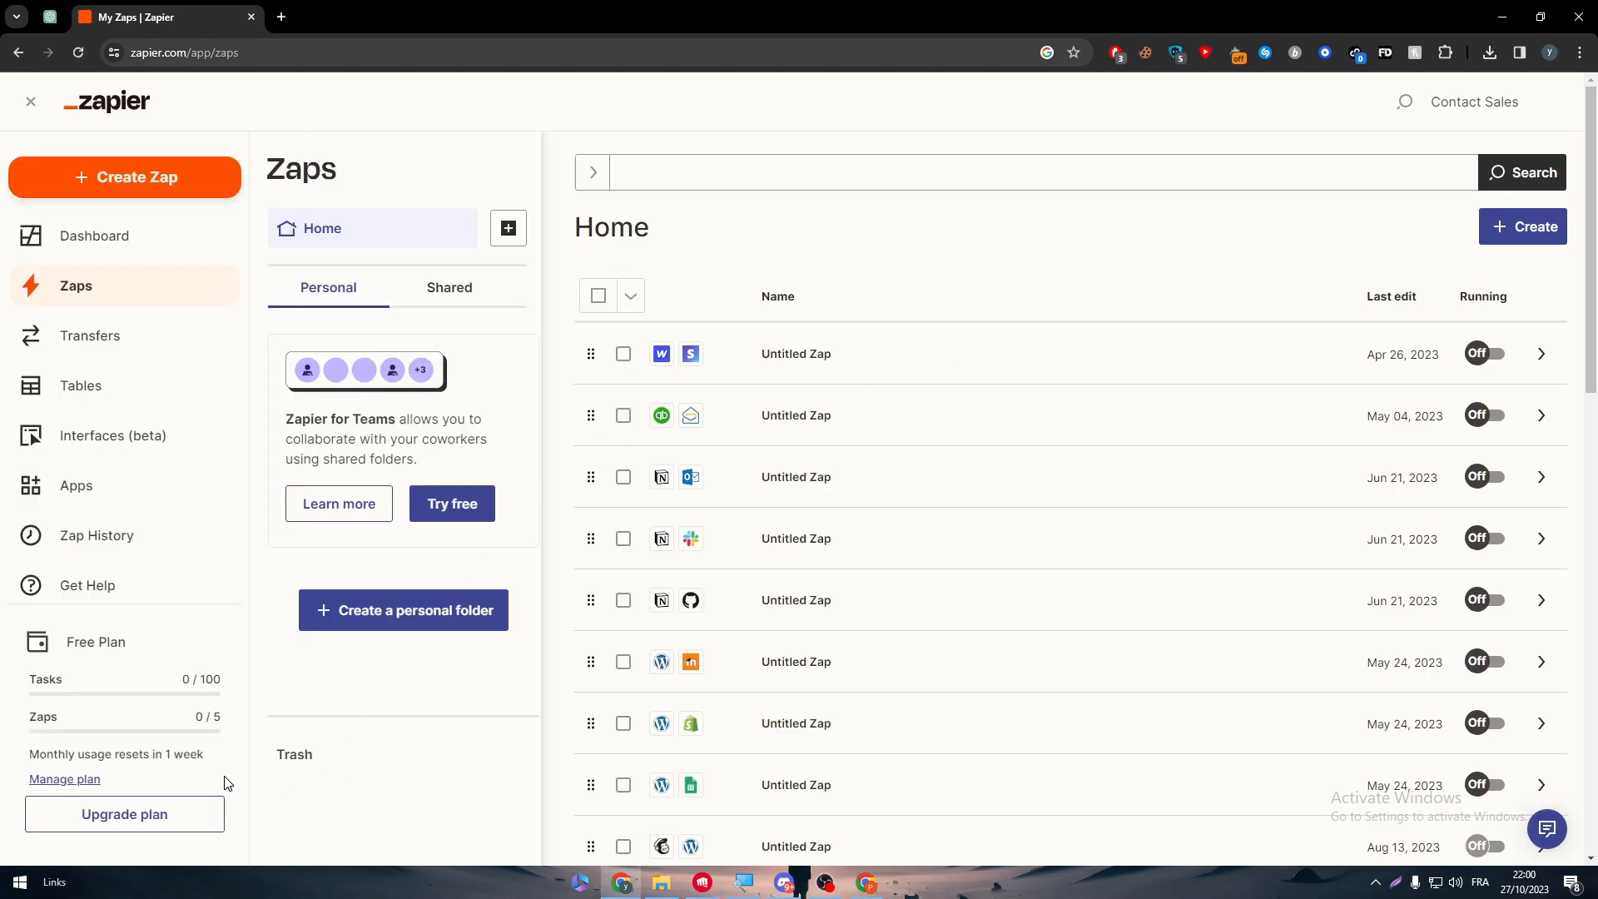
{"action": "mouse_move", "coordinate": [3, 706]}
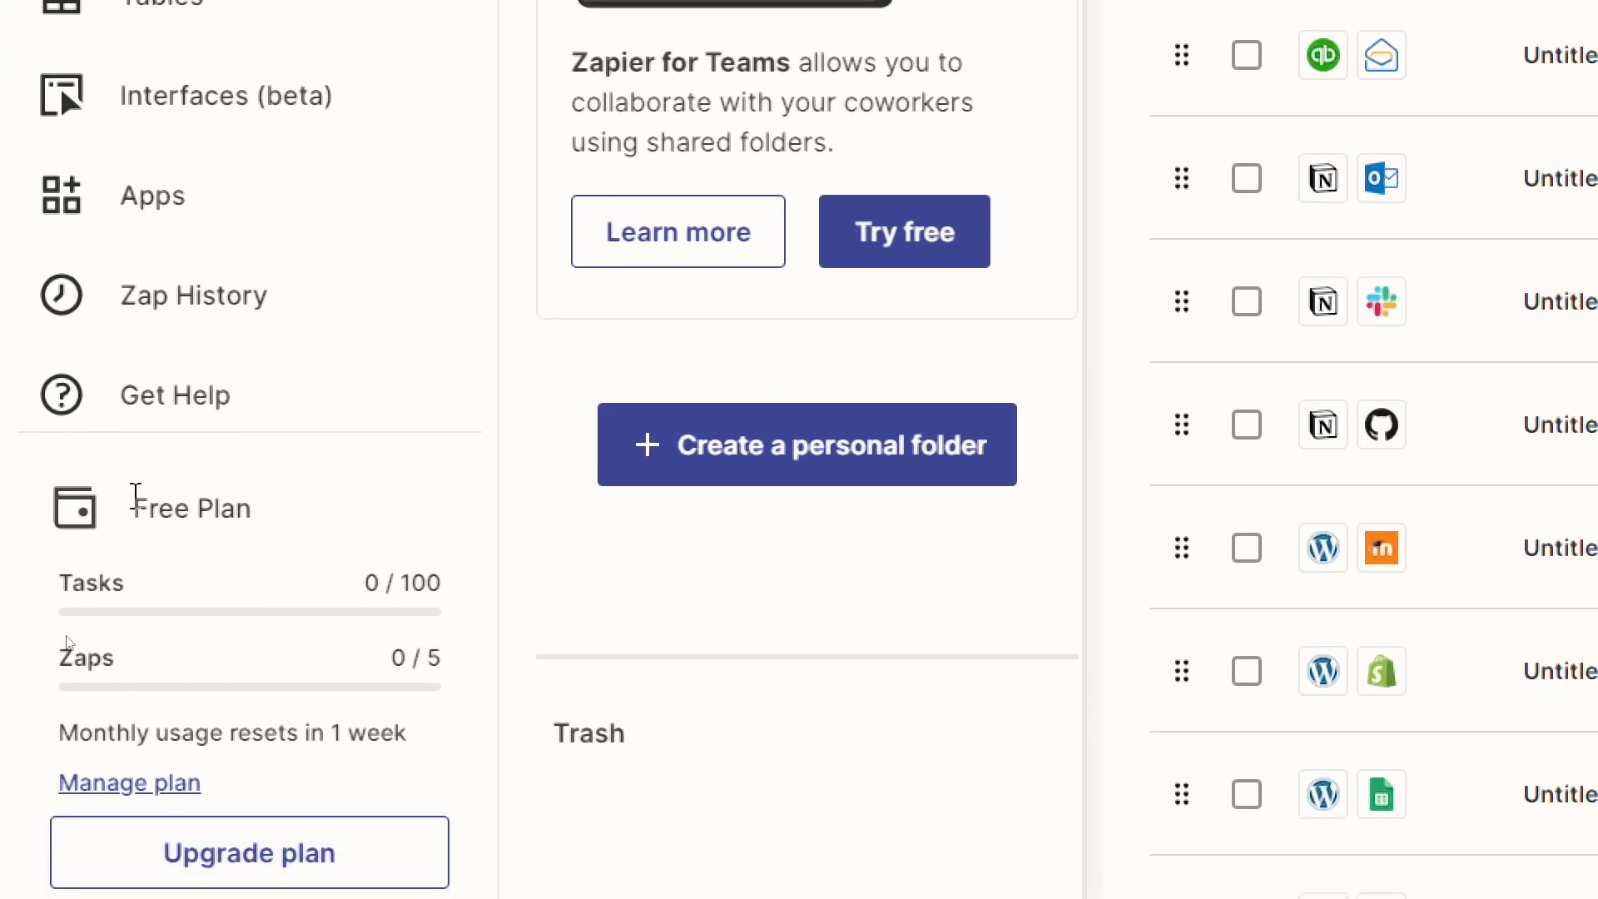
{"action": "double_click", "coordinate": [90, 582]}
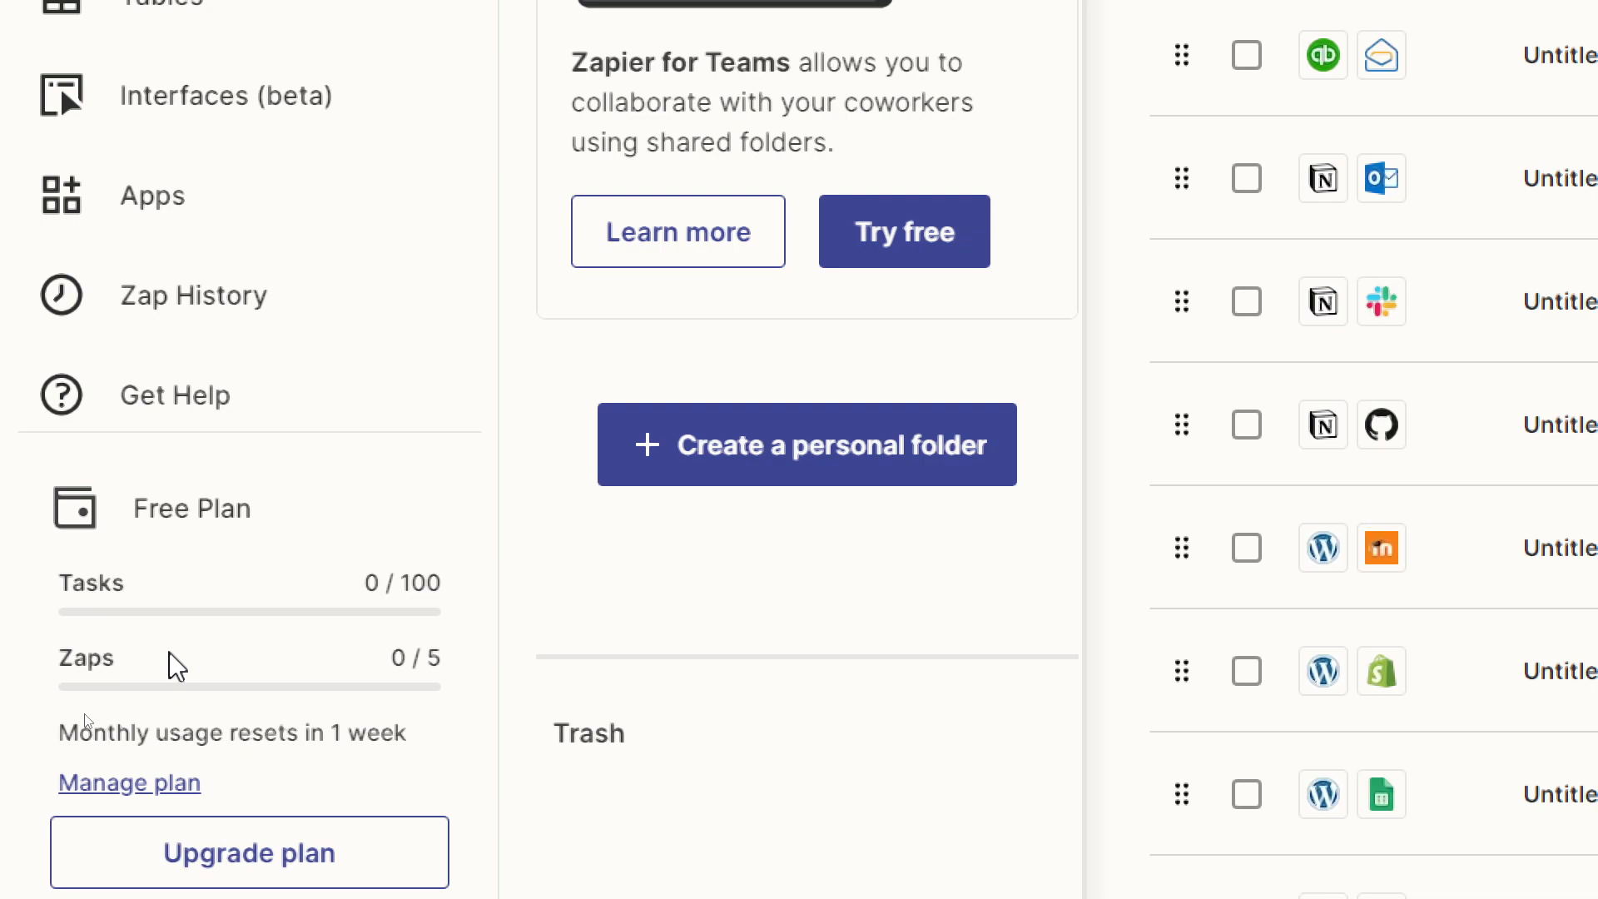
{"action": "mouse_move", "coordinate": [255, 608]}
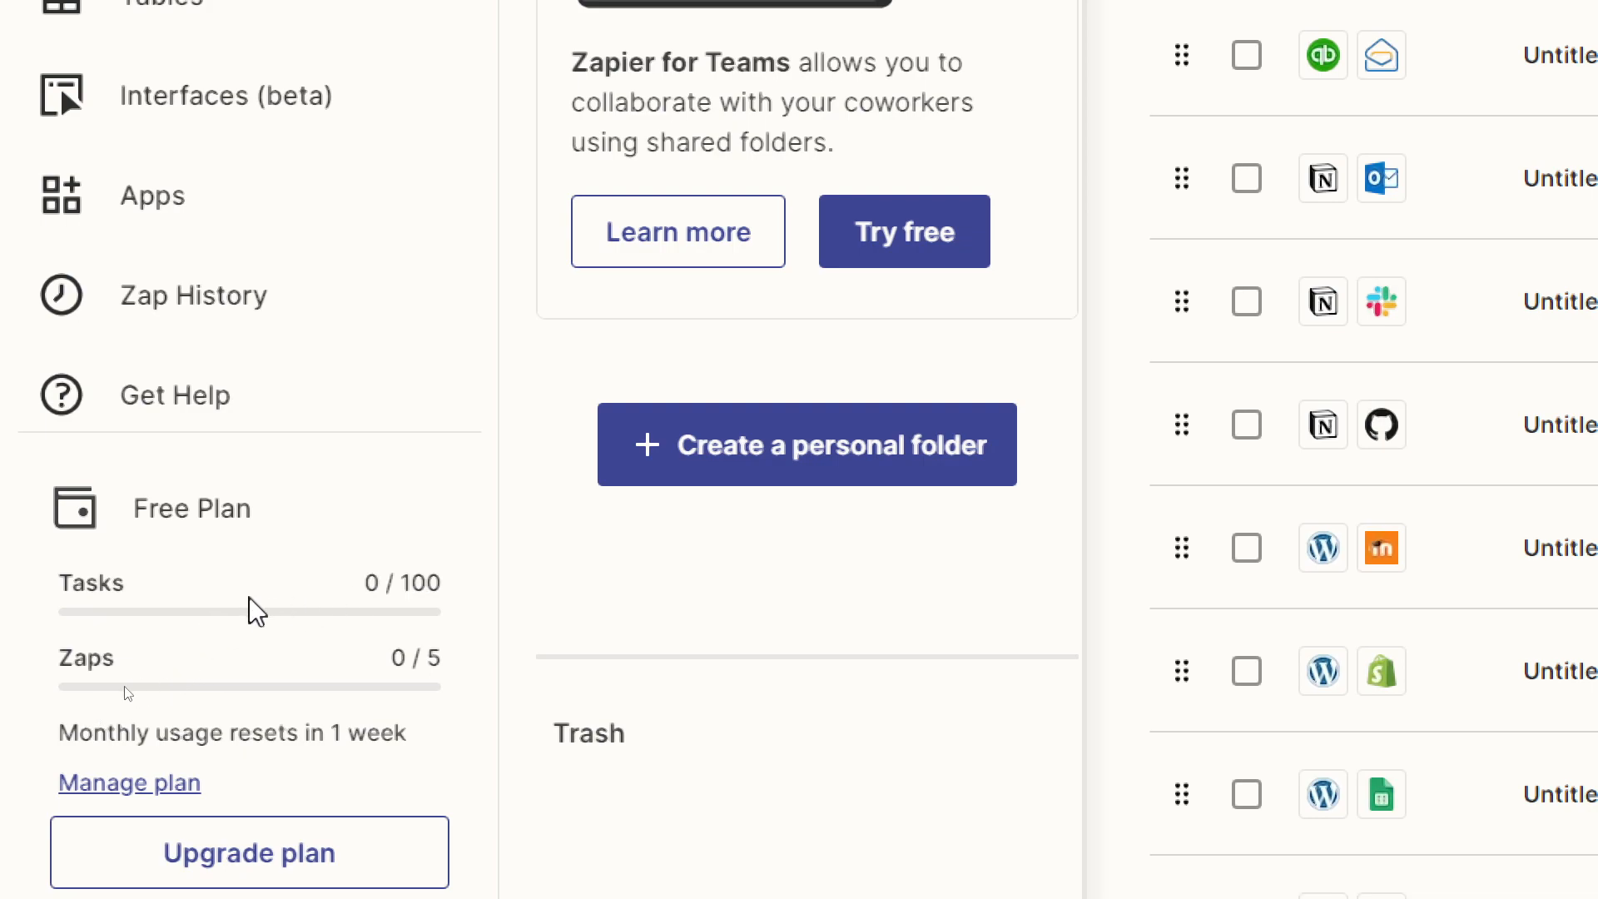
{"action": "mouse_move", "coordinate": [175, 596]}
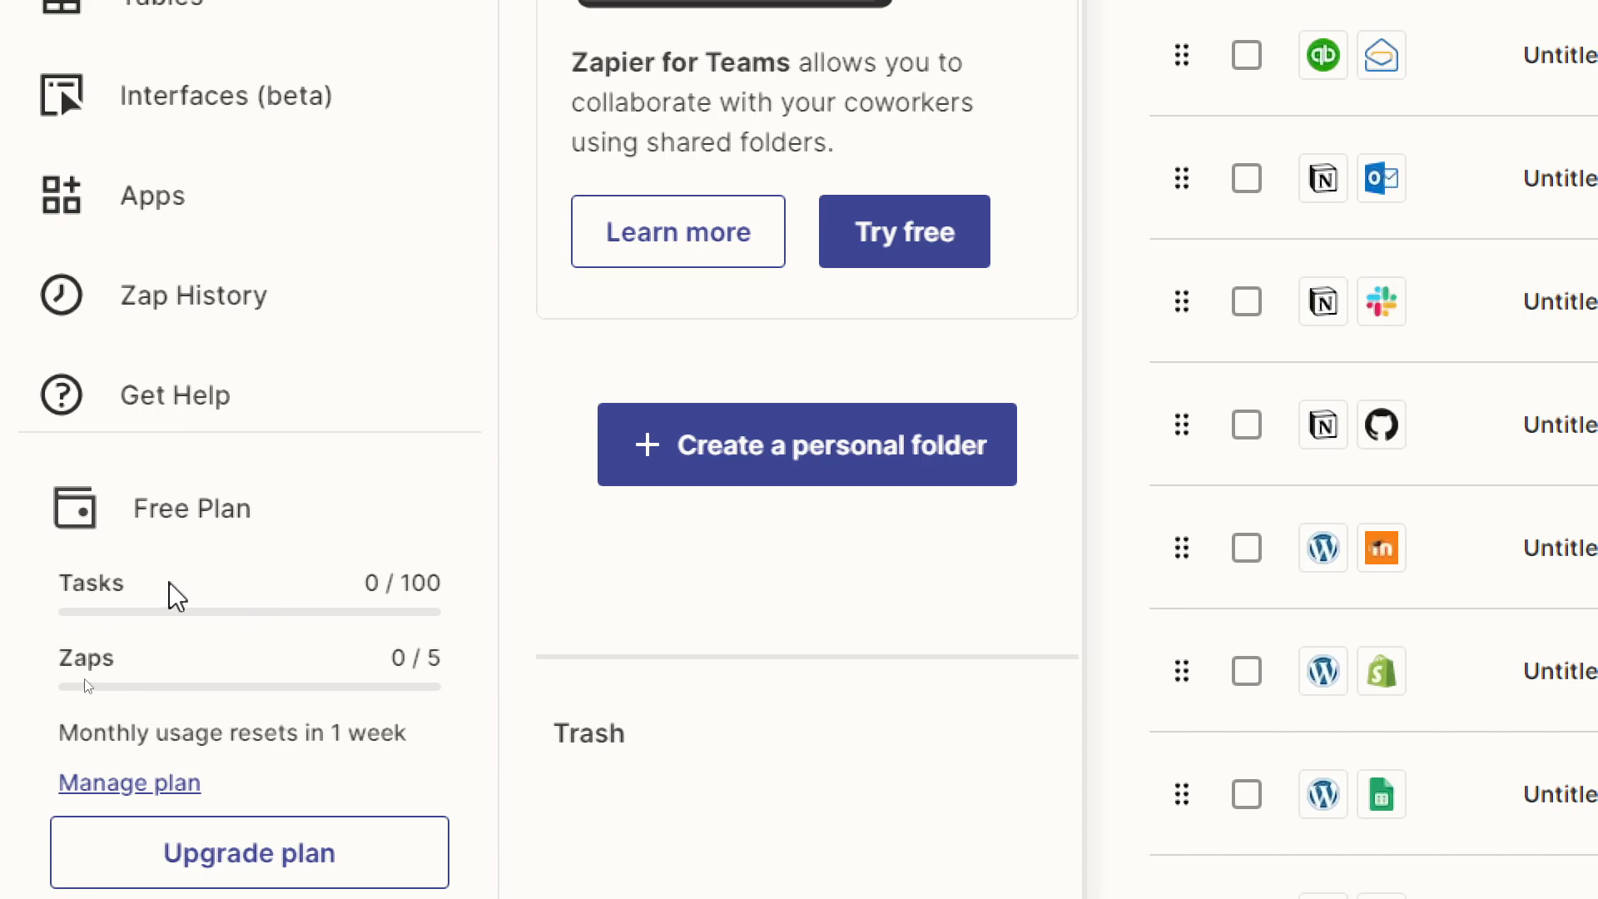
{"action": "mouse_move", "coordinate": [591, 378]}
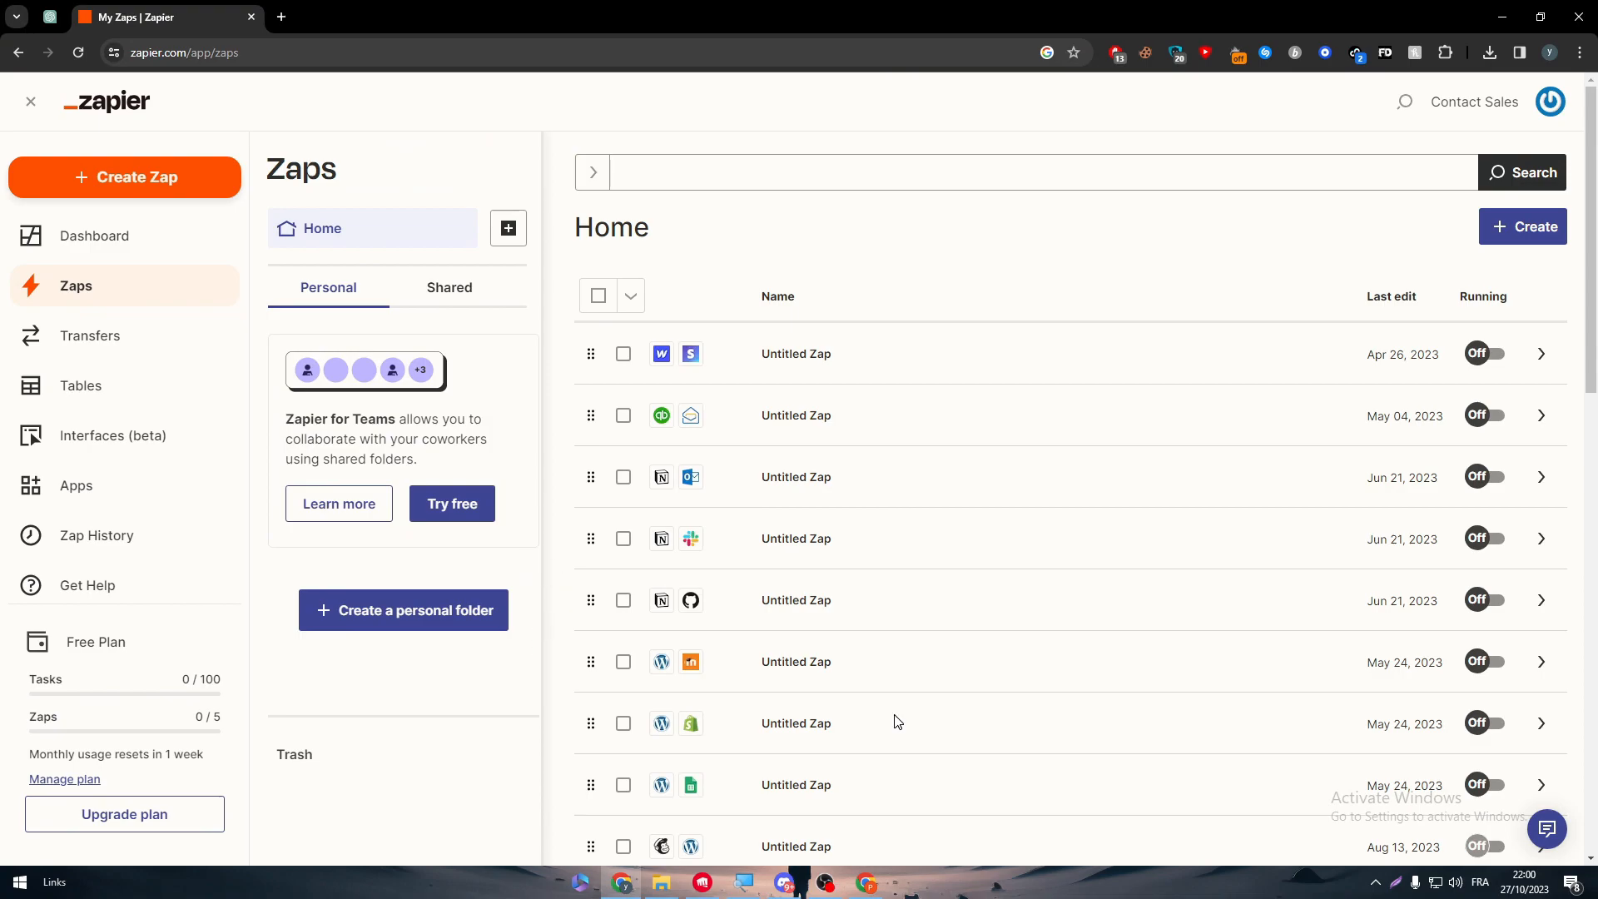
{"action": "mouse_move", "coordinate": [557, 272]}
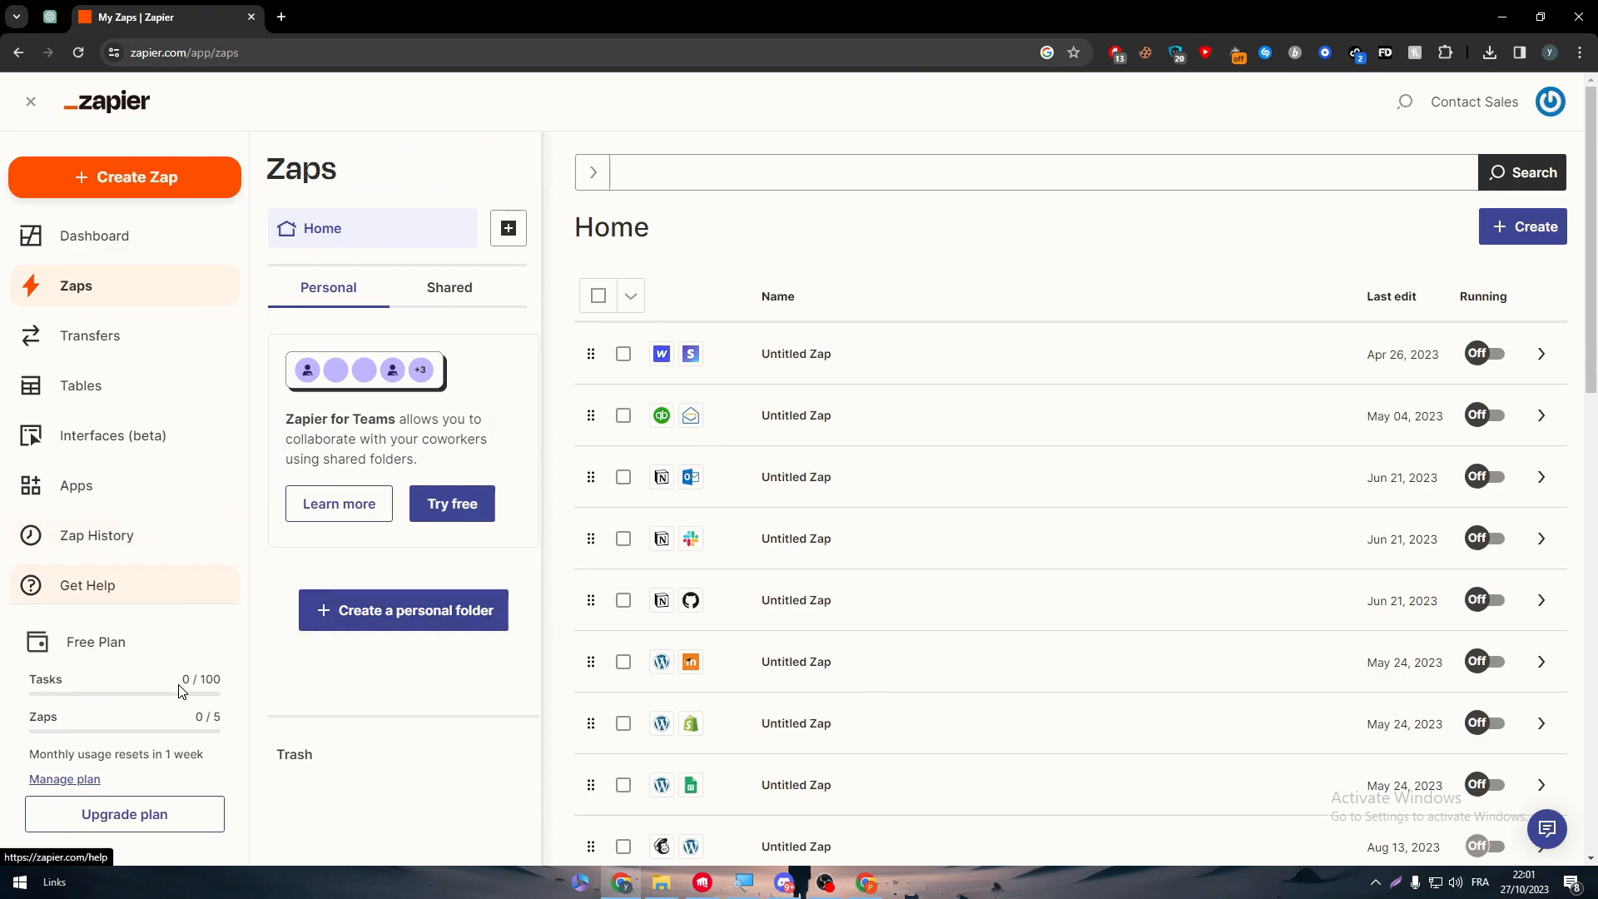
{"action": "mouse_move", "coordinate": [131, 804]}
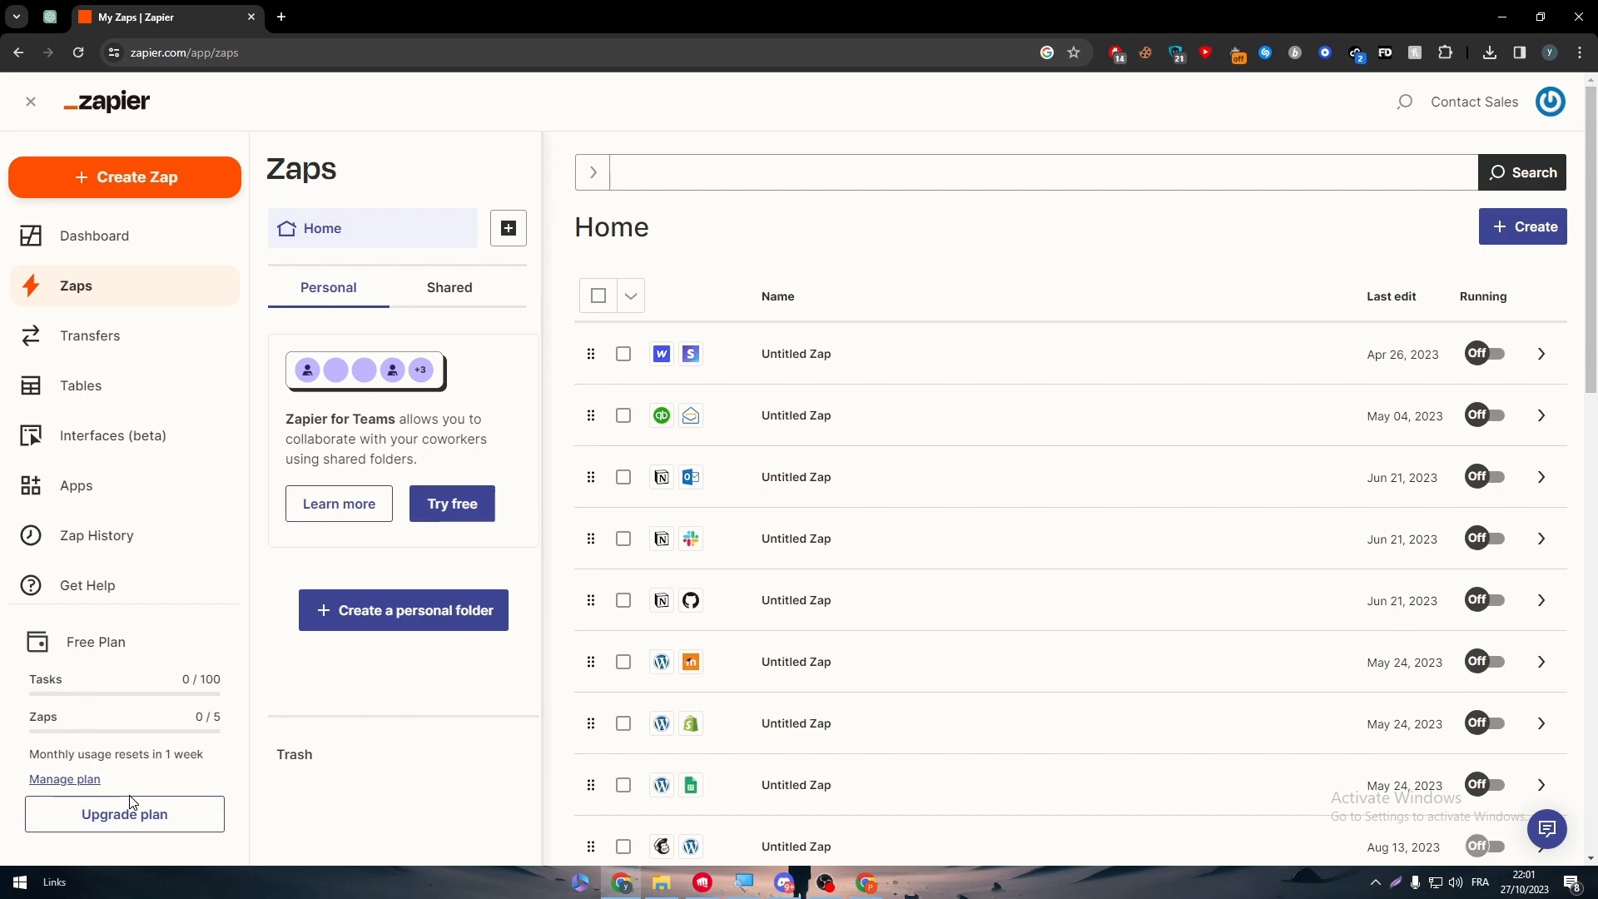
{"action": "left_click", "coordinate": [124, 813]}
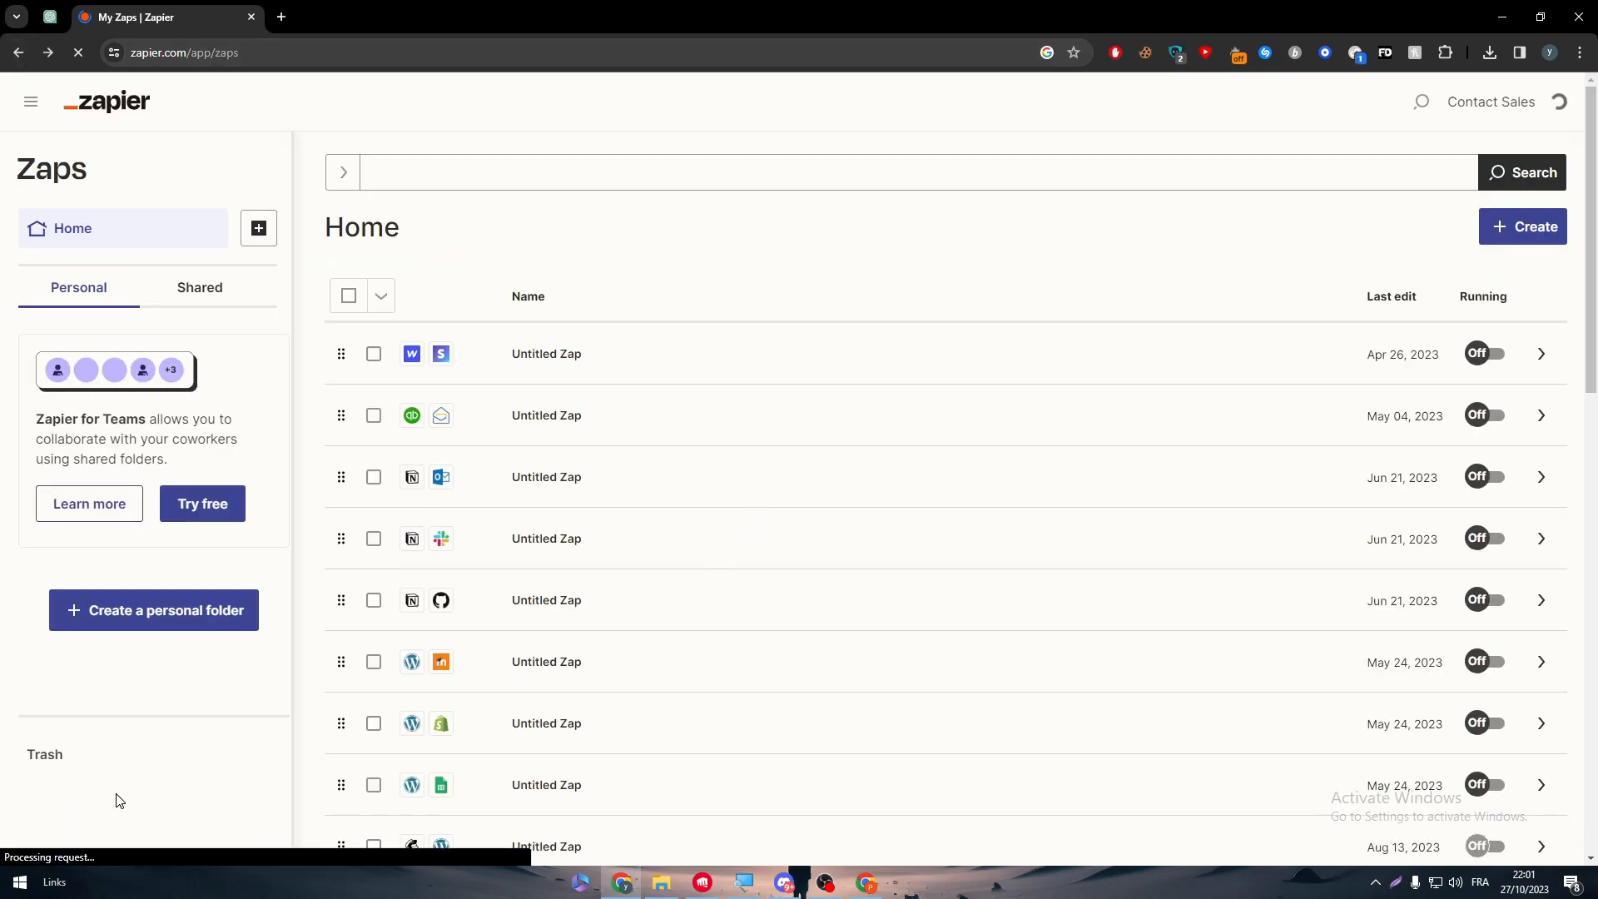
Step: Open Zapier's Plans and pricing page from the sidebar and scroll to the plan cards
{"action": "left_click", "coordinate": [30, 101]}
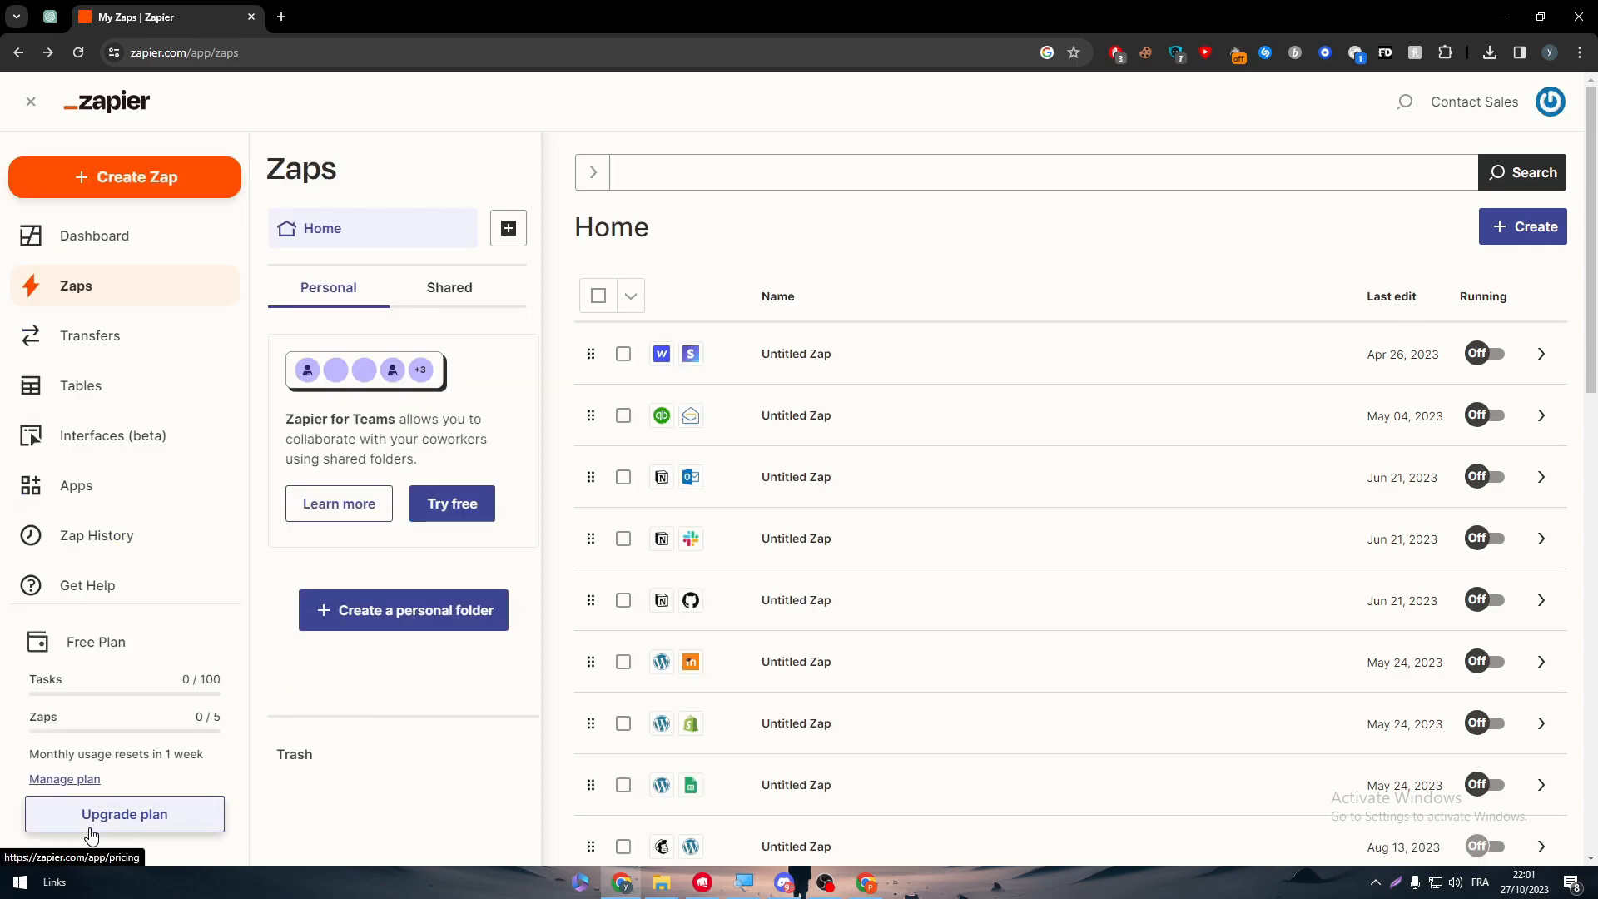
{"action": "left_click", "coordinate": [124, 813]}
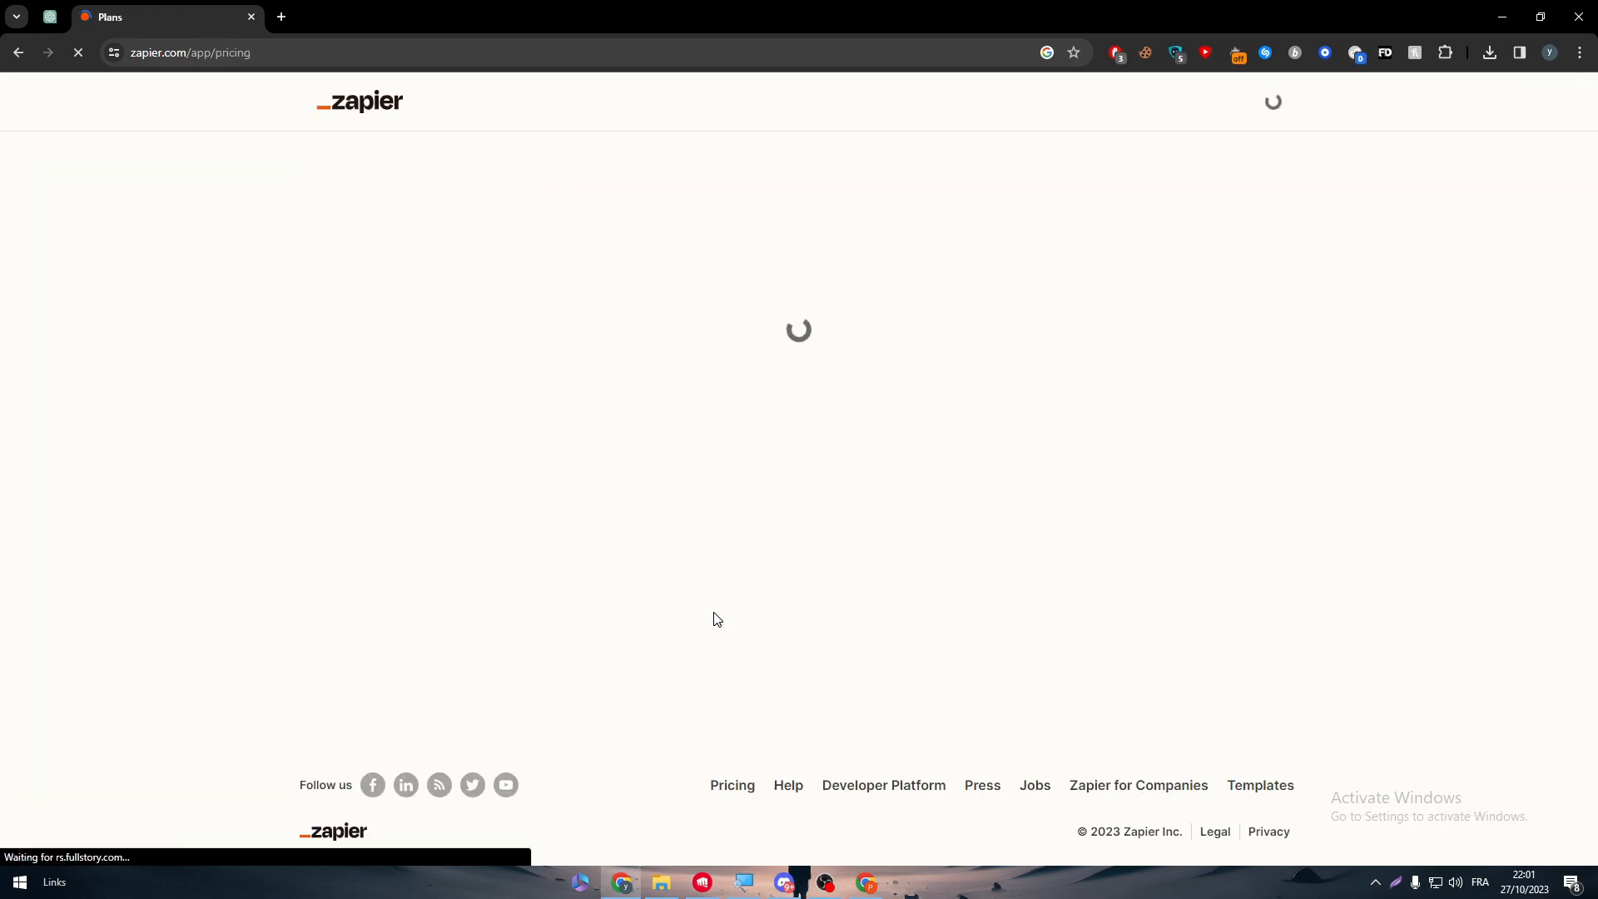
{"action": "mouse_move", "coordinate": [813, 537]}
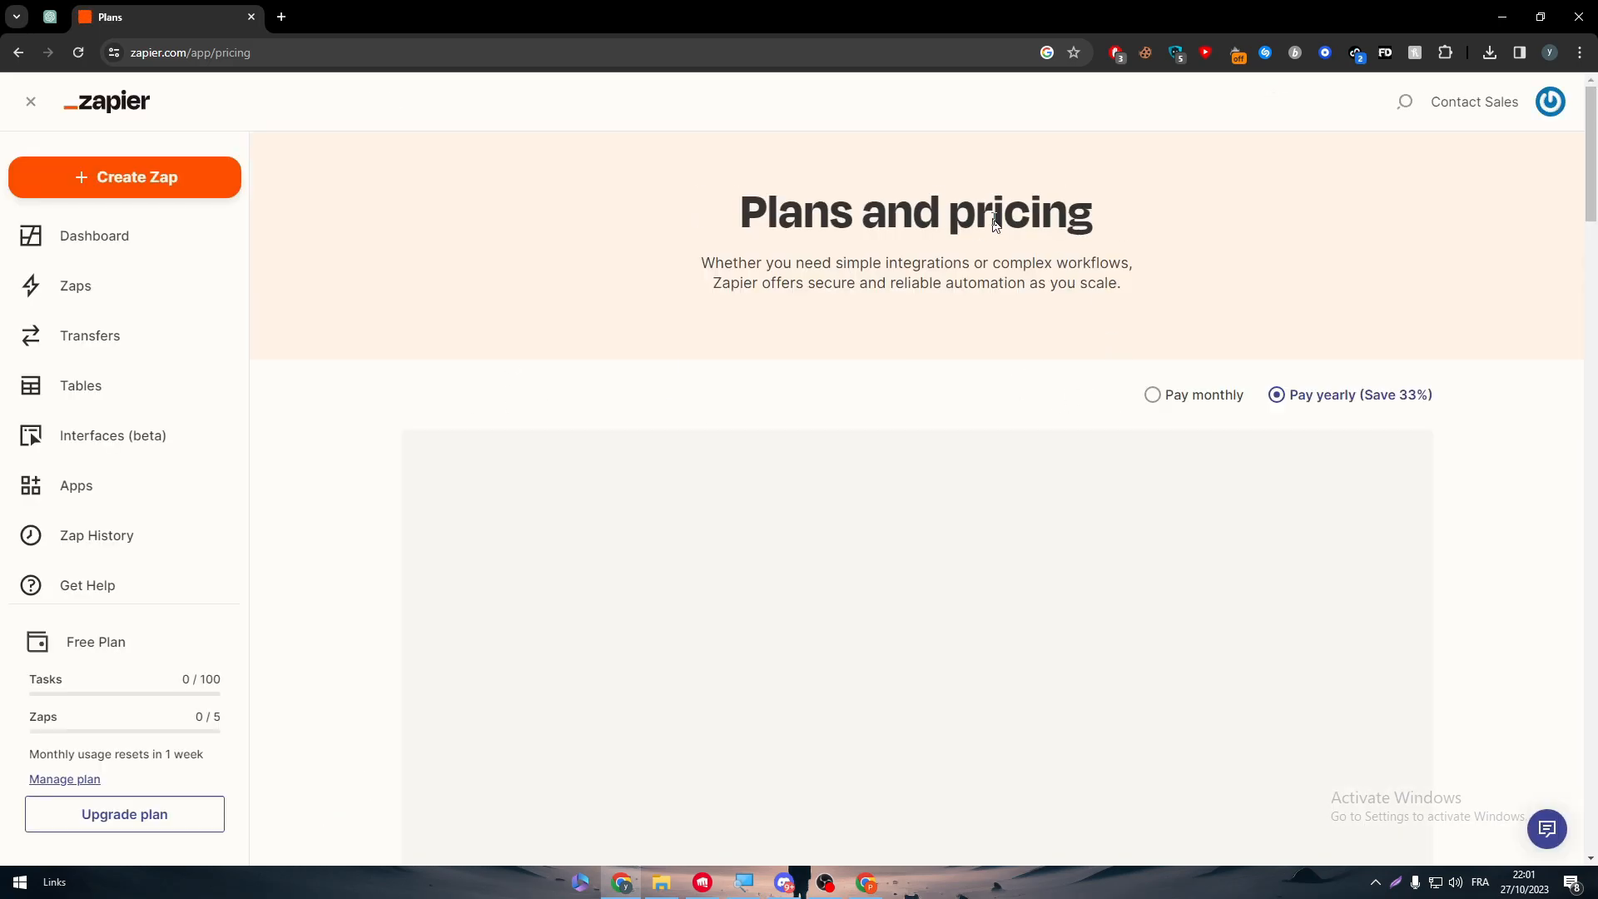
{"action": "scroll", "scroll_direction": "down", "scroll_amount": 3}
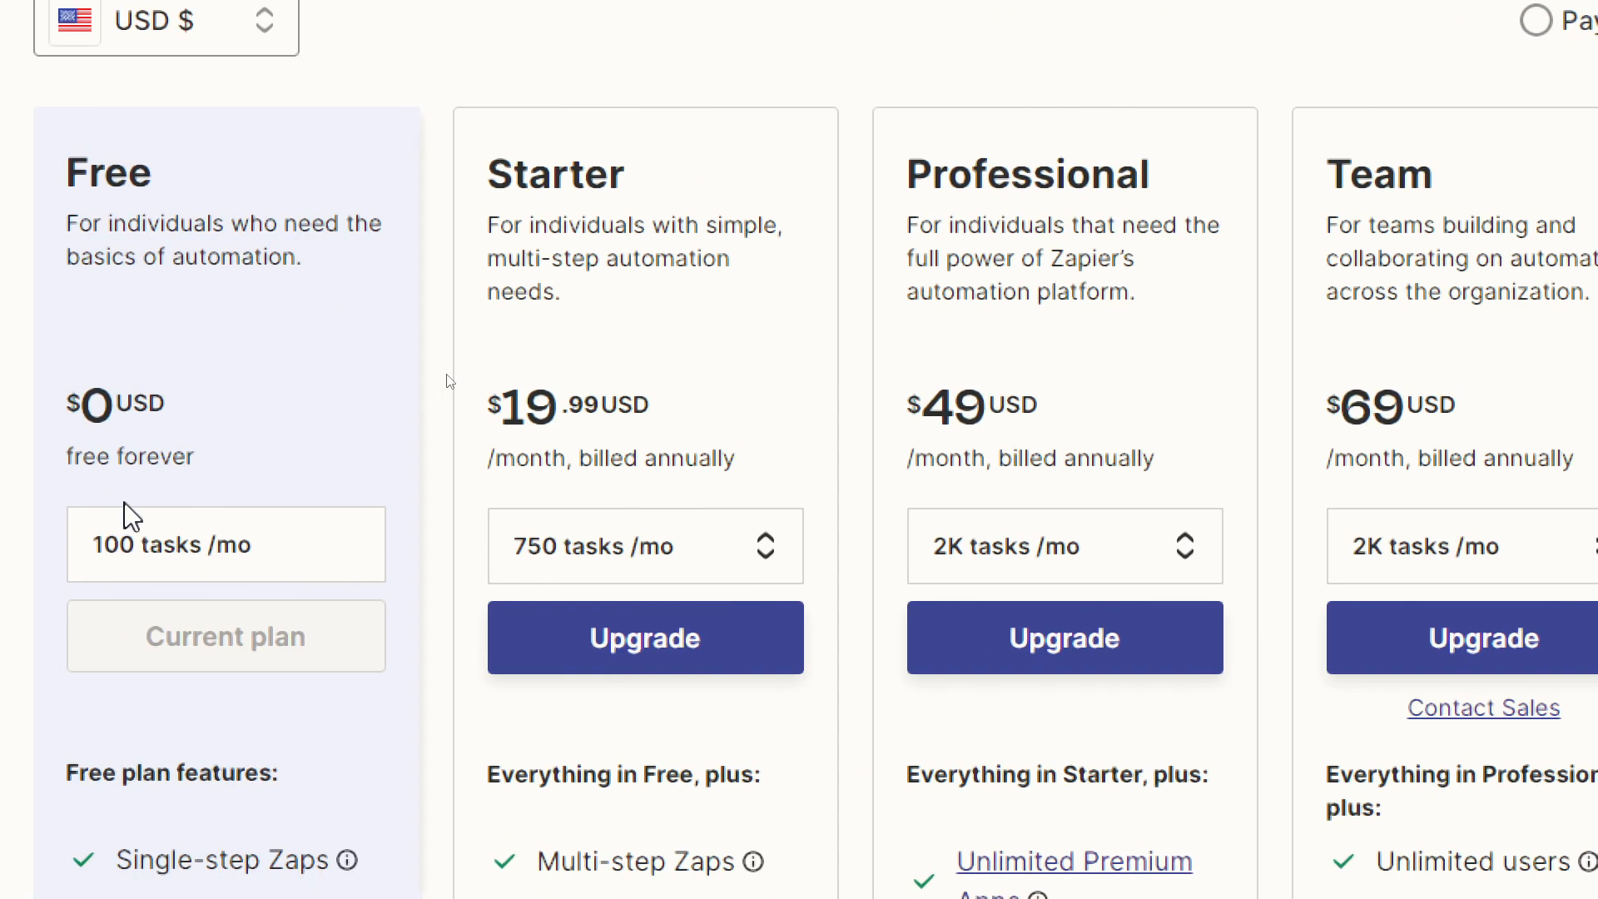
Step: Set Starter to 1.5K, and Professional and Team to 2M tasks per month
{"action": "left_click", "coordinate": [644, 546]}
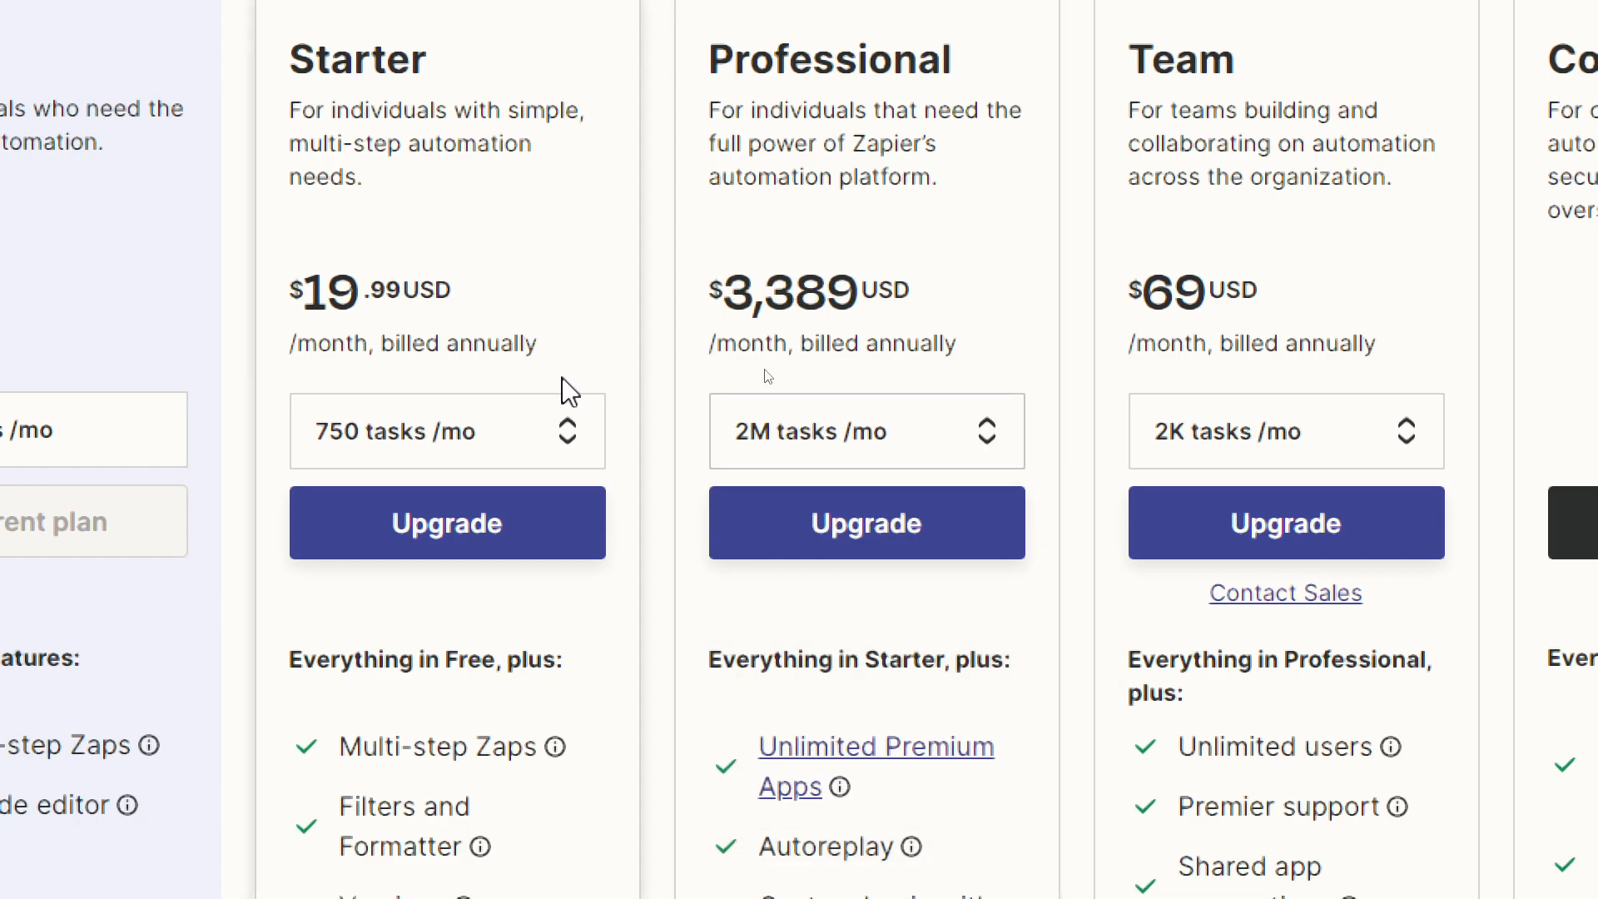
{"action": "left_click", "coordinate": [569, 431]}
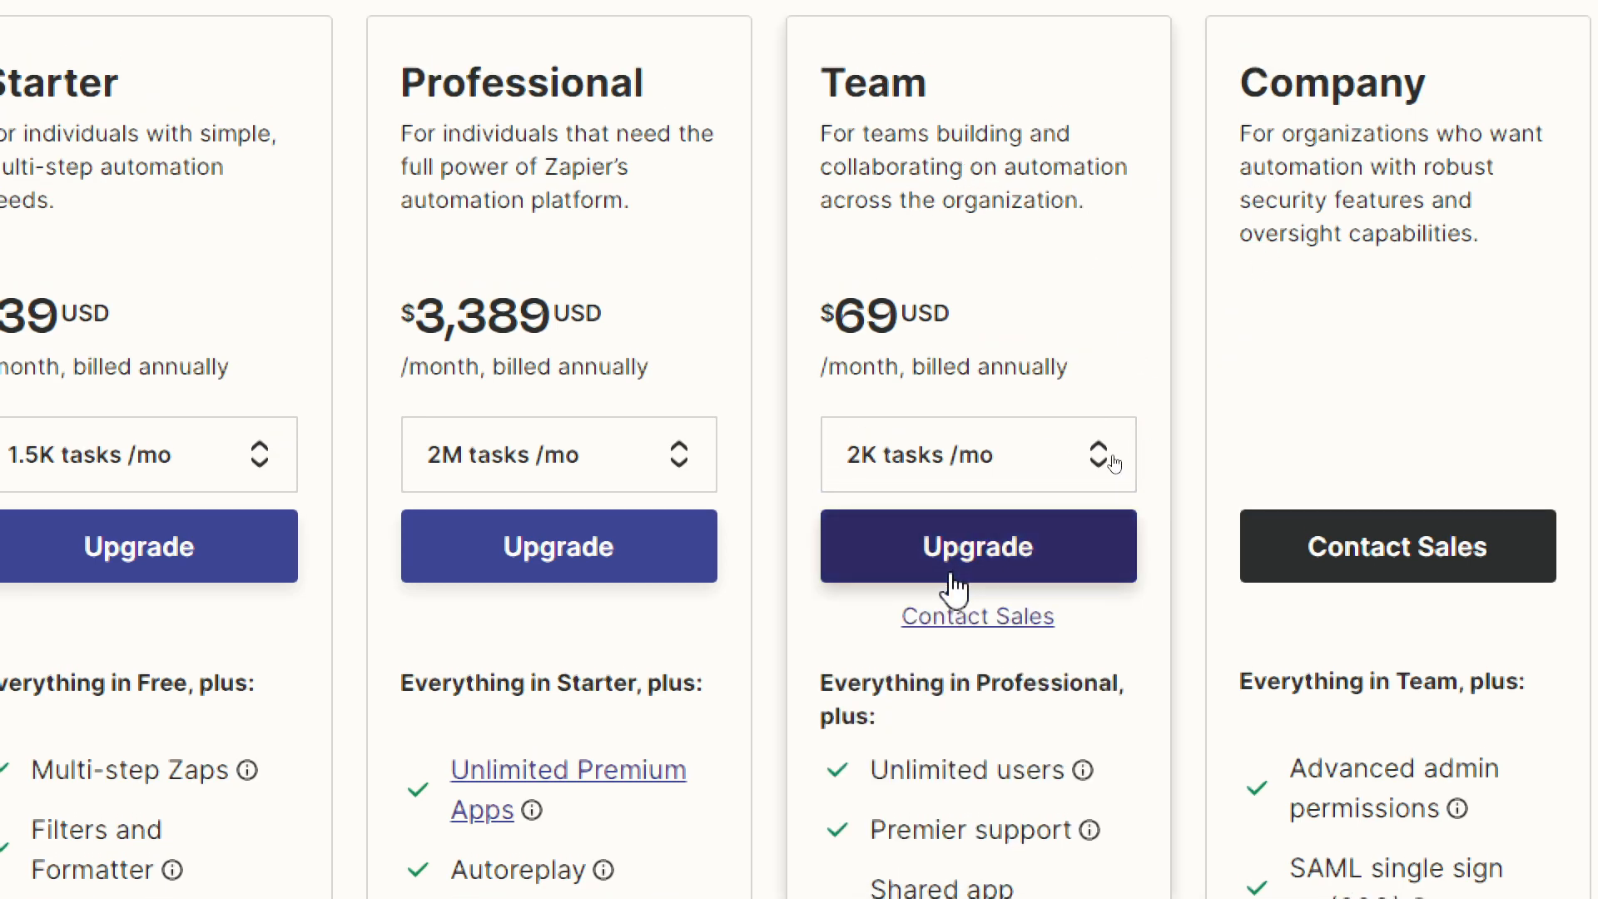
{"action": "mouse_move", "coordinate": [820, 528]}
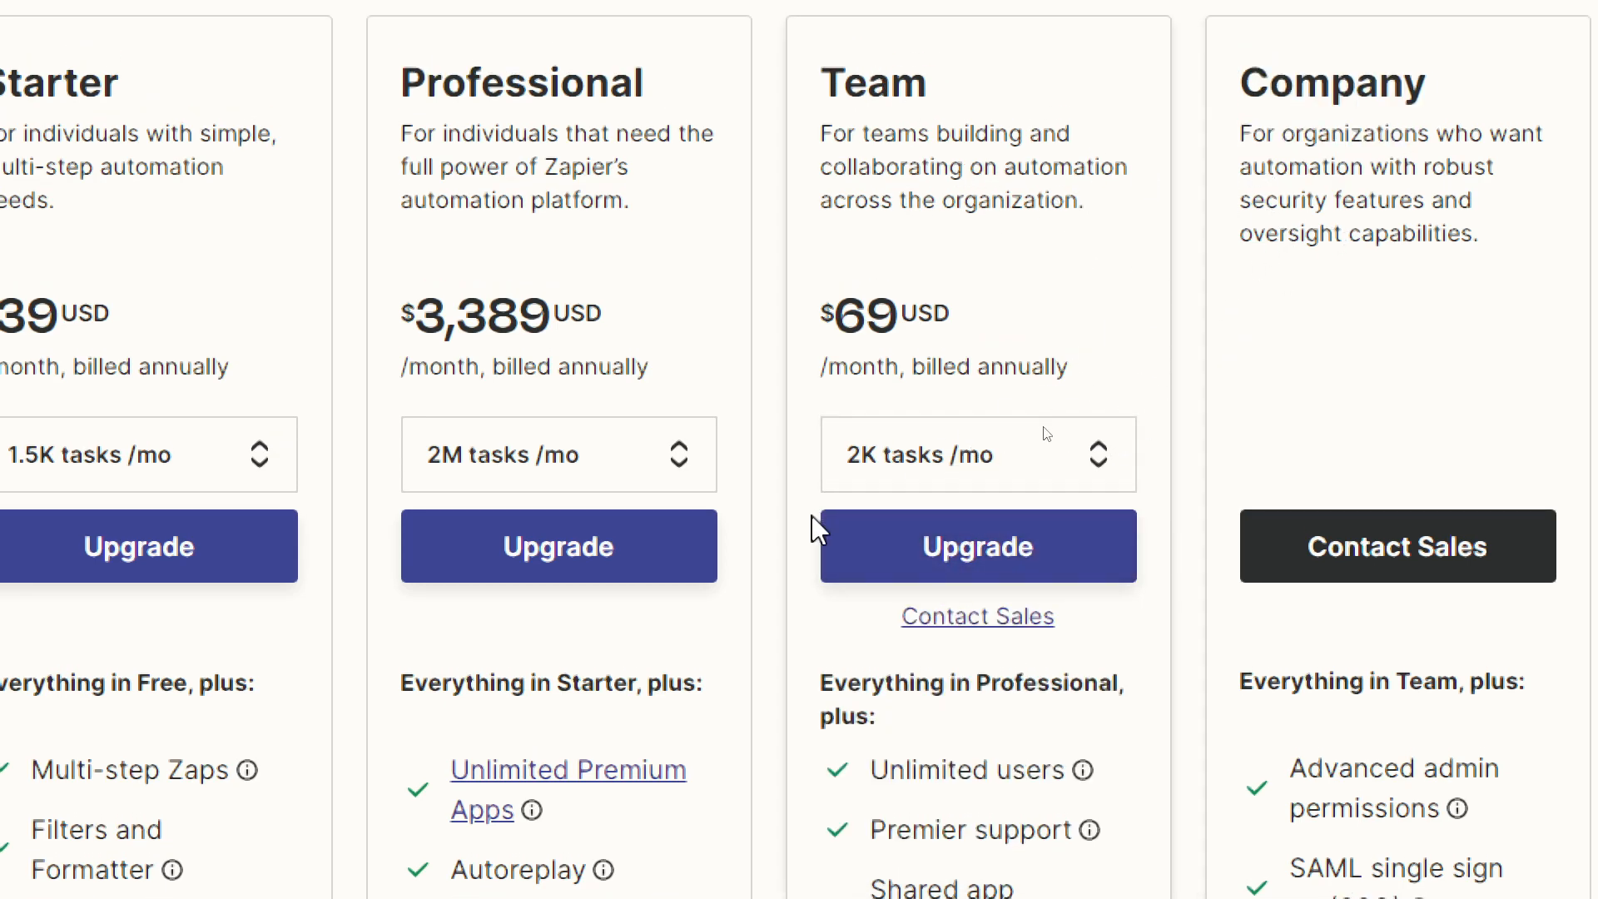
{"action": "left_click", "coordinate": [976, 454]}
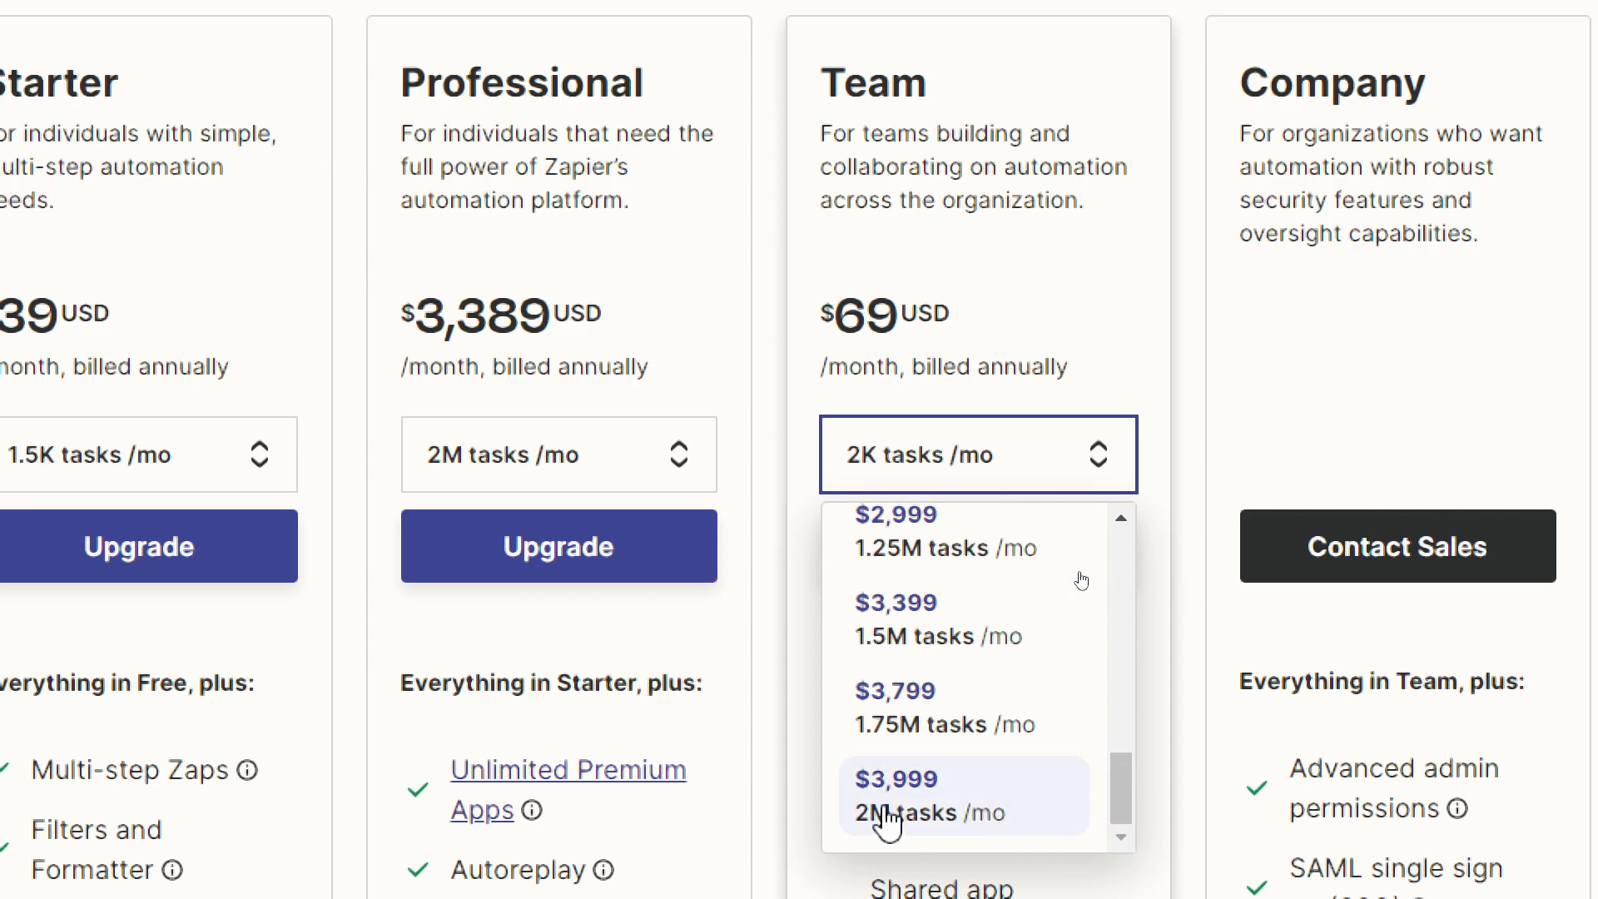
{"action": "left_click", "coordinate": [894, 796]}
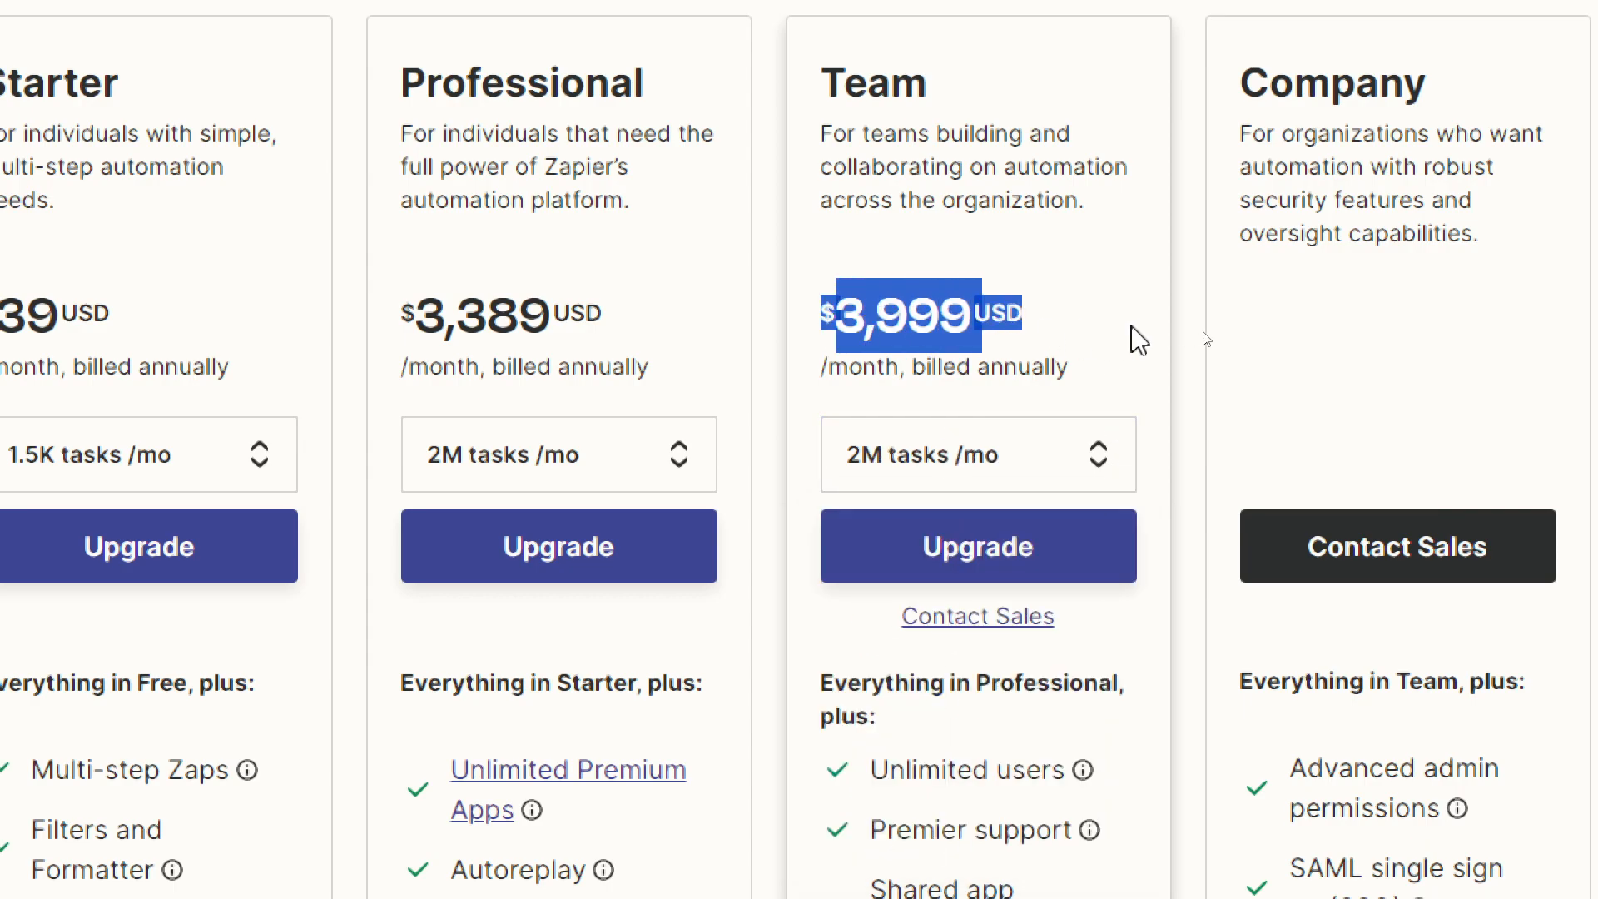
{"action": "mouse_move", "coordinate": [1049, 301]}
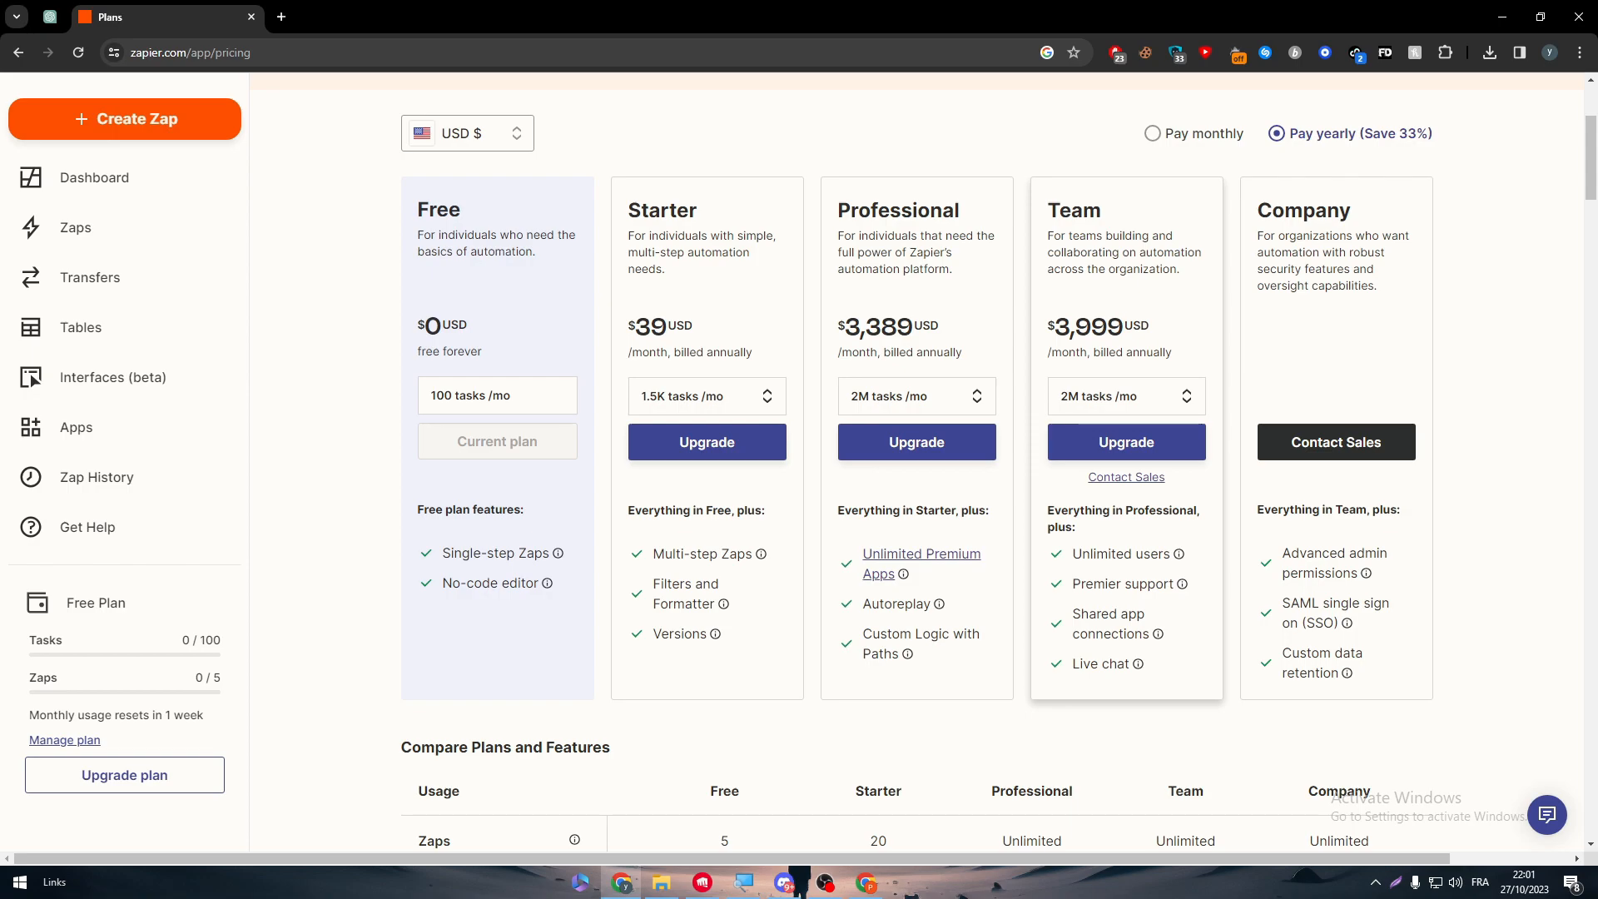
{"action": "mouse_move", "coordinate": [882, 712]}
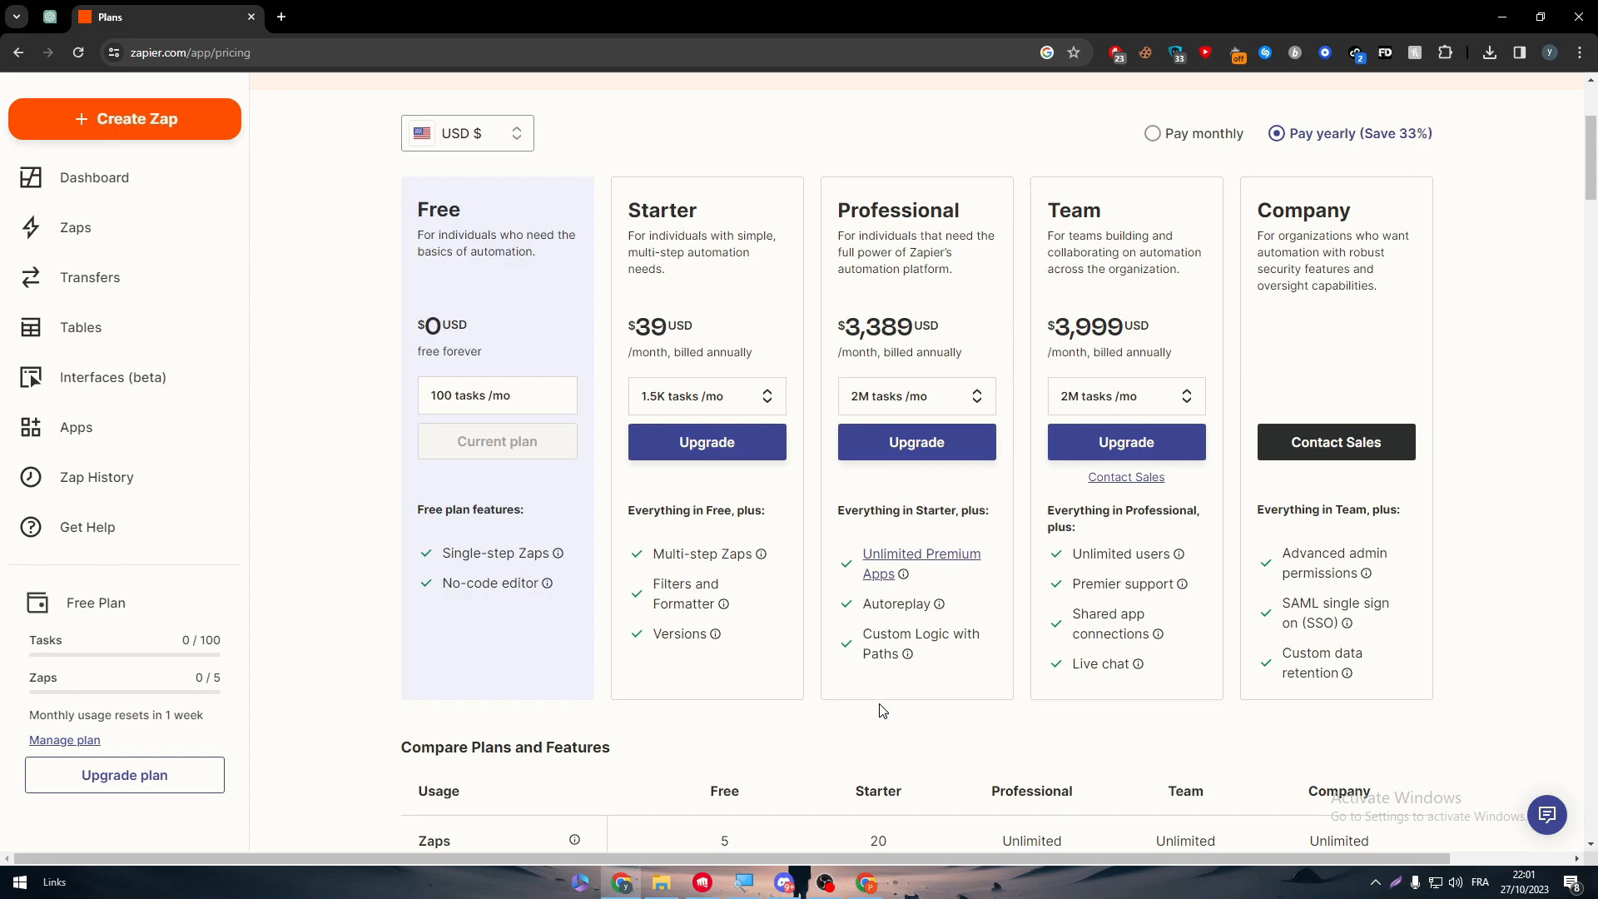